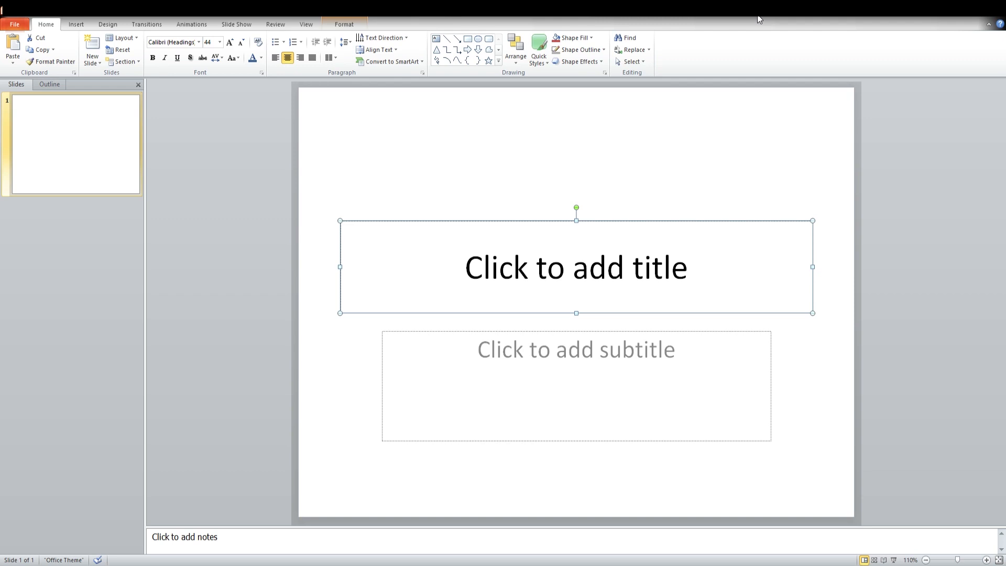
mouse_move(706, 21)
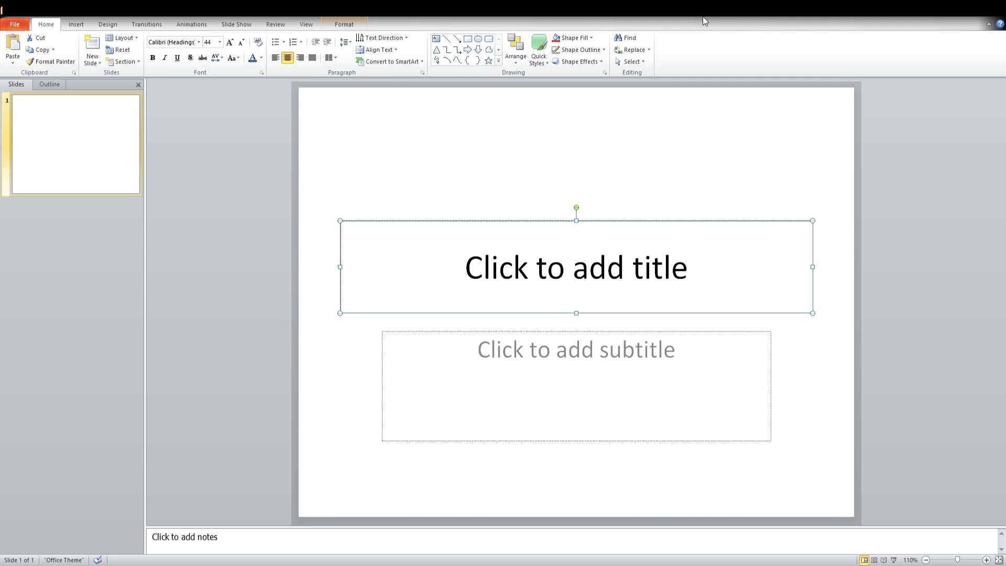
mouse_move(508, 186)
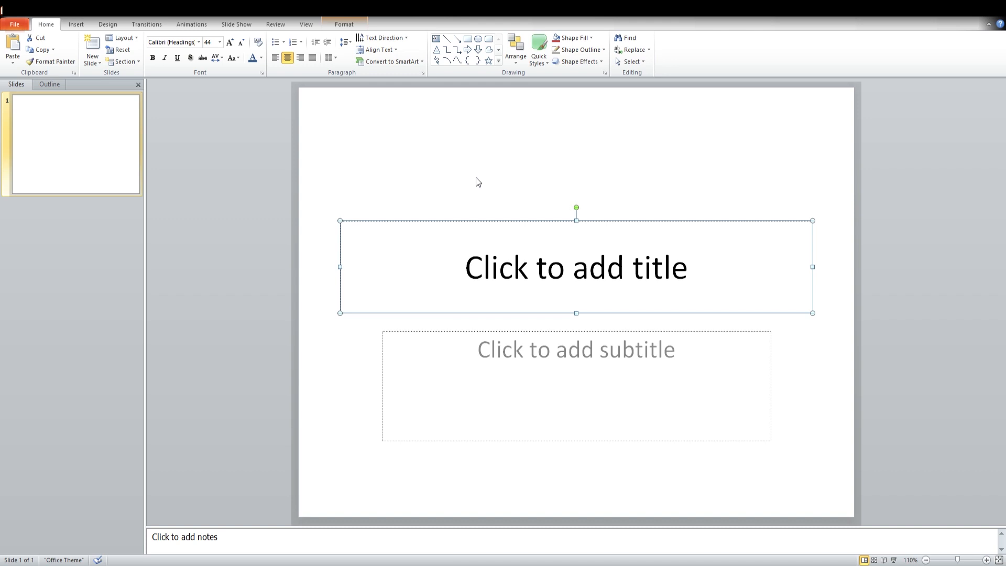
mouse_move(425, 195)
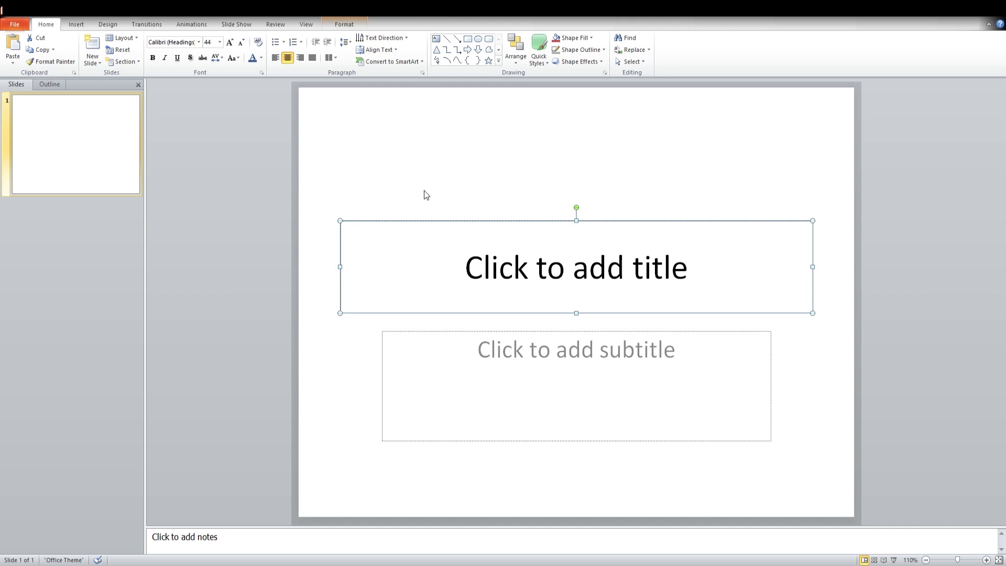
mouse_move(525, 338)
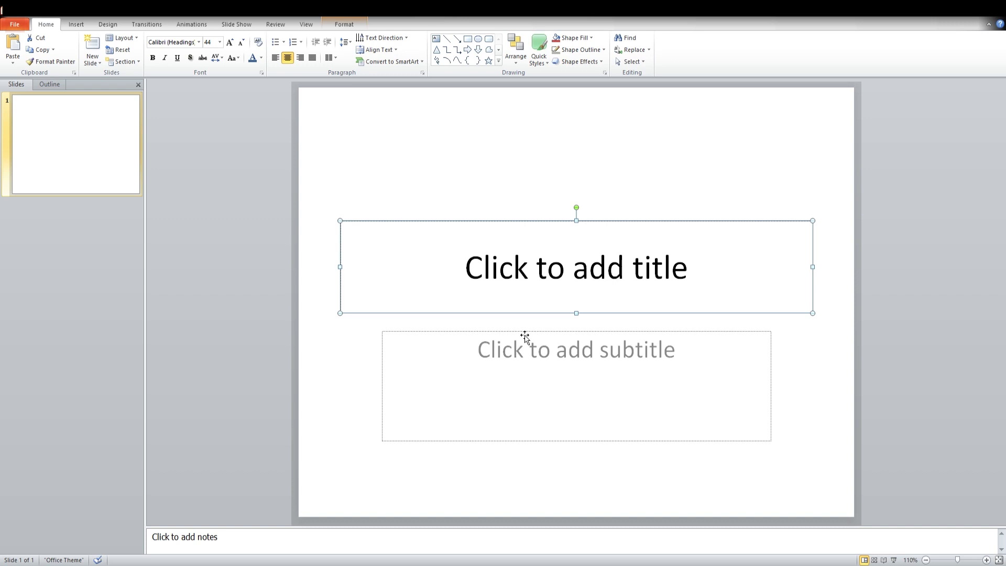
mouse_move(689, 341)
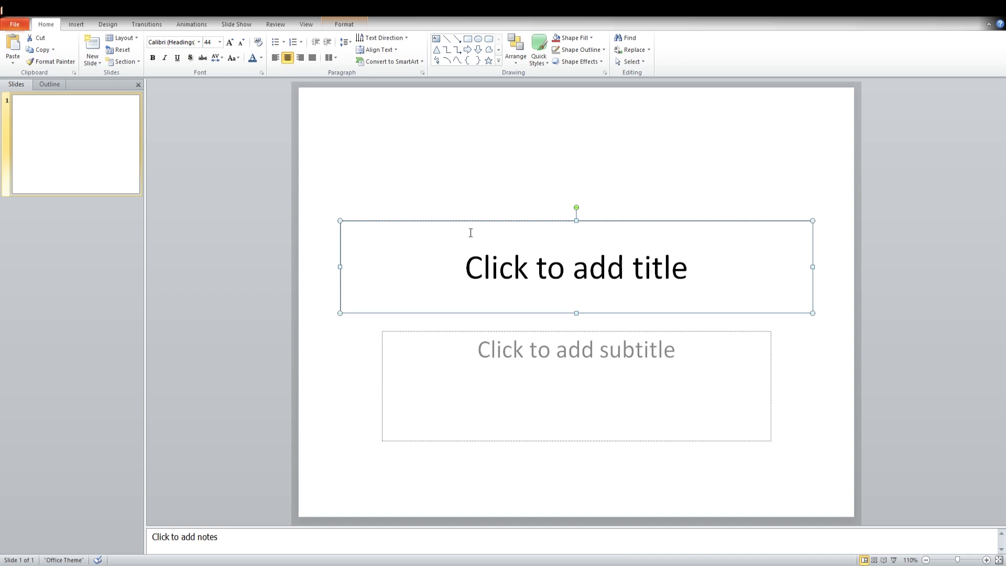
mouse_move(515, 233)
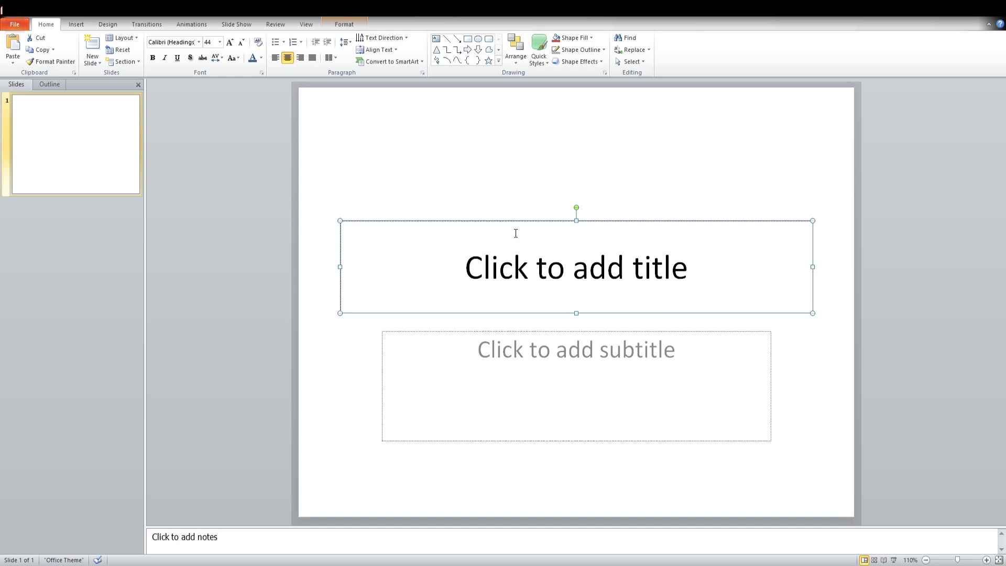
mouse_move(274, 129)
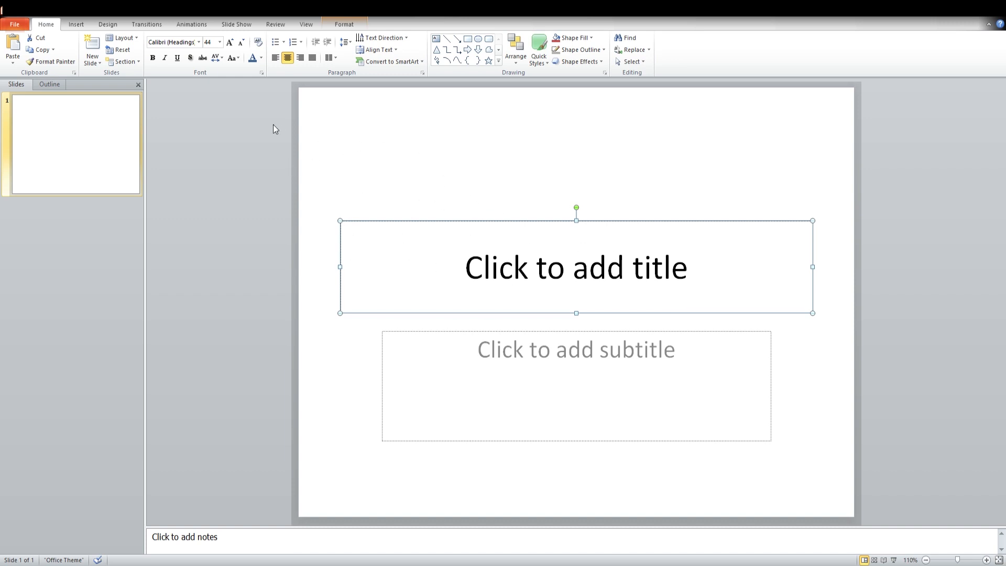
mouse_move(169, 111)
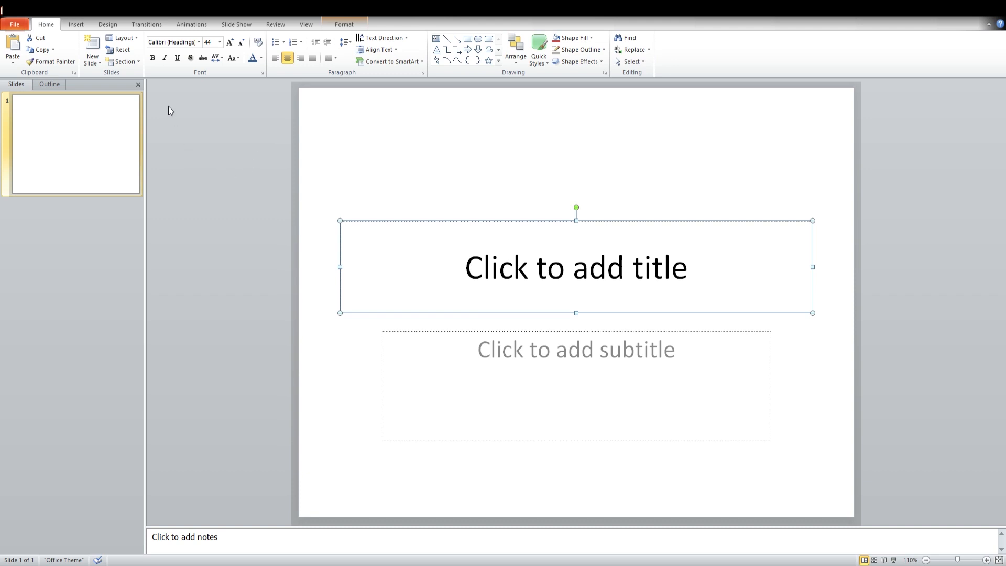
mouse_move(63, 27)
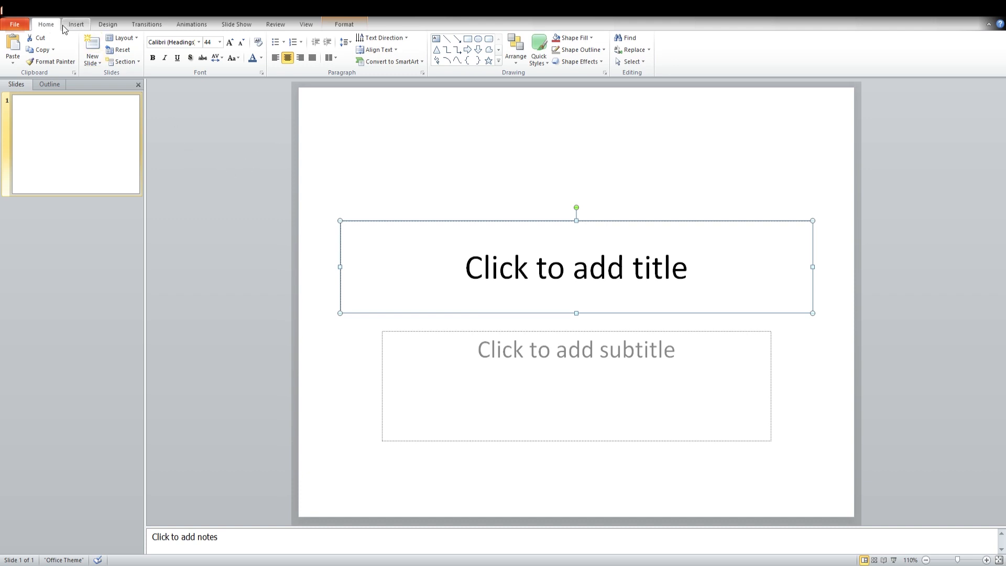
mouse_move(146, 24)
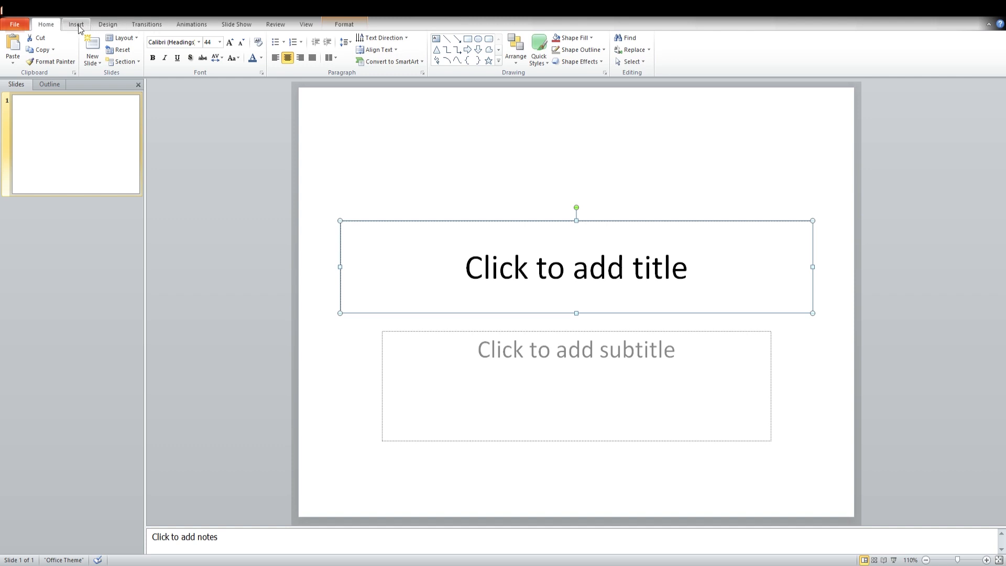
- Tour the Insert, Animations, Review and Format ribbon tabs, then return to Home
left_click(76, 24)
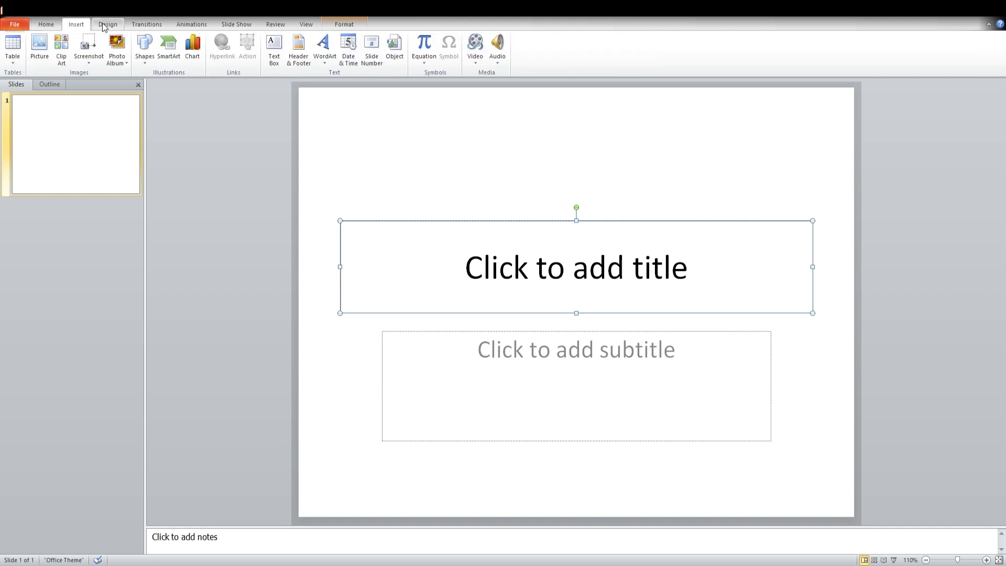
left_click(191, 23)
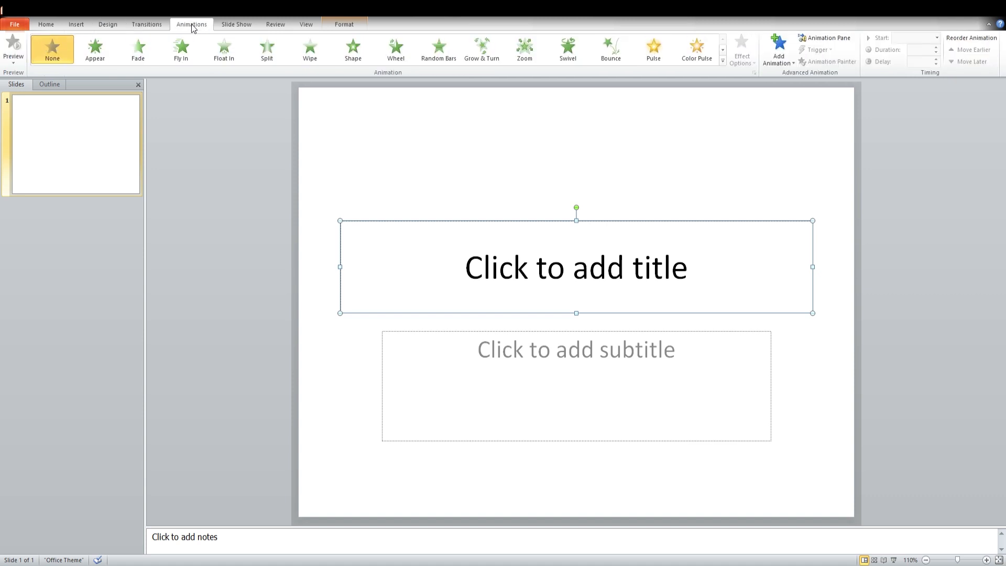
left_click(275, 25)
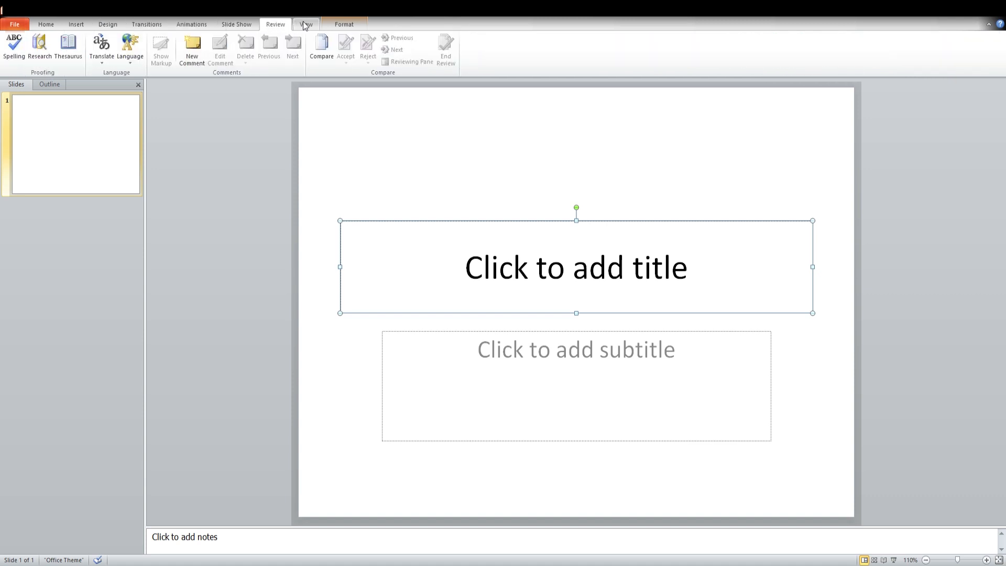
left_click(344, 25)
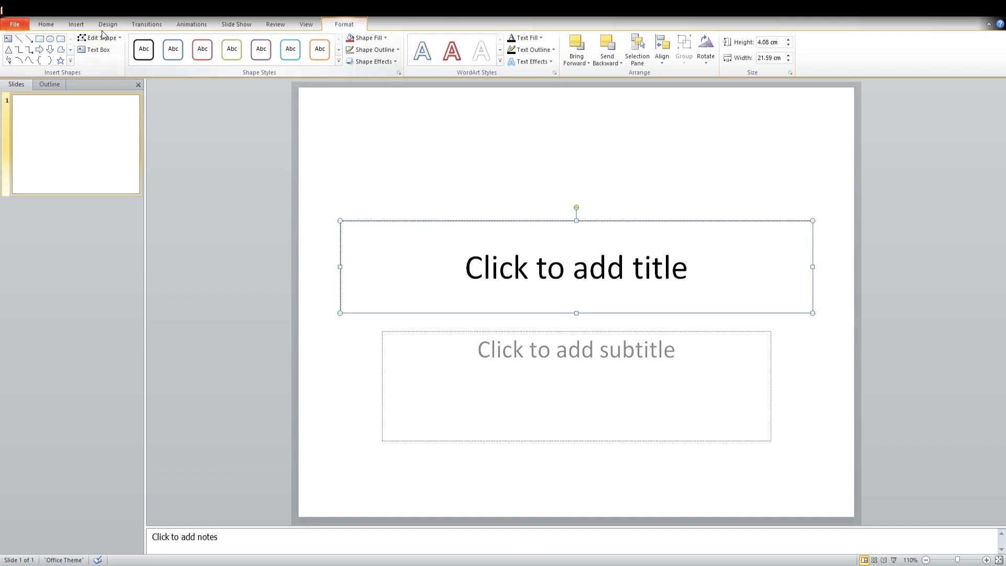
left_click(45, 24)
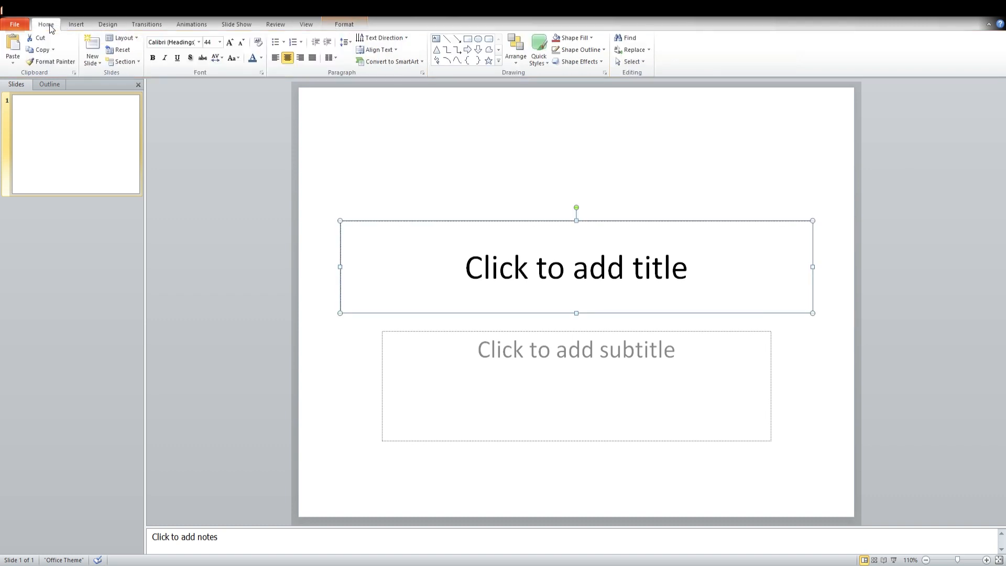
mouse_move(220, 192)
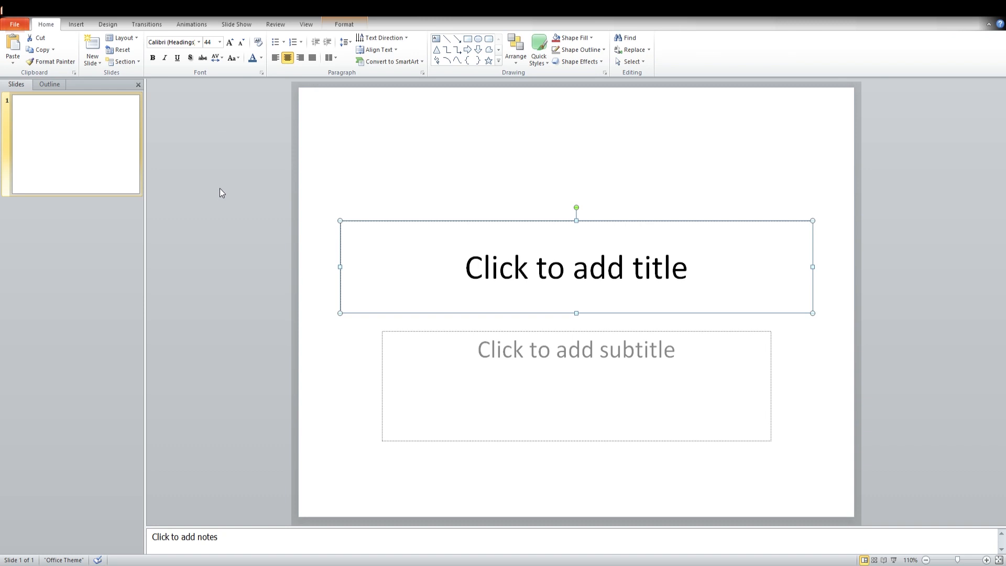
mouse_move(224, 182)
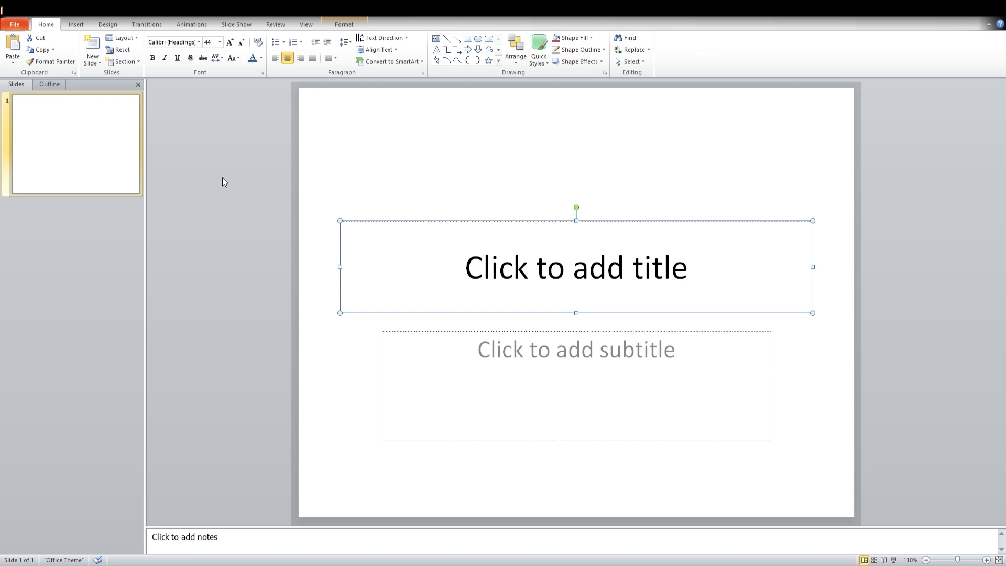
mouse_move(252, 174)
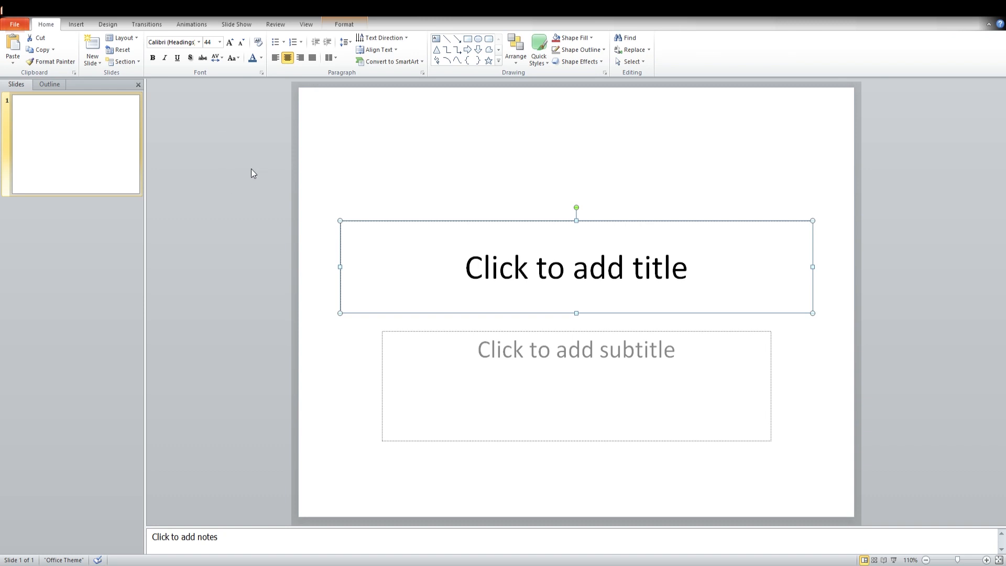
mouse_move(378, 206)
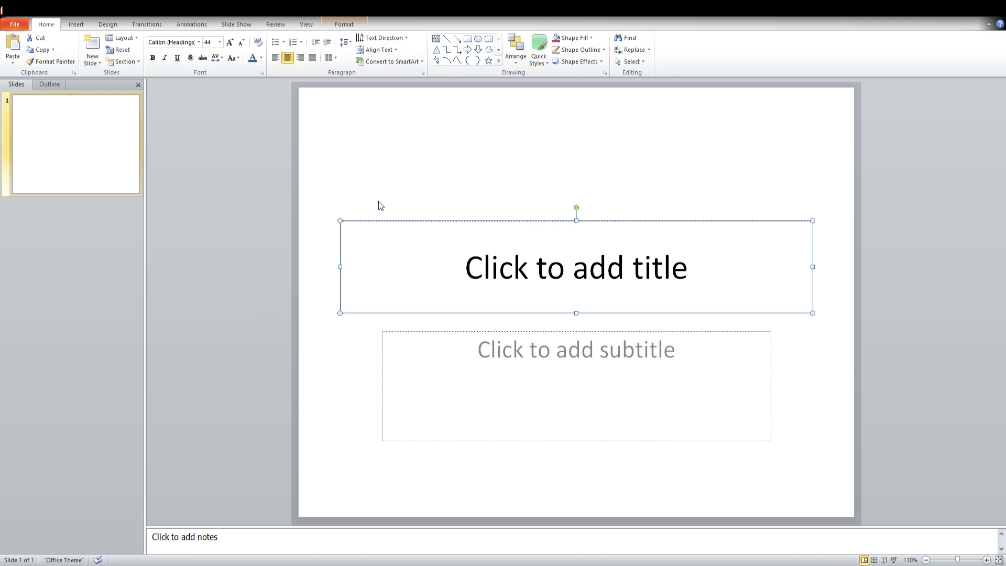
mouse_move(394, 196)
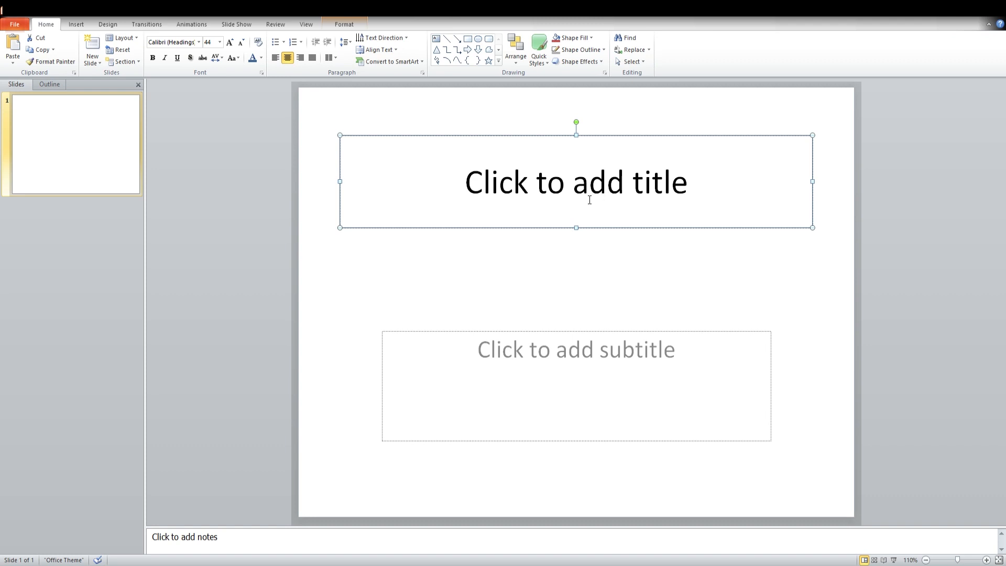
- Enter 'ASMR Tech Support' into the title placeholder
left_click(576, 183)
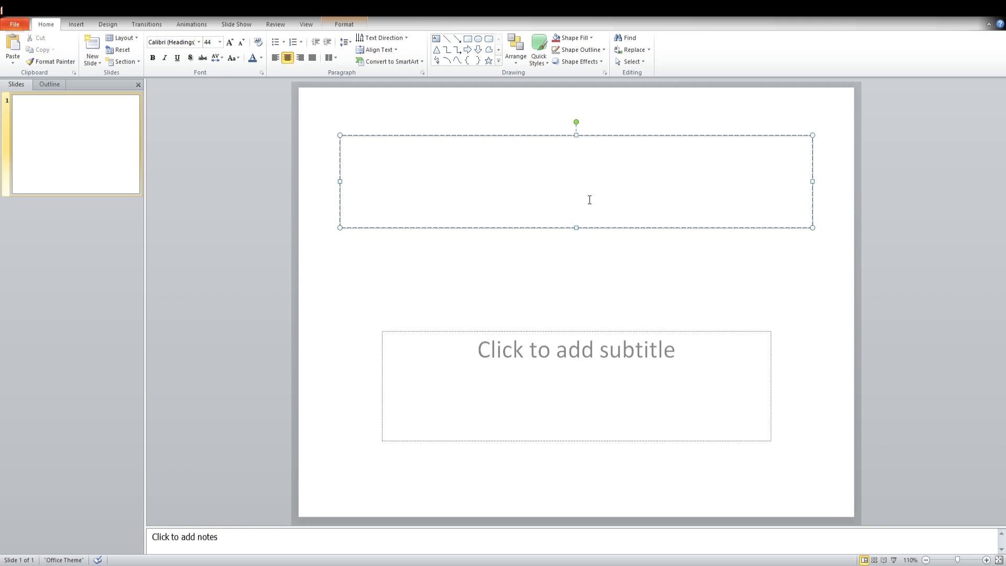
type("ASM")
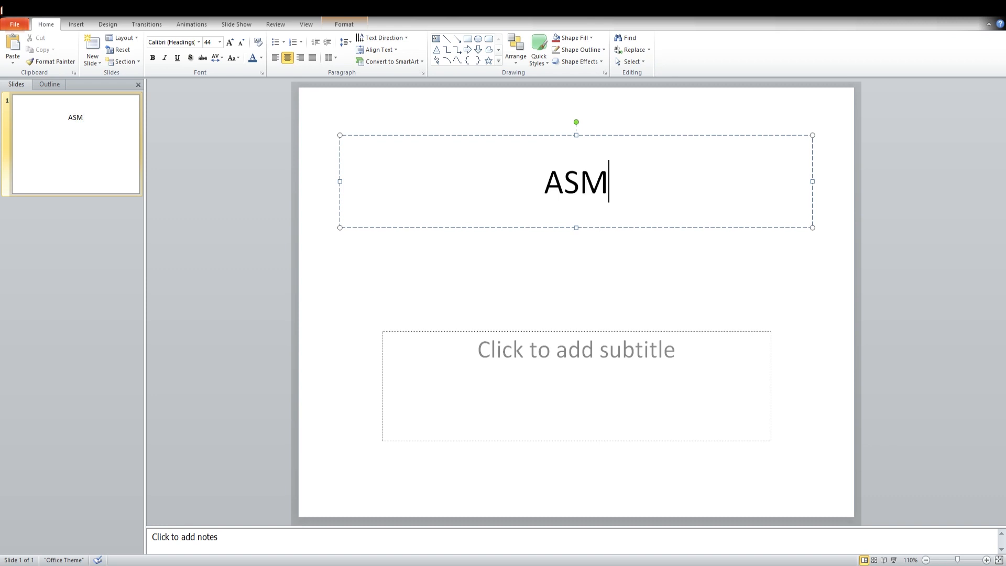
type("R t")
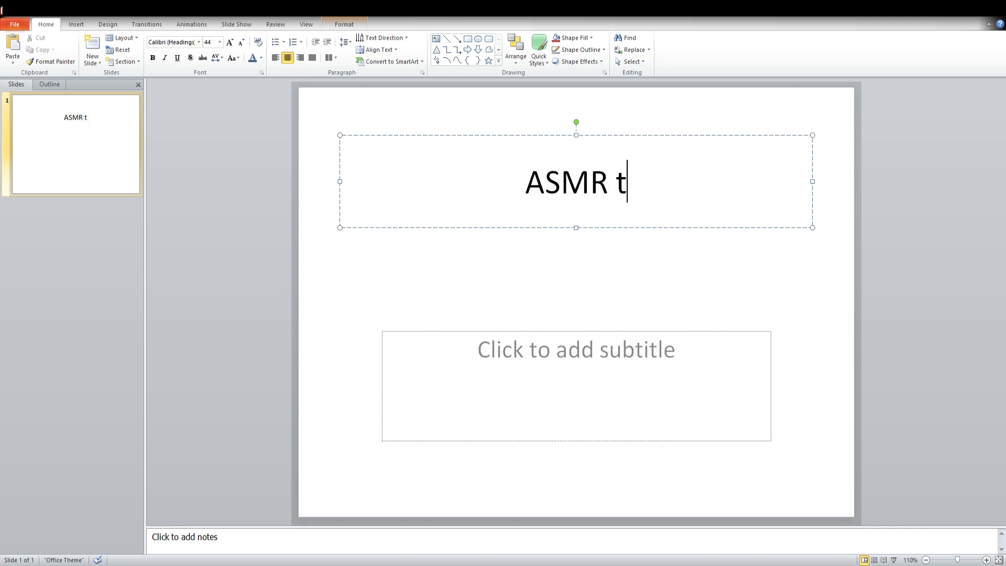
type("ech Suppo")
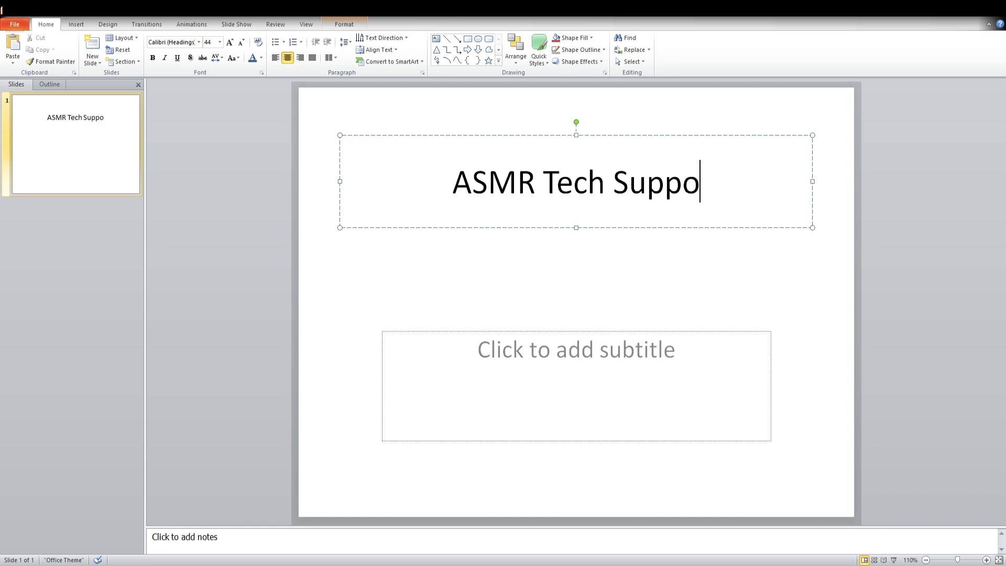
type("rt")
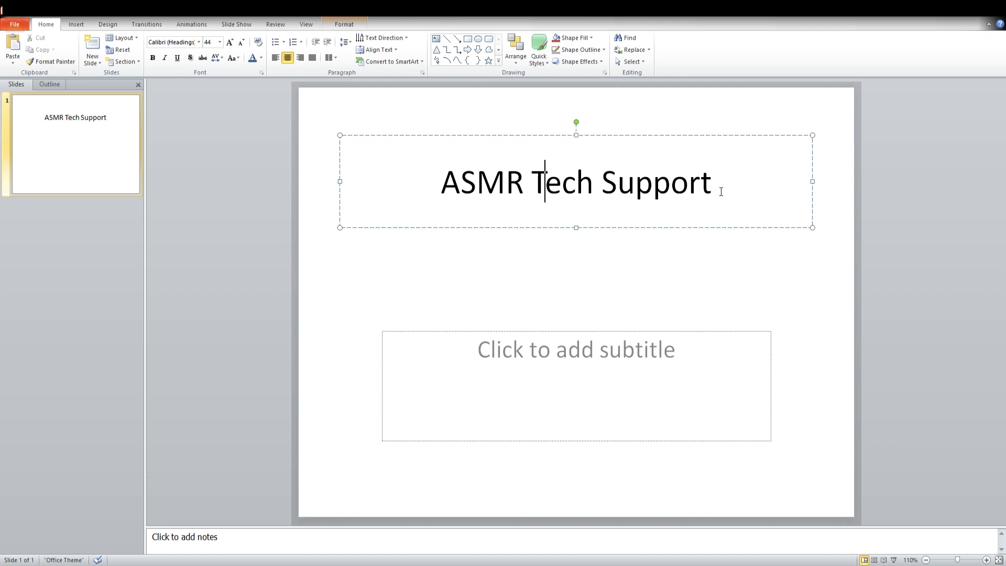
mouse_move(717, 191)
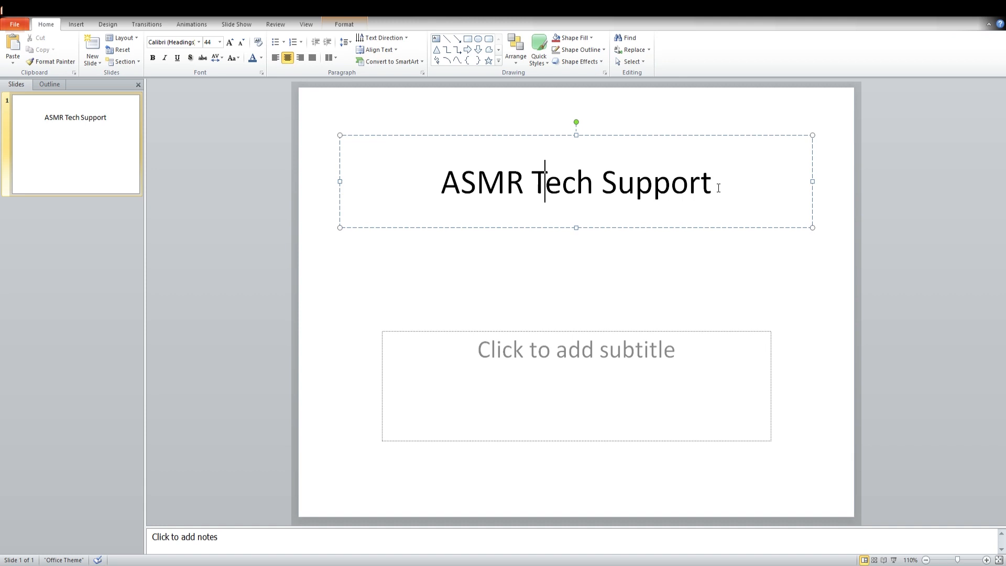
- Give the ASMR Tech Support title the Adobe Fangsong font and a blue theme colour
triple_click(576, 182)
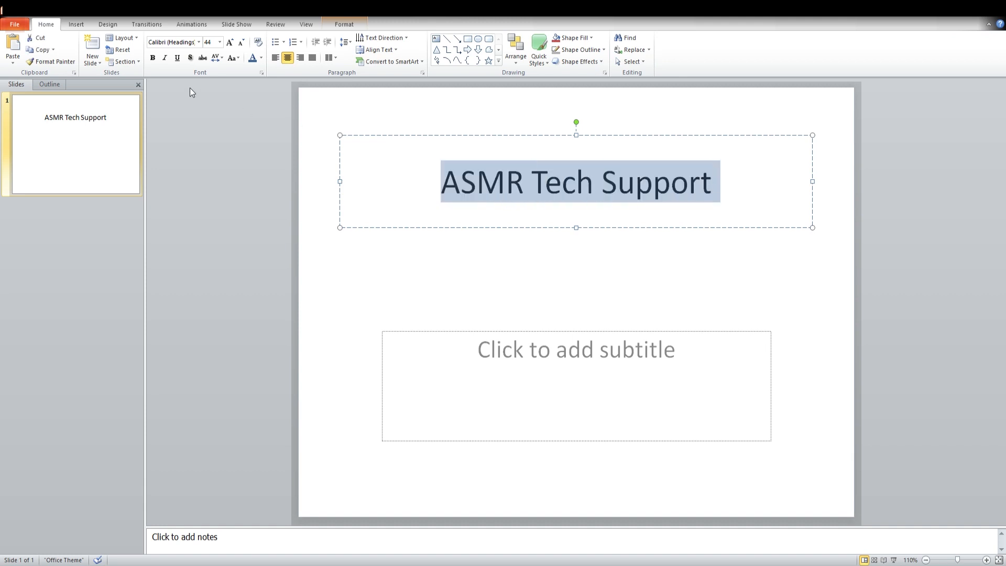
left_click(200, 42)
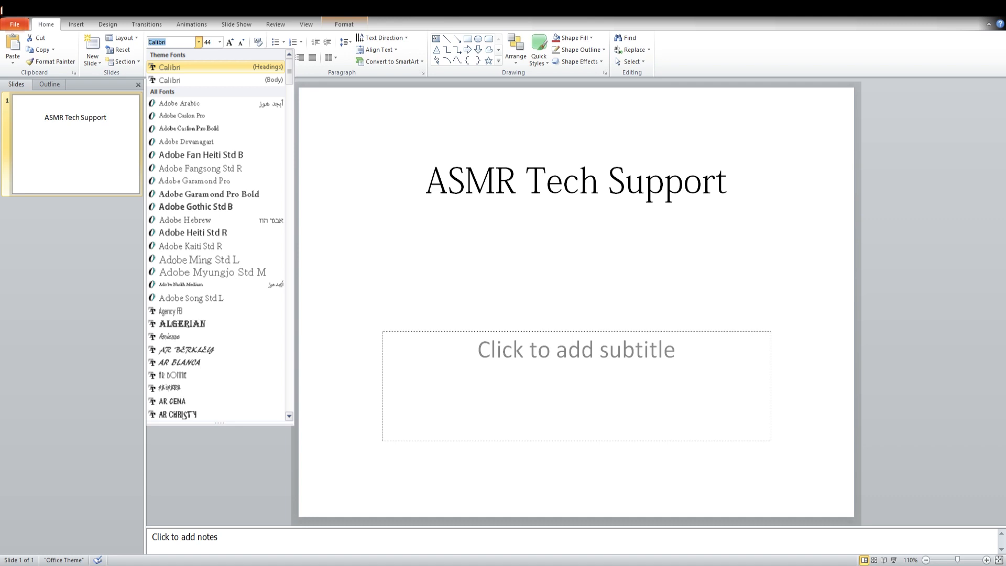
left_click(200, 168)
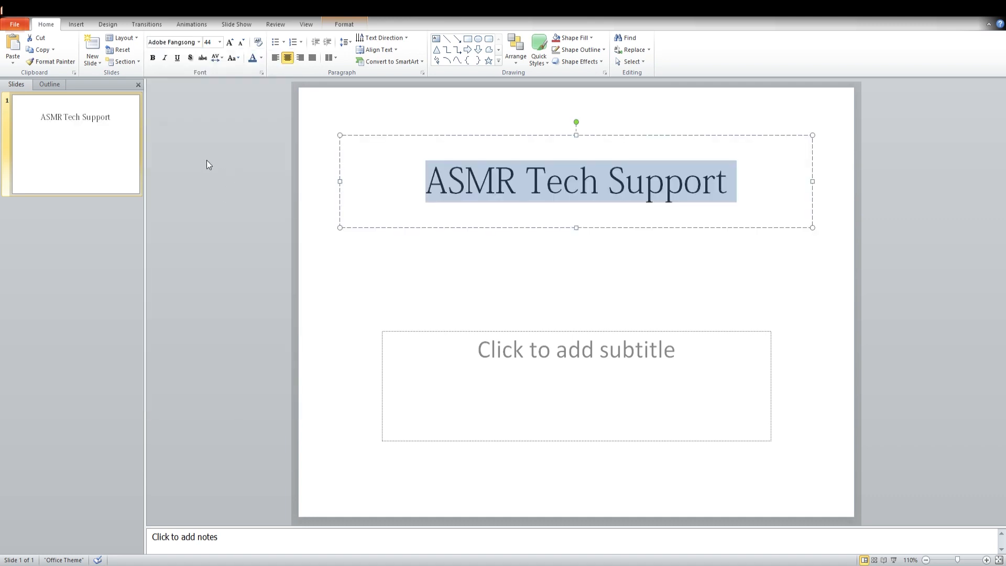
left_click(221, 41)
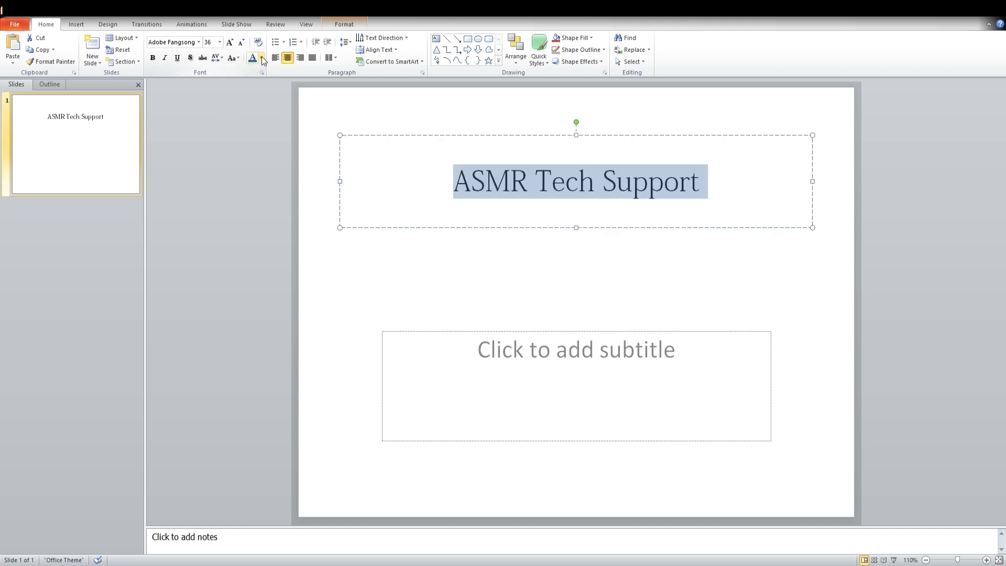
left_click(262, 58)
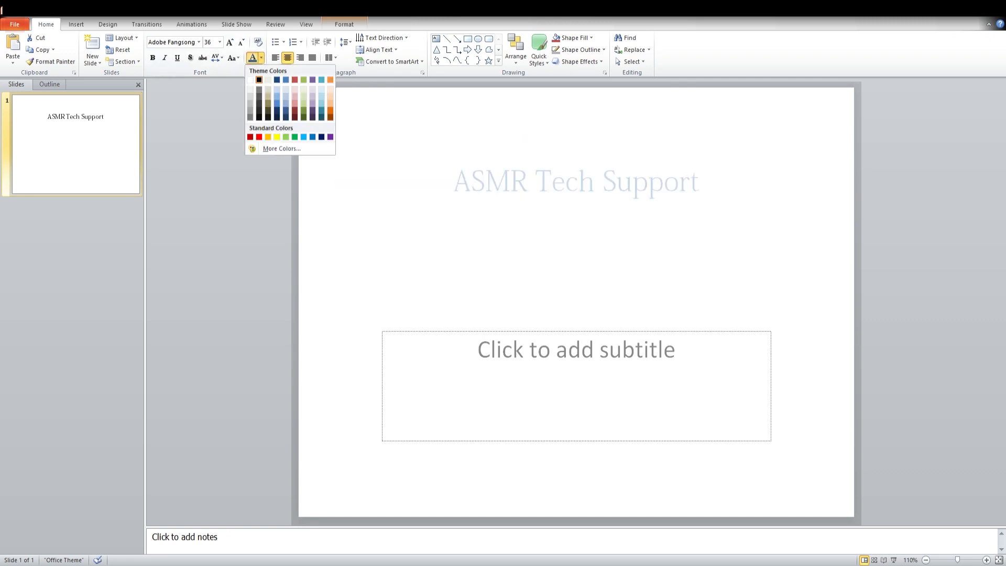
left_click(277, 79)
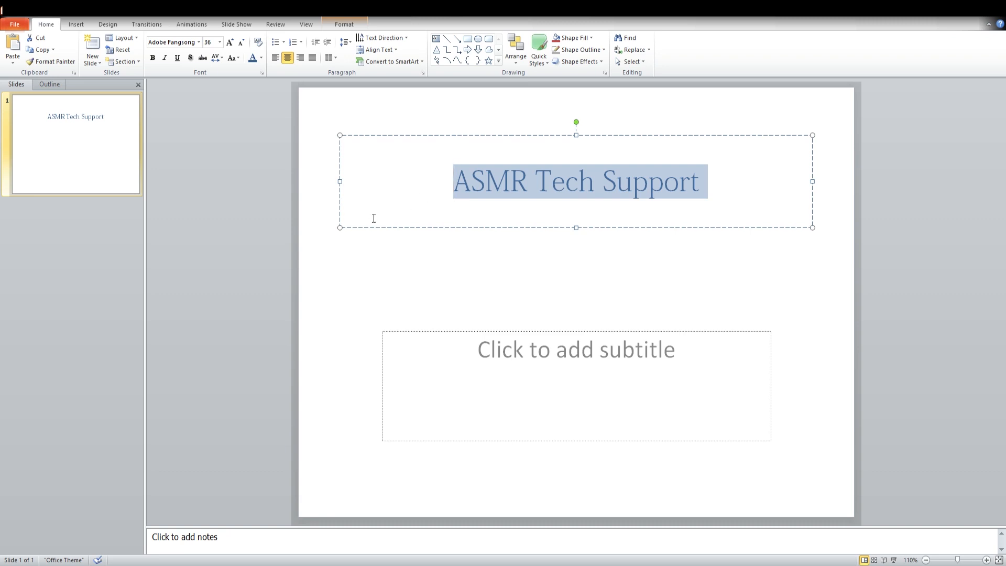
mouse_move(369, 200)
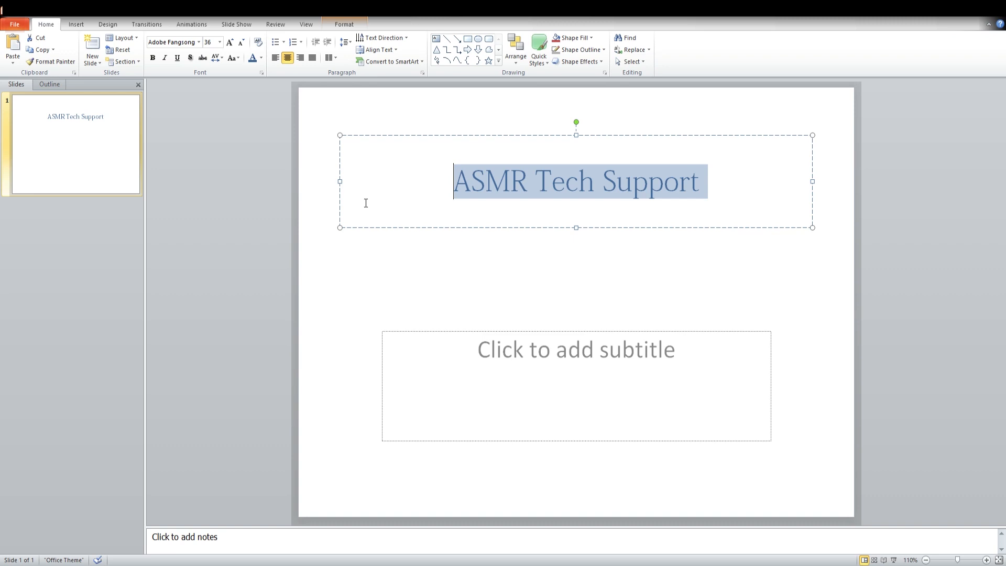
mouse_move(364, 200)
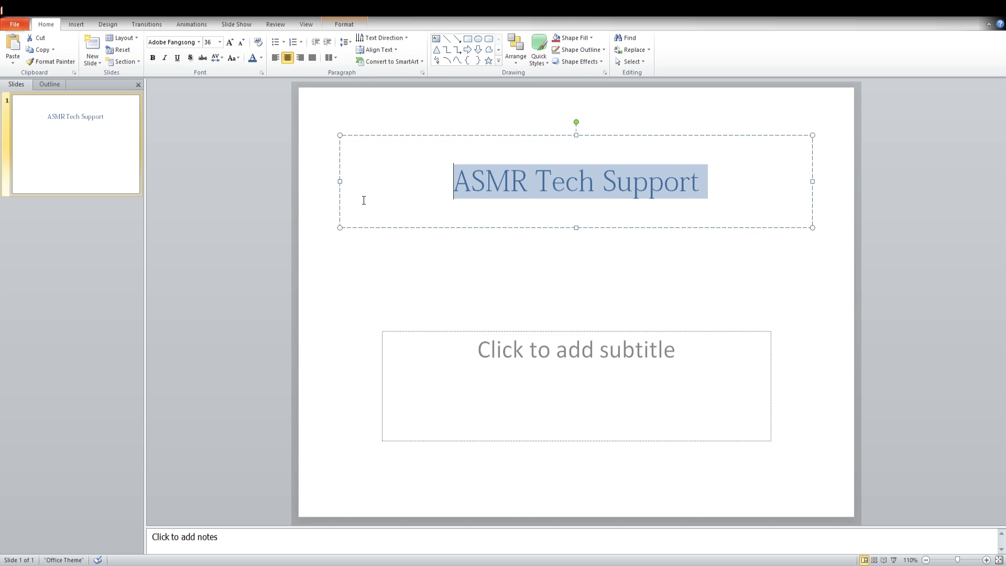
mouse_move(208, 131)
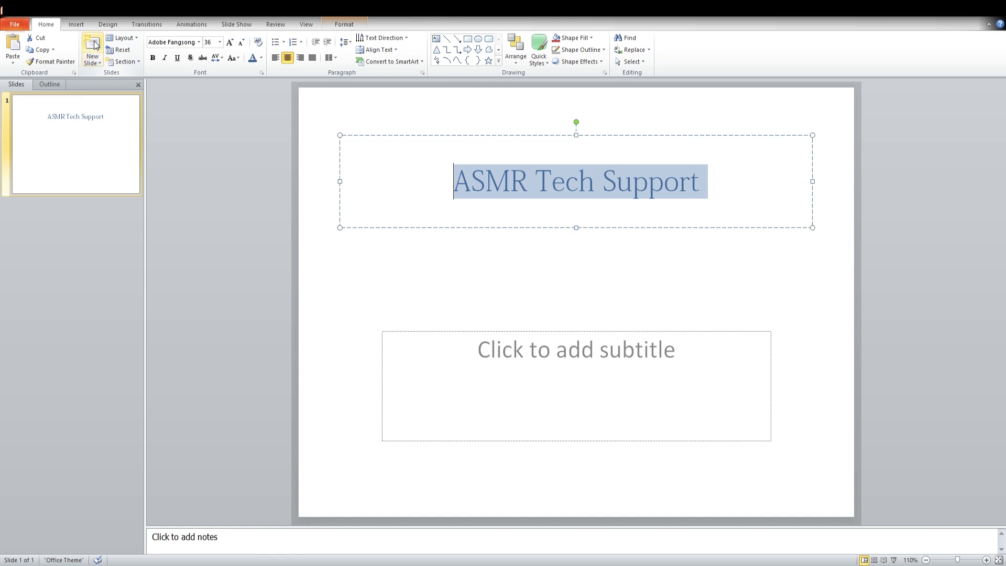
- Insert new Title and Content slides after the title slide
left_click(92, 51)
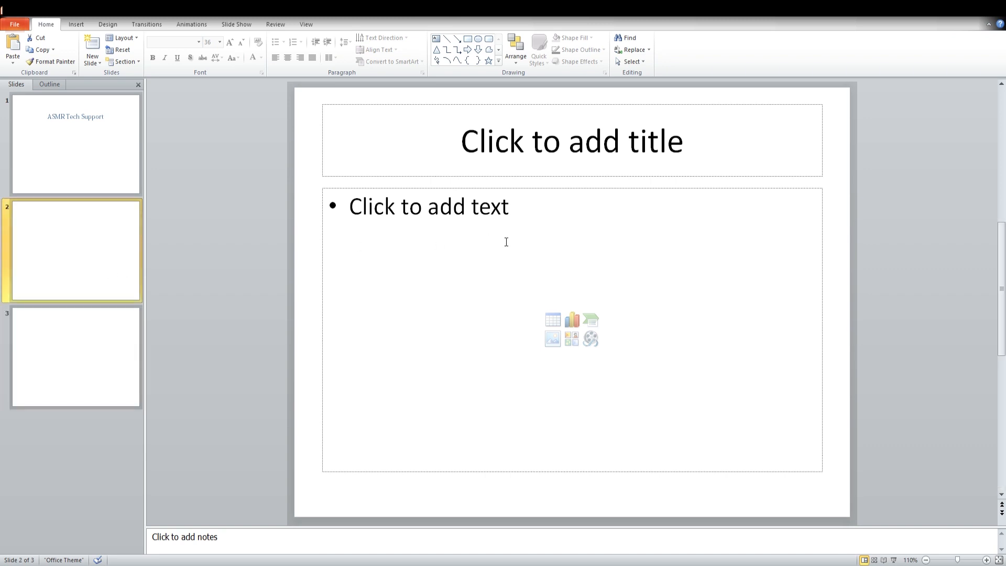
mouse_move(488, 212)
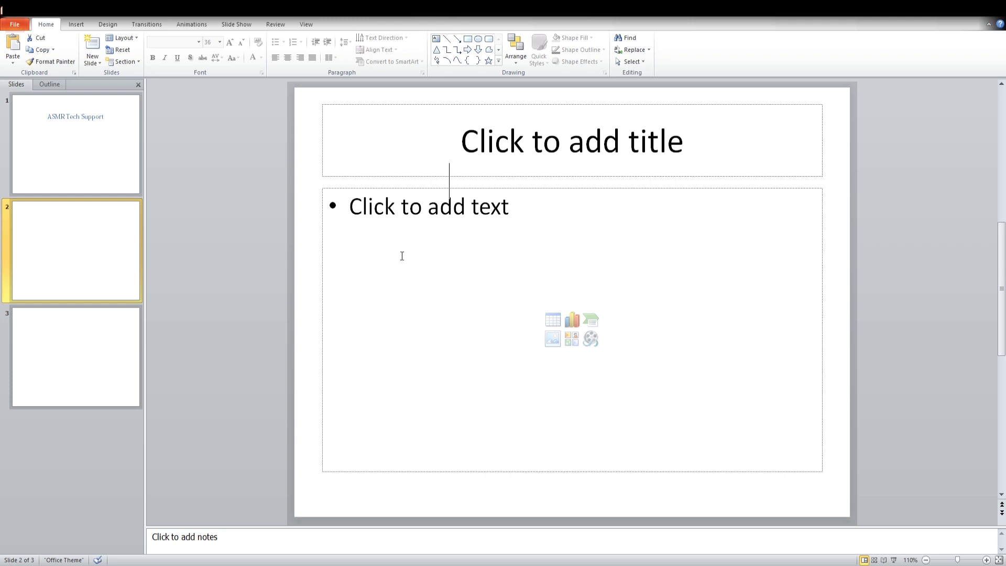
mouse_move(442, 245)
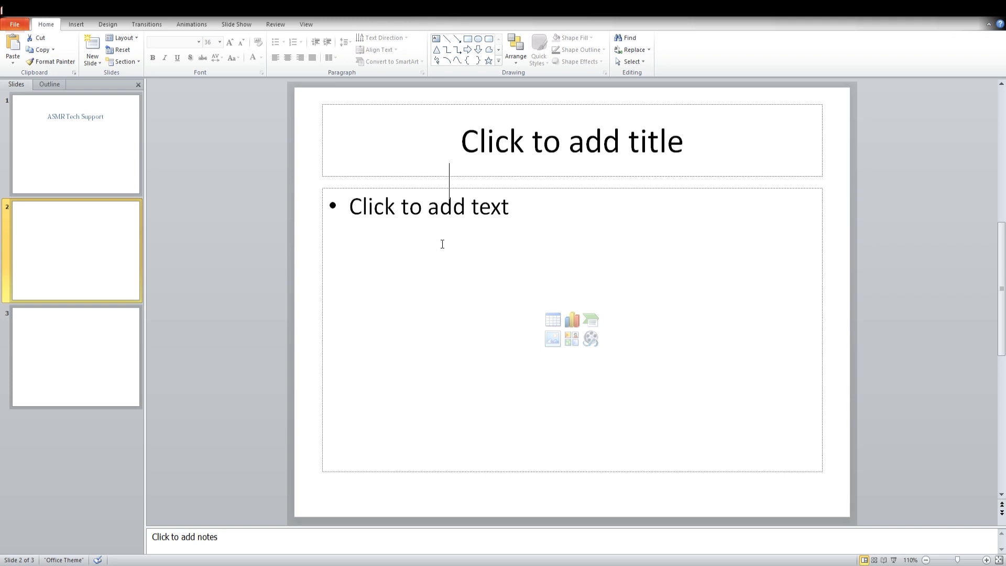
mouse_move(708, 156)
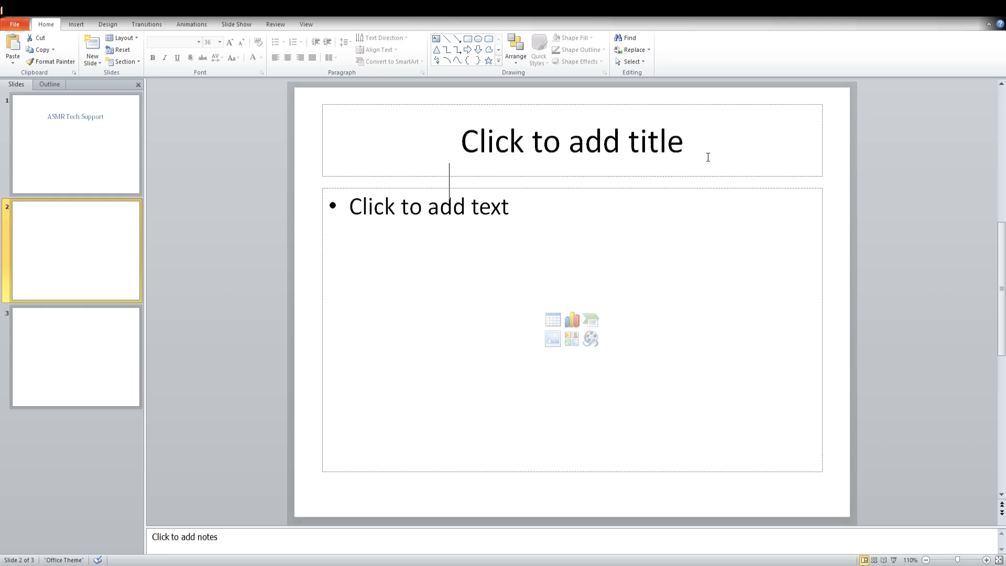
mouse_move(569, 154)
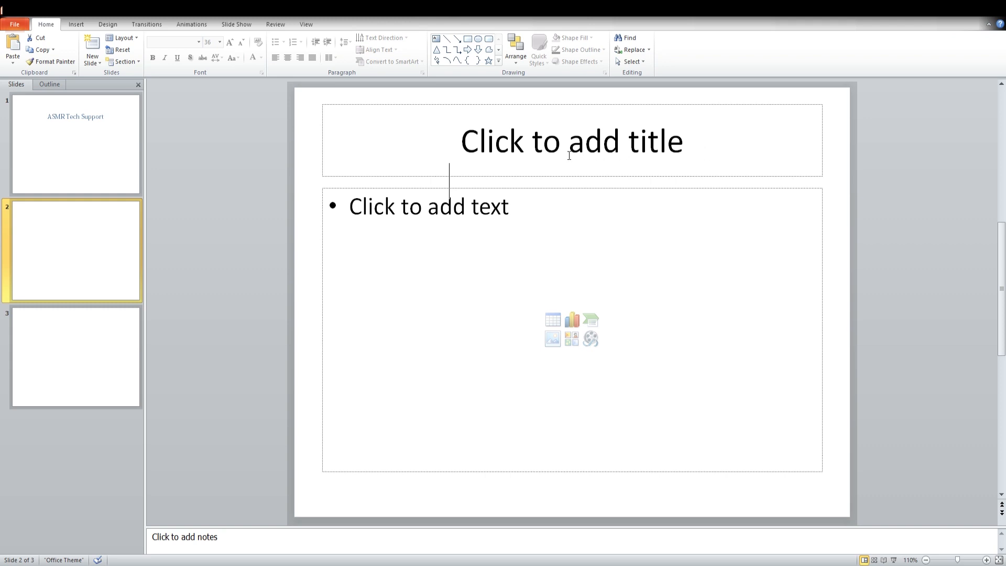
mouse_move(399, 238)
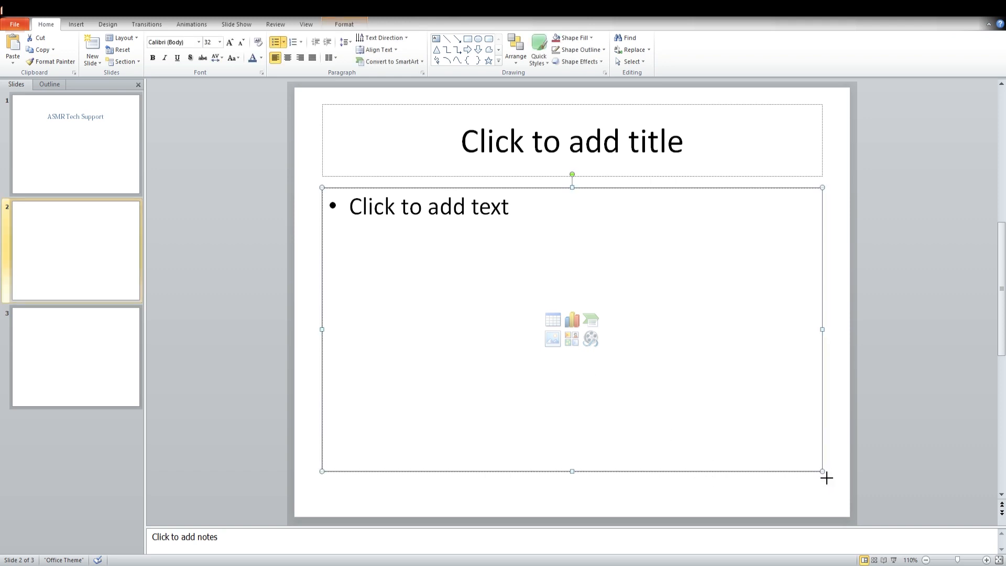
mouse_move(531, 473)
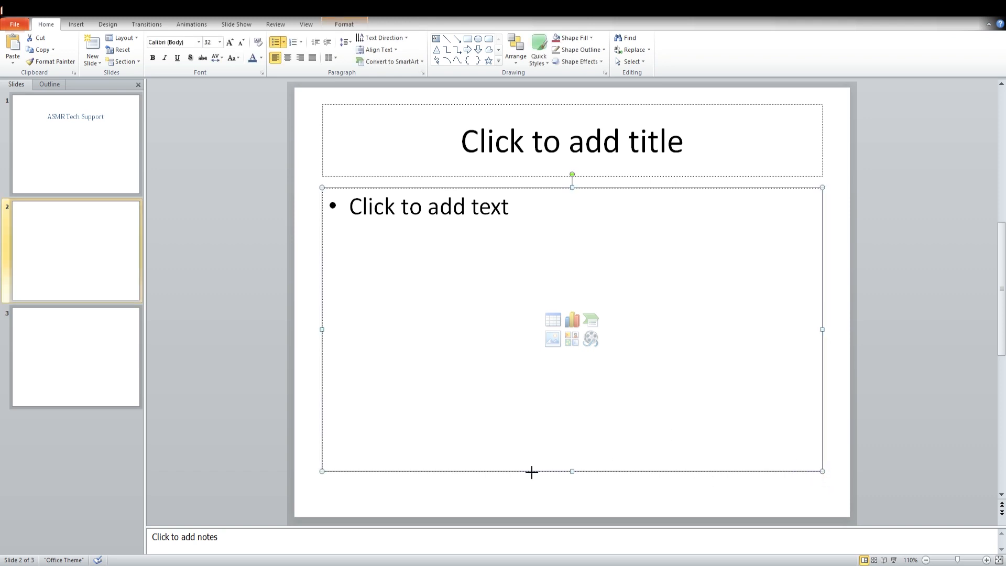
- Narrow slide 2's content placeholder to roughly the left half of the slide
left_click_drag(821, 329, 520, 329)
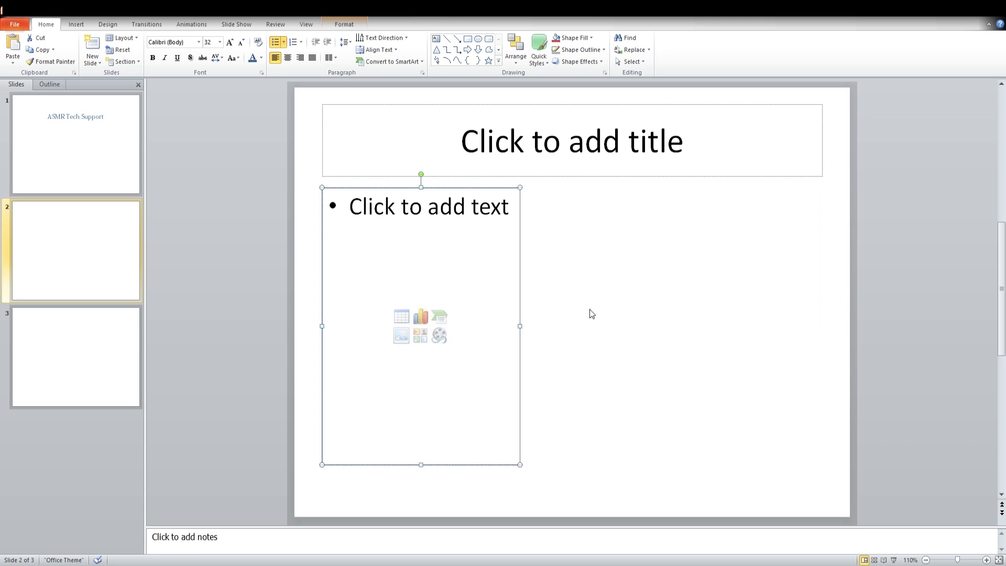
mouse_move(535, 277)
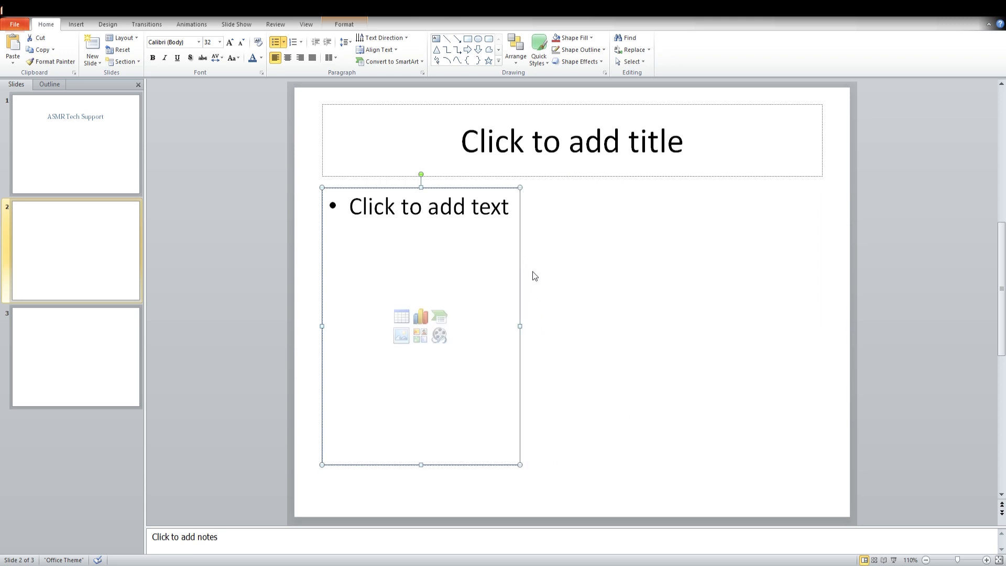
mouse_move(533, 231)
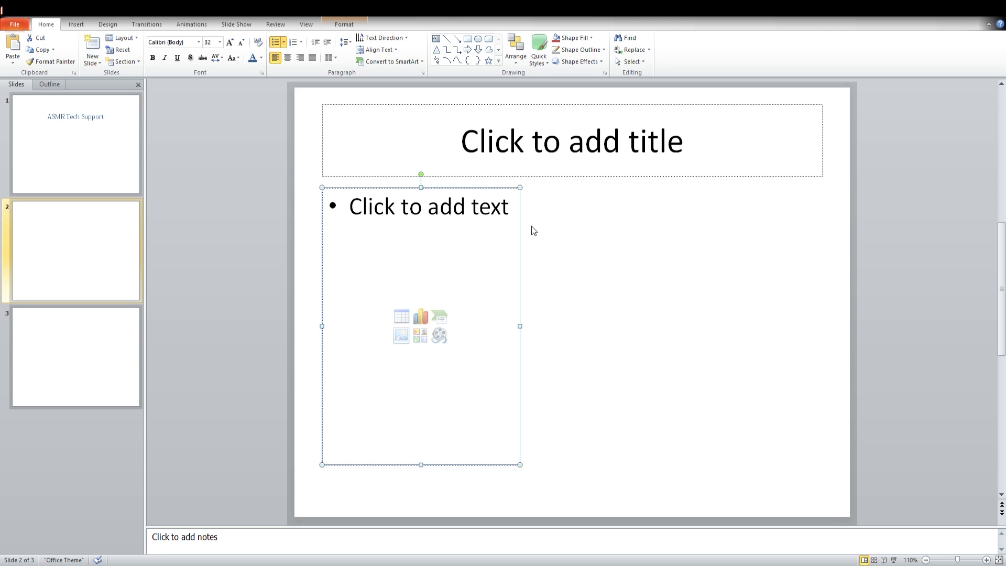
mouse_move(524, 468)
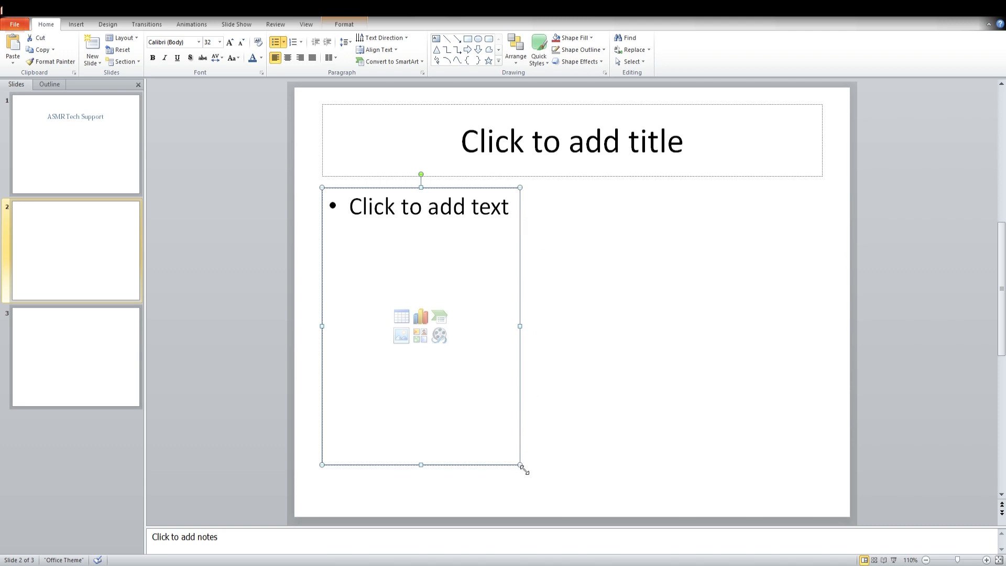
mouse_move(524, 475)
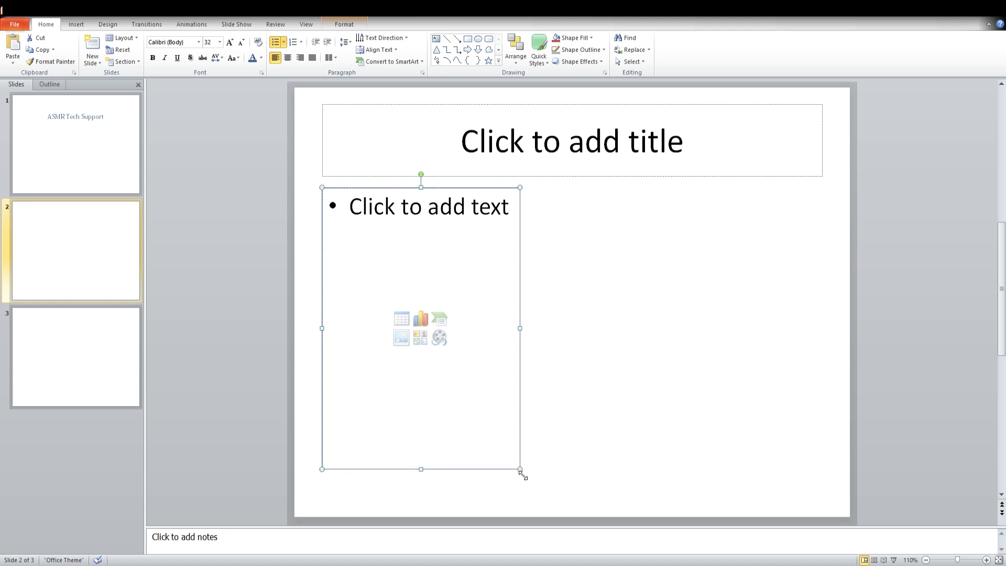
mouse_move(581, 310)
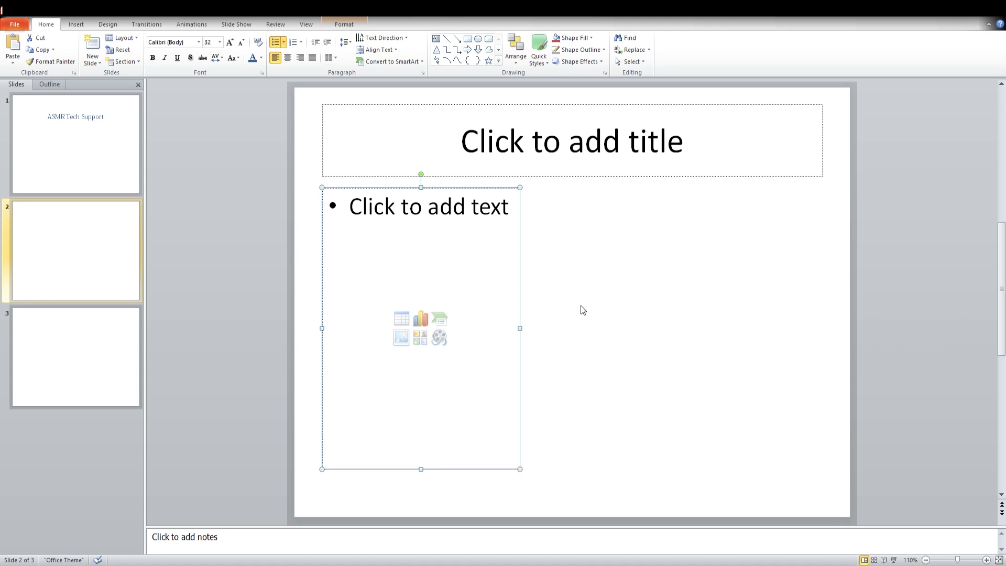
mouse_move(492, 236)
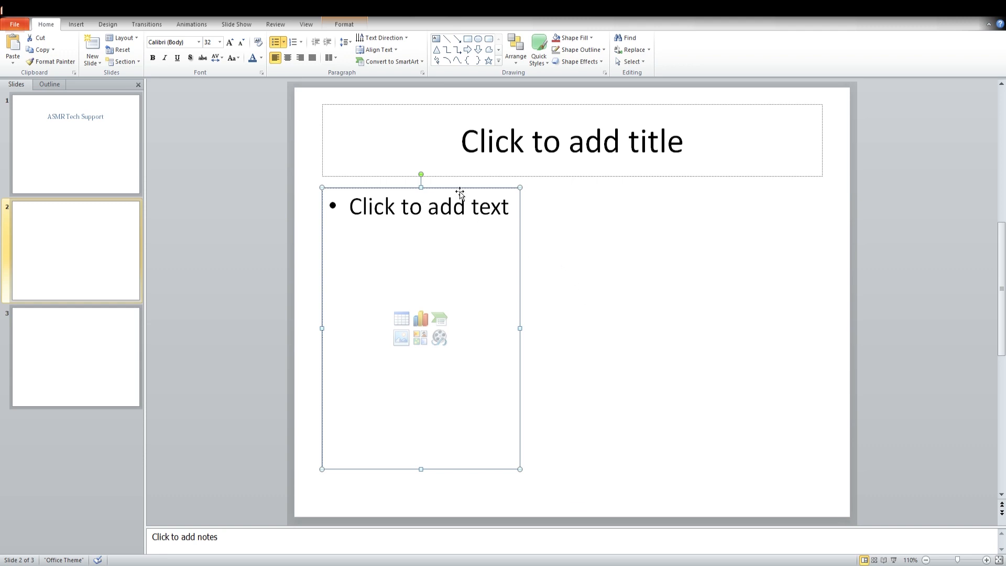
mouse_move(216, 107)
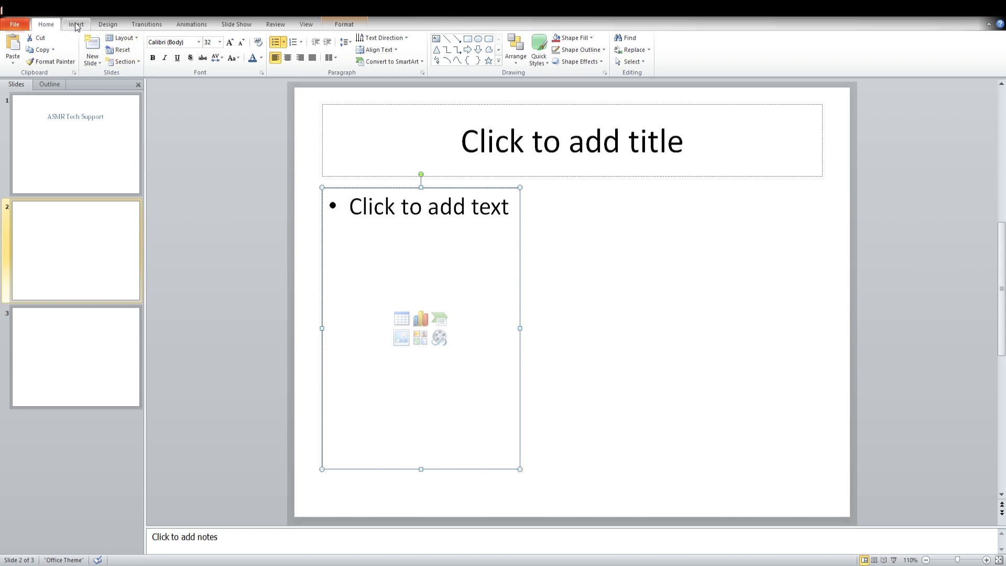
- Draw a text box right of the content placeholder containing 'sssssss'
left_click(76, 23)
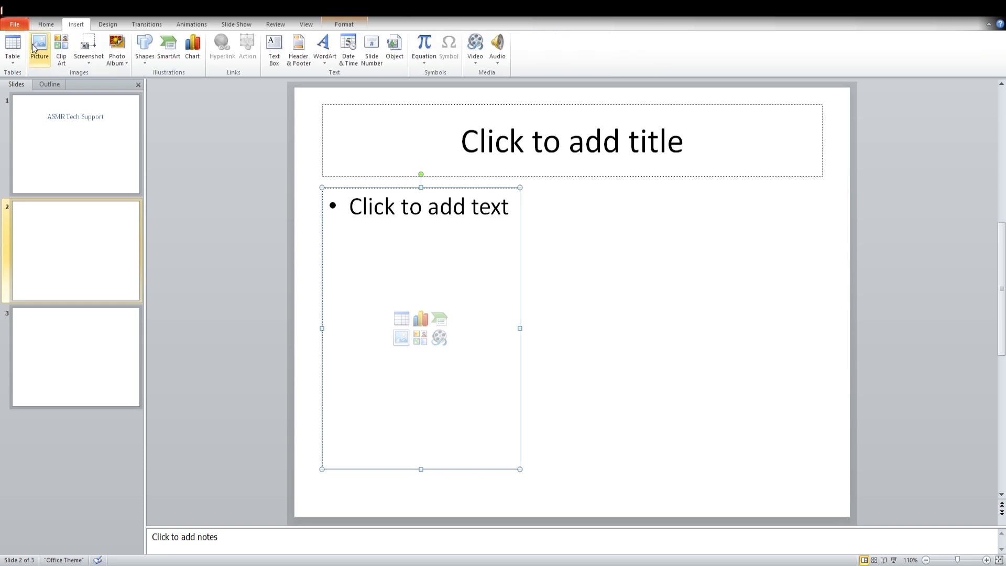
mouse_move(262, 54)
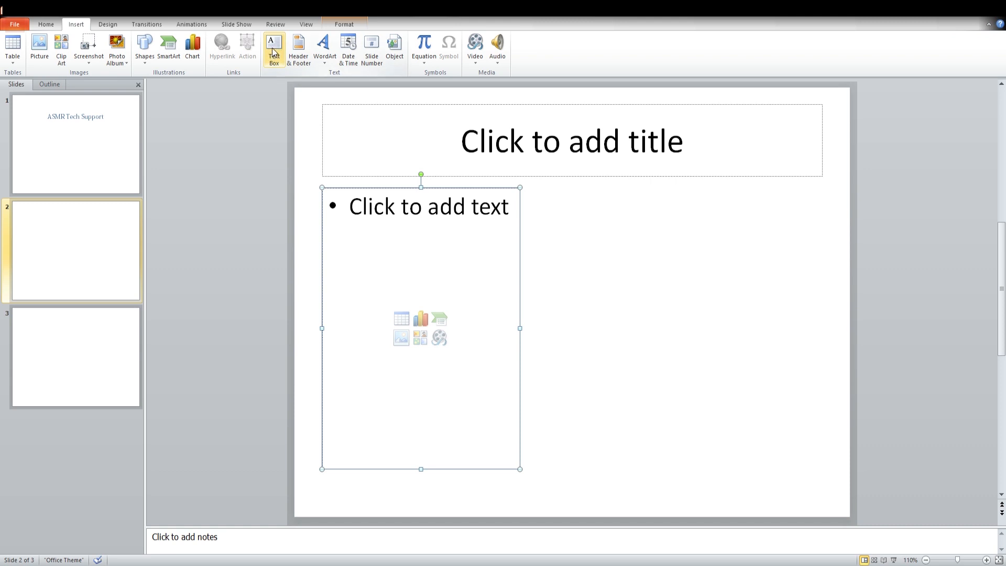
left_click(274, 47)
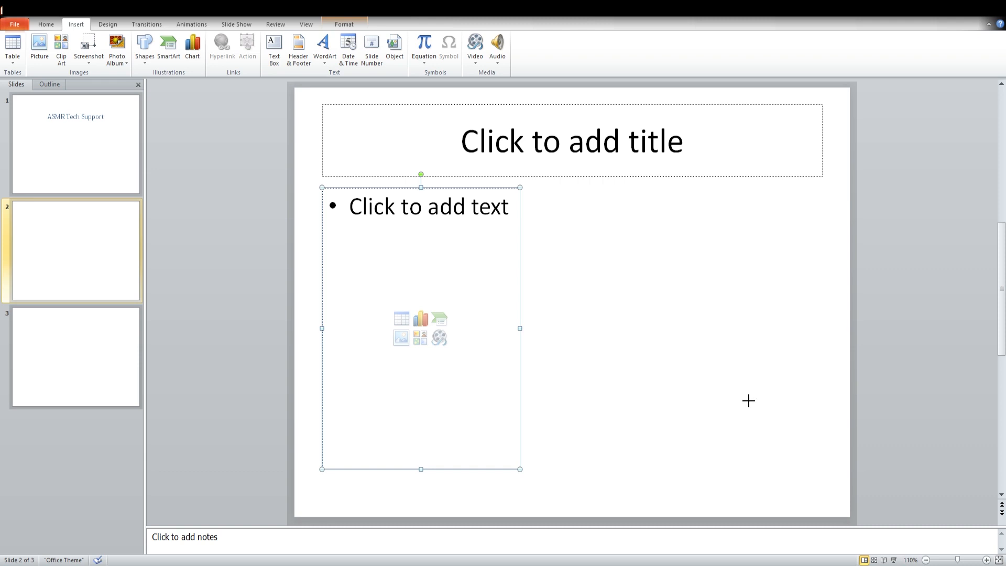
mouse_move(798, 465)
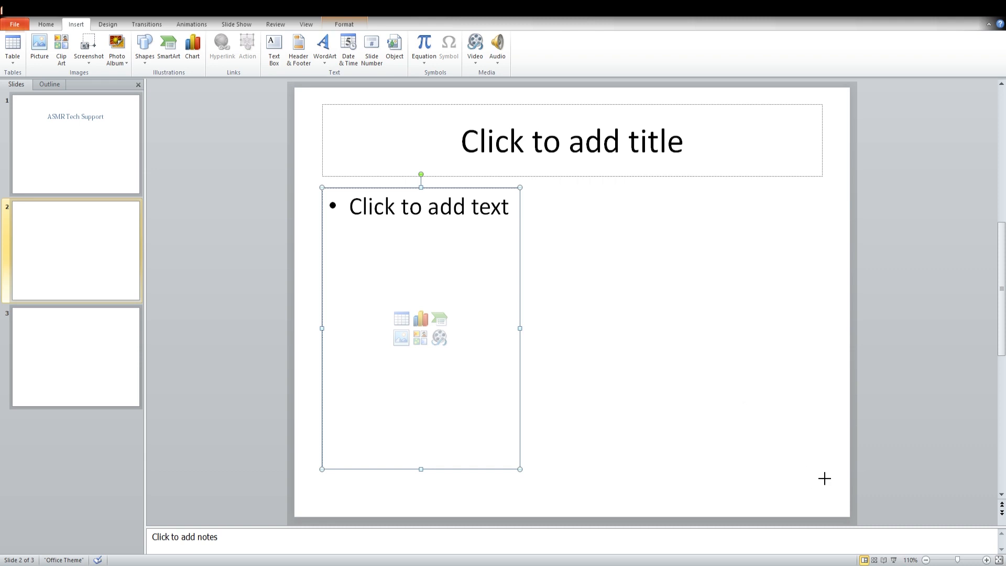
left_click_drag(531, 185, 821, 207)
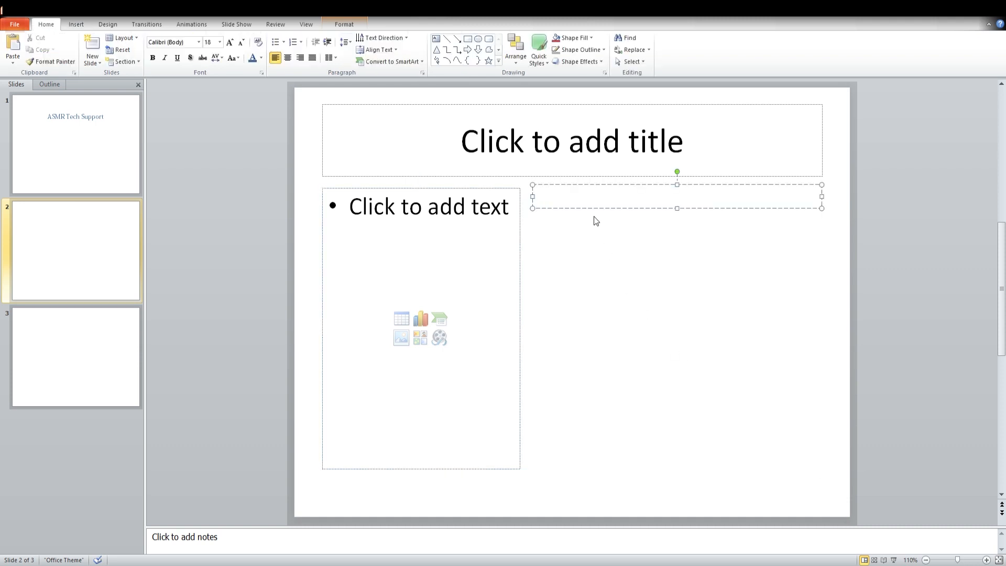
mouse_move(589, 218)
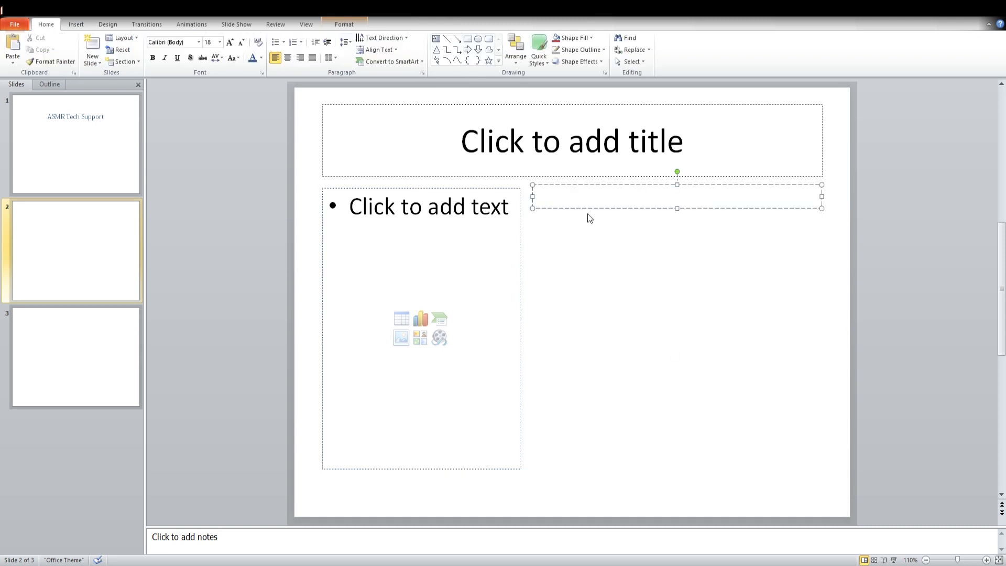
type("sssssss")
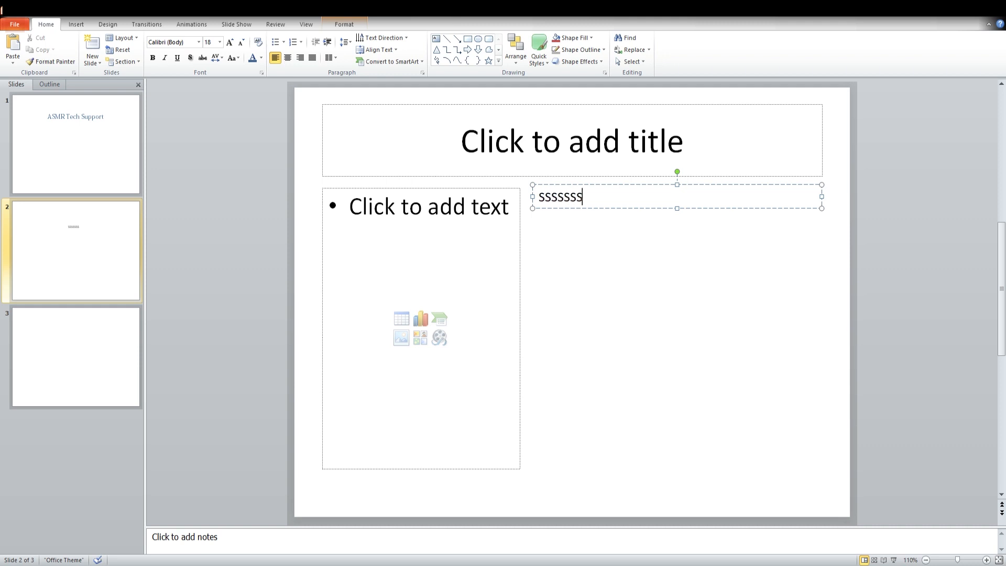
left_click(571, 245)
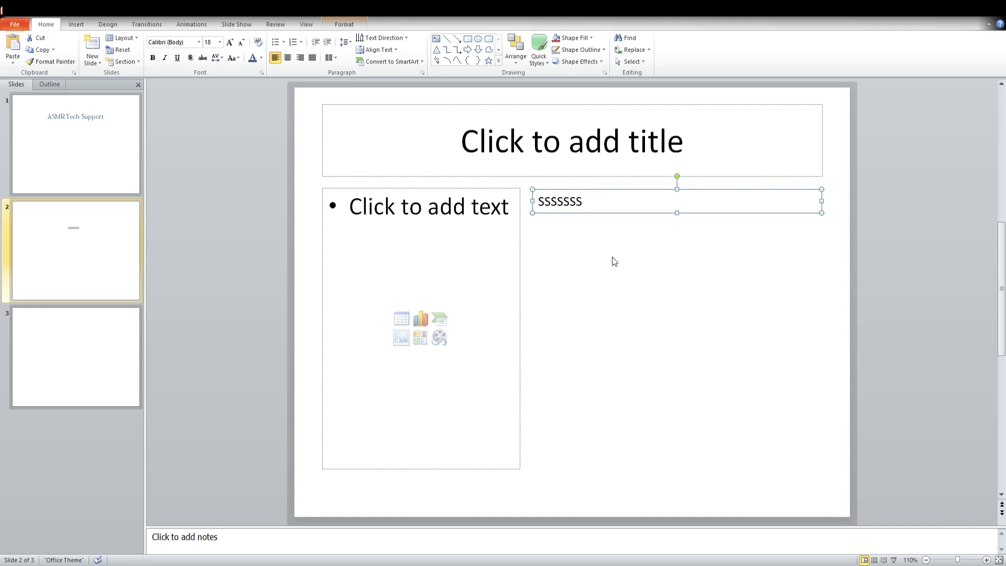
mouse_move(649, 222)
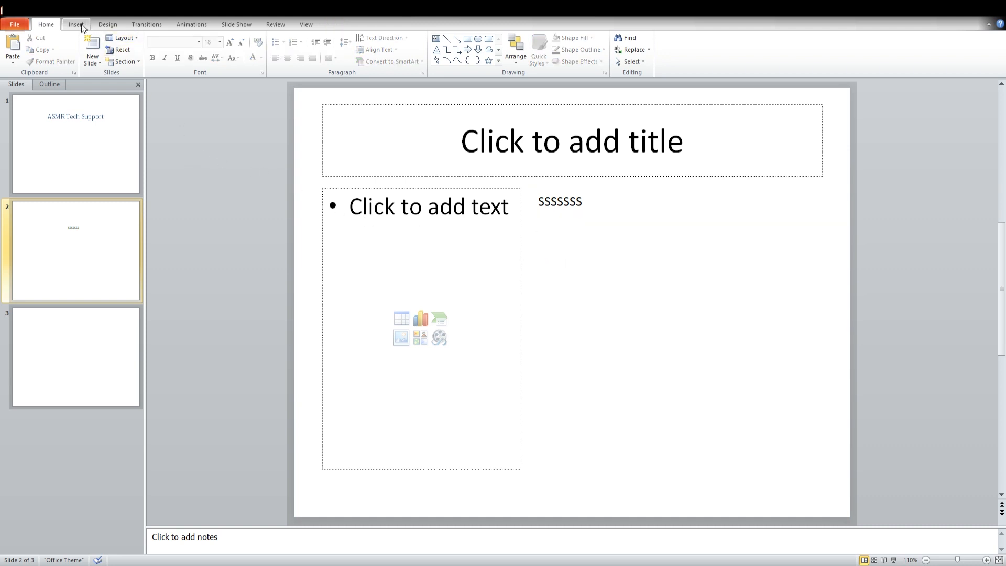
- Insert the waterfall image file as a picture on slide 2
left_click(75, 24)
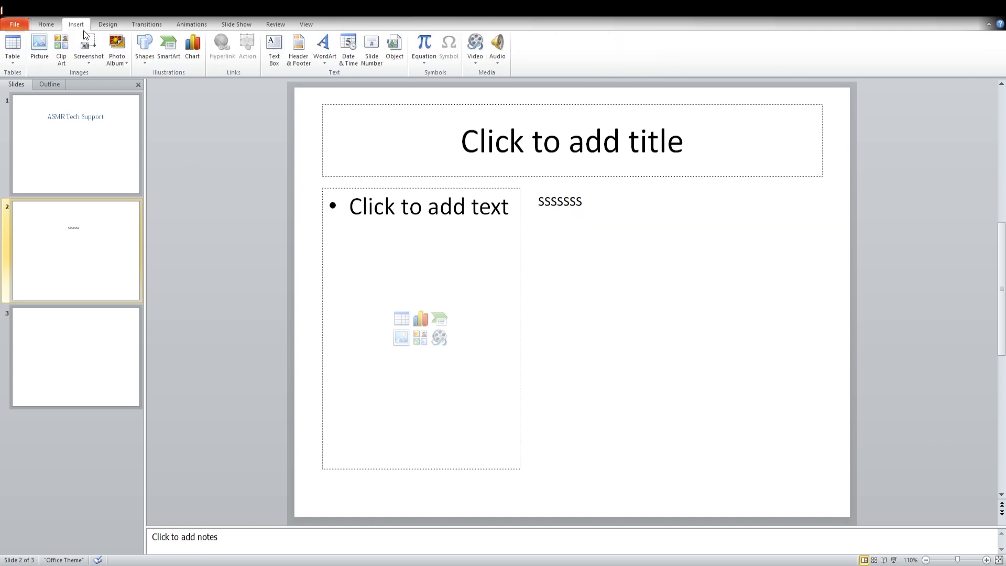
mouse_move(198, 173)
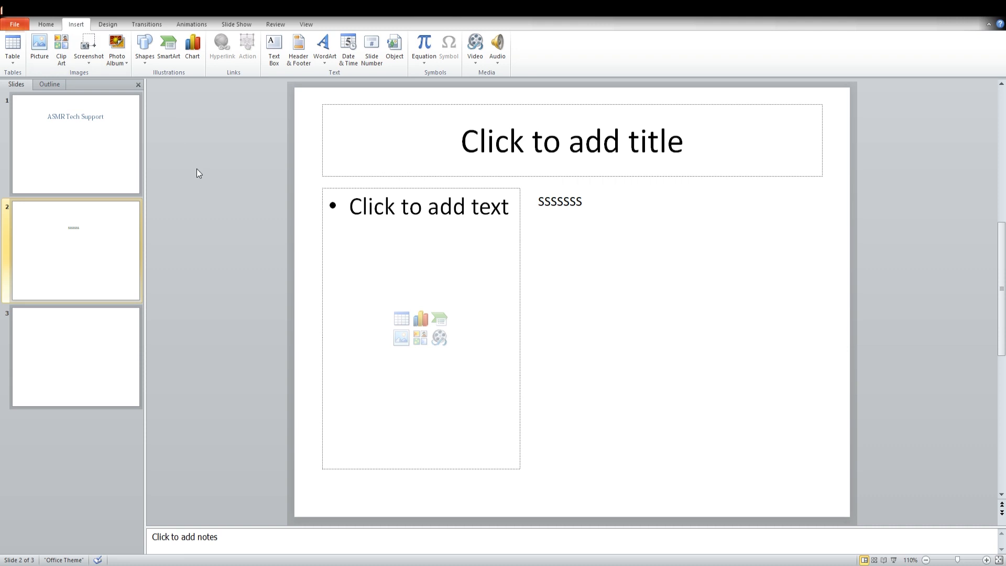
mouse_move(60, 49)
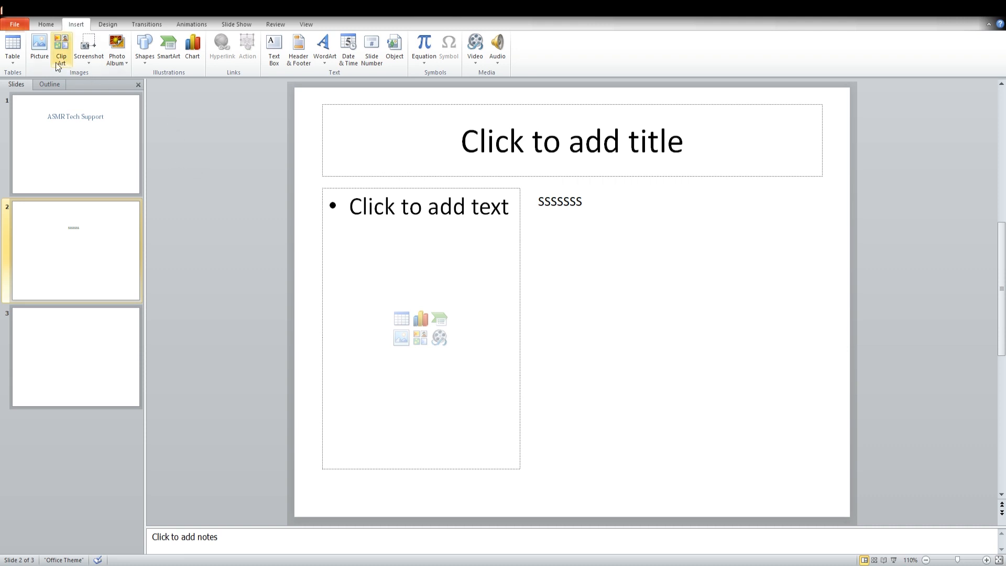
mouse_move(144, 48)
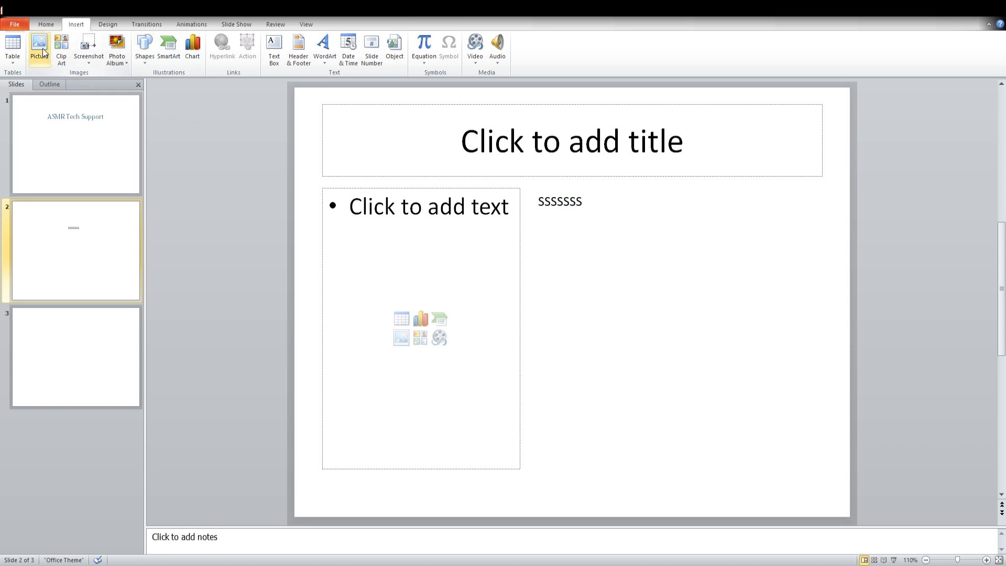
left_click(39, 46)
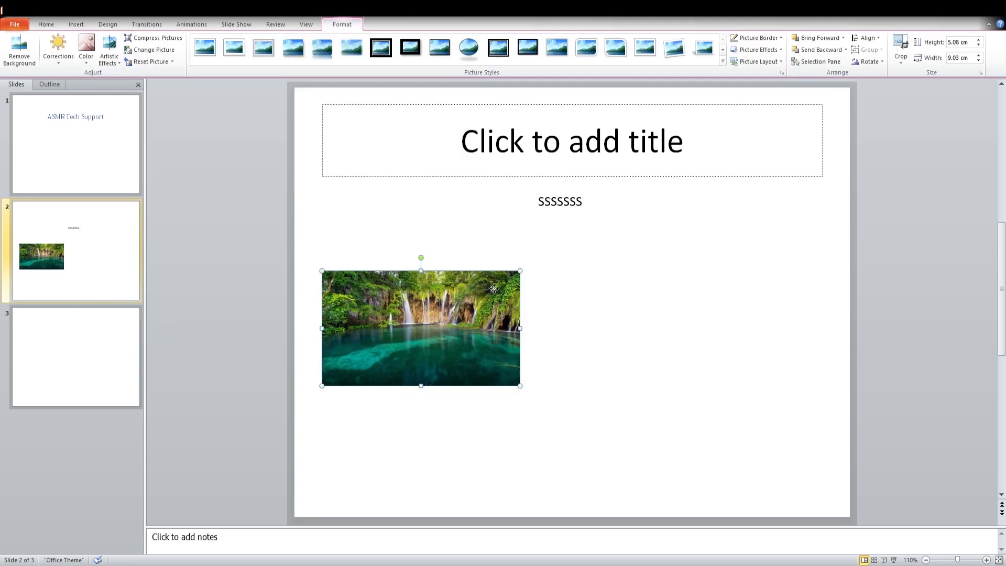
mouse_move(426, 231)
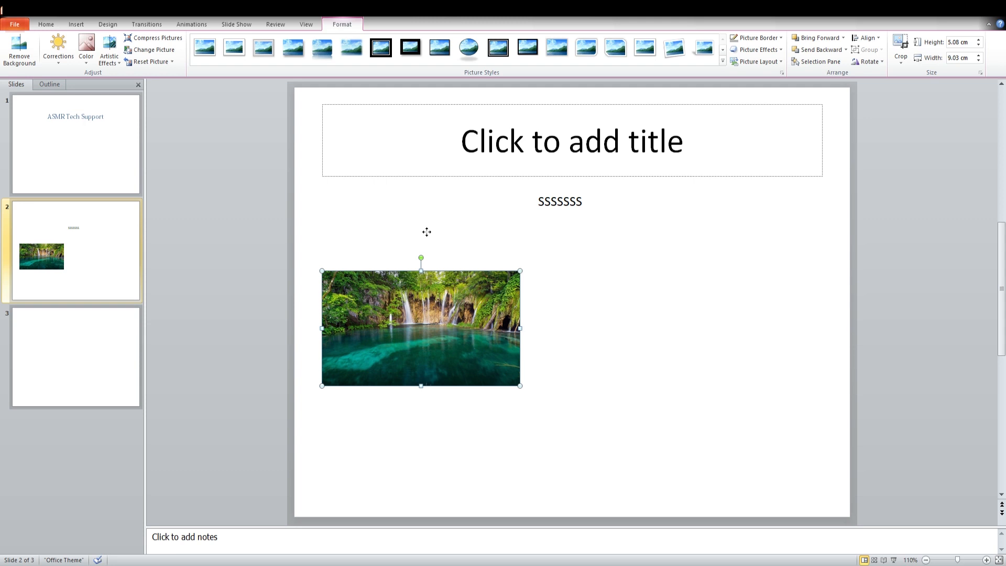
- Move the waterfall photo below the title and enlarge it to about 11.6 × 20.63 cm
left_click_drag(421, 327, 421, 250)
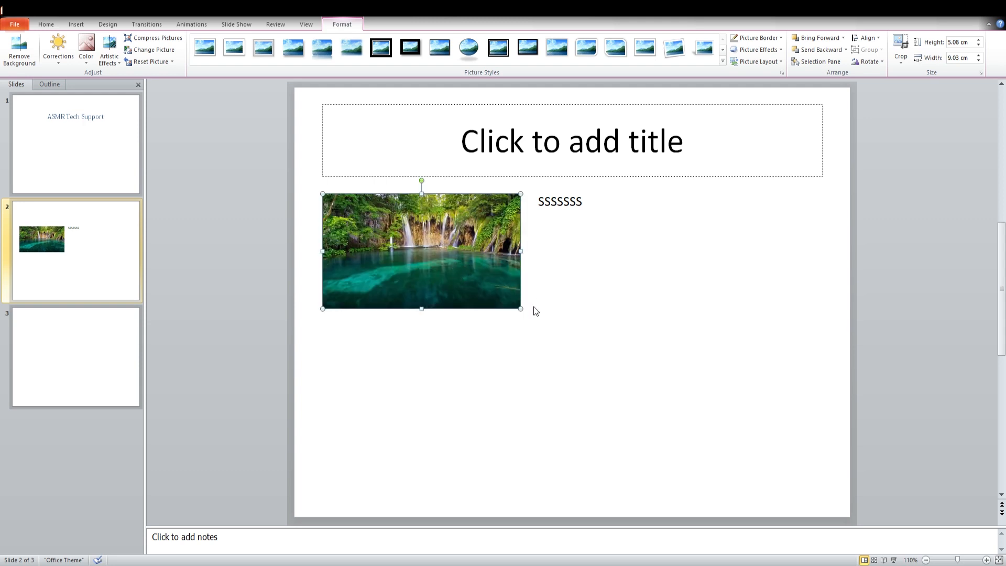
mouse_move(426, 246)
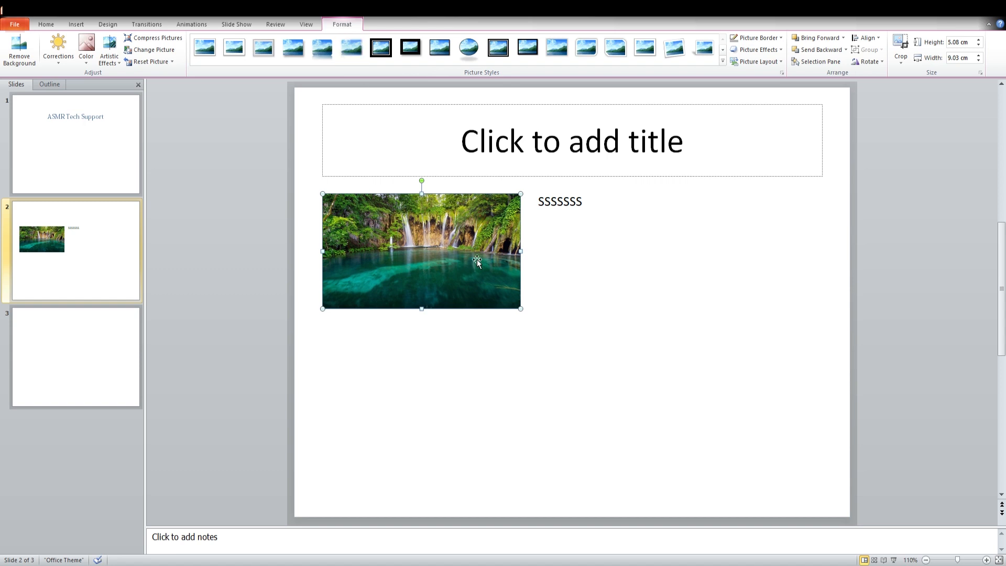
mouse_move(525, 314)
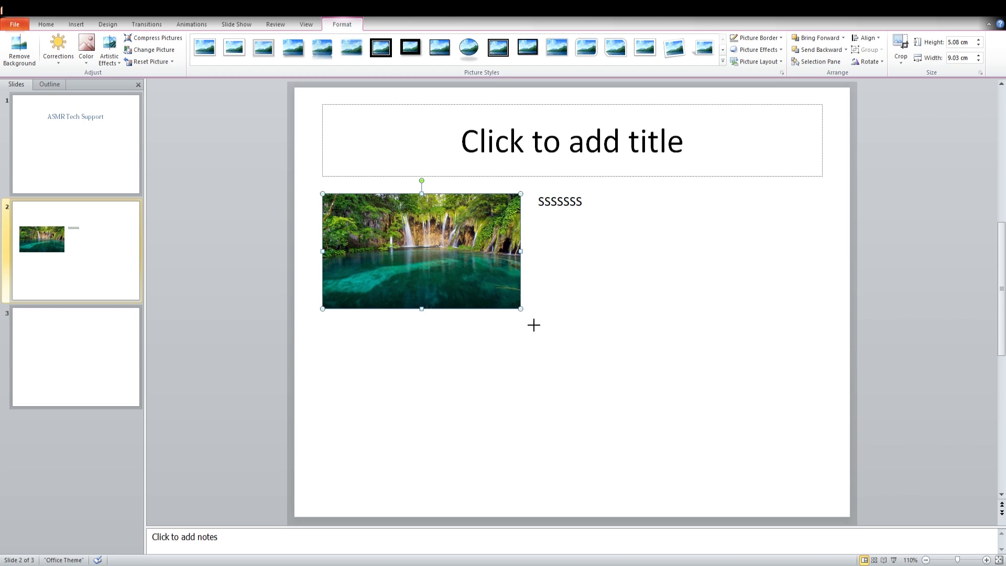
mouse_move(652, 427)
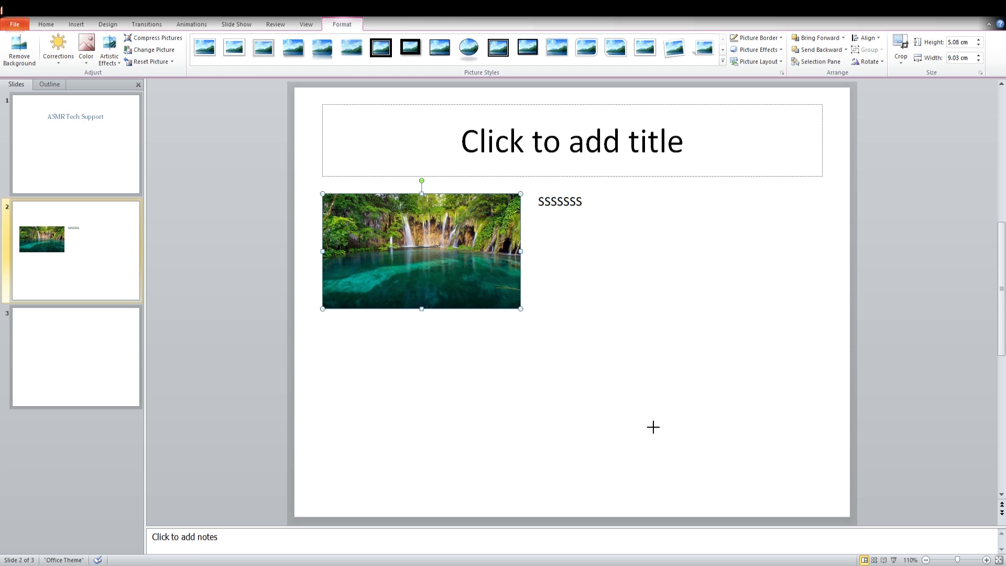
mouse_move(676, 450)
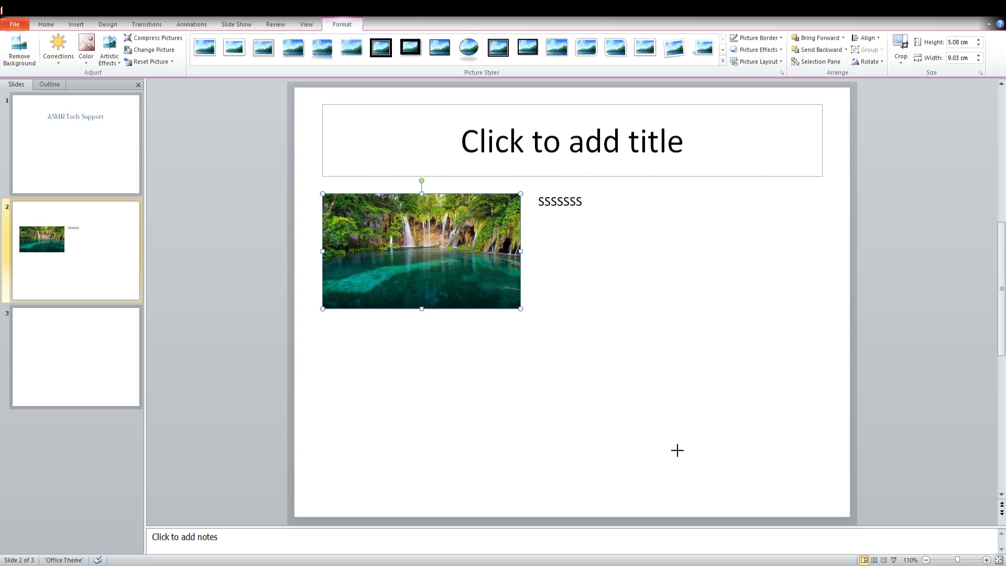
mouse_move(671, 446)
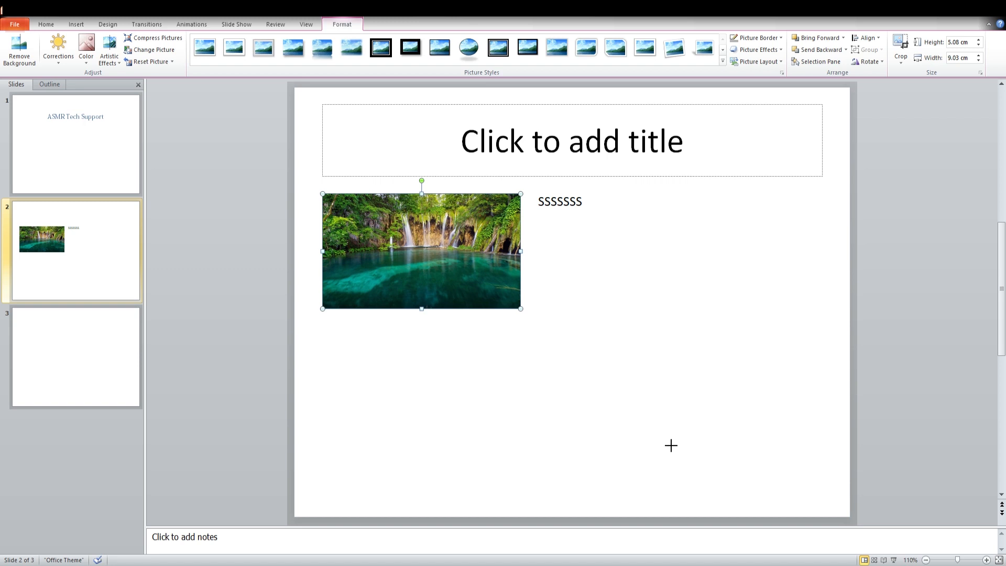
mouse_move(689, 463)
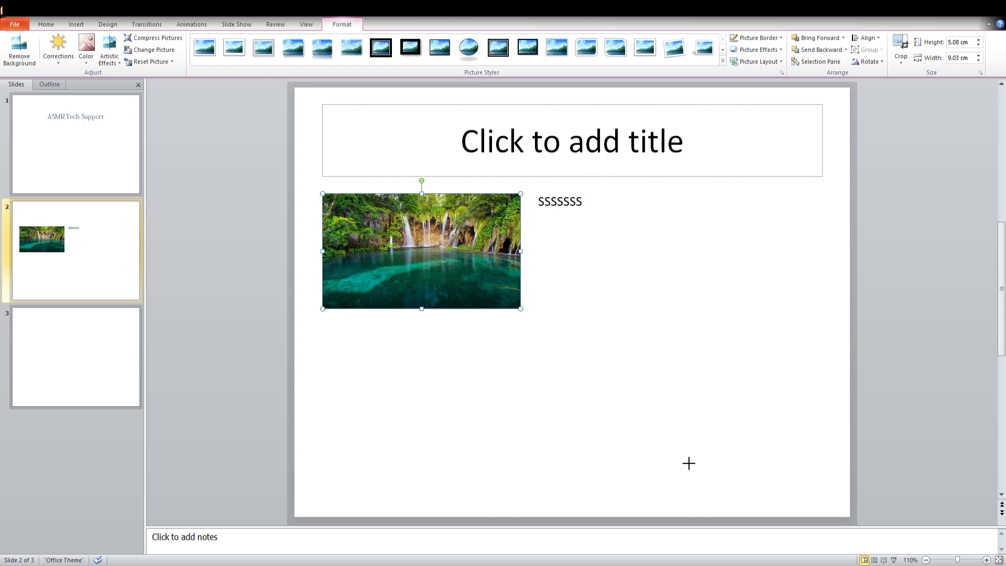
left_click_drag(520, 309, 774, 456)
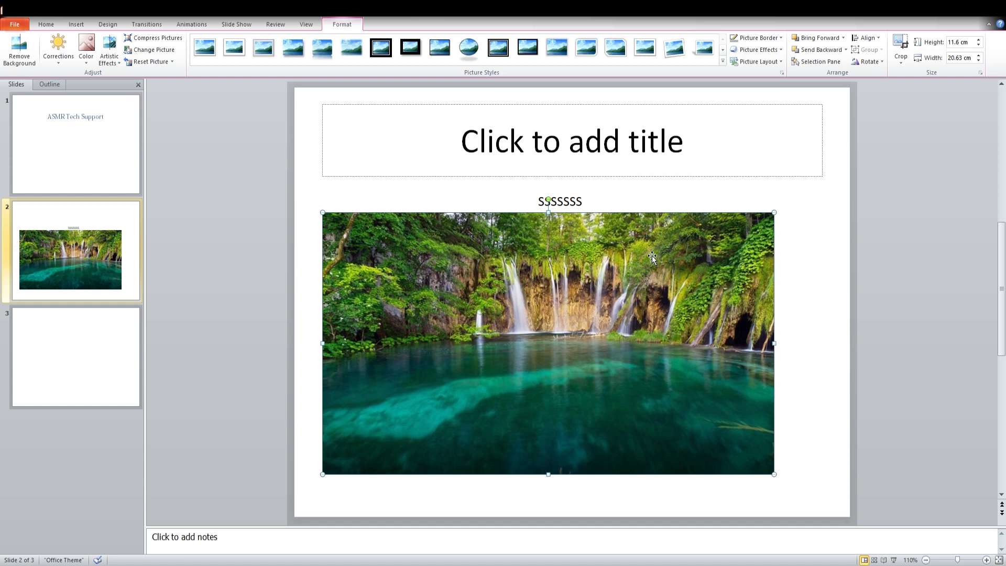
mouse_move(697, 268)
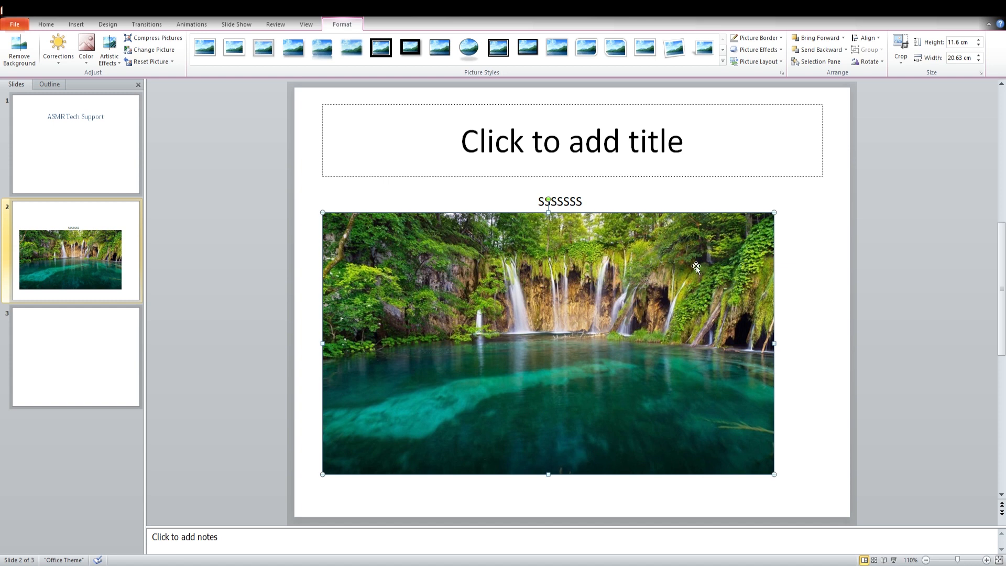
mouse_move(854, 129)
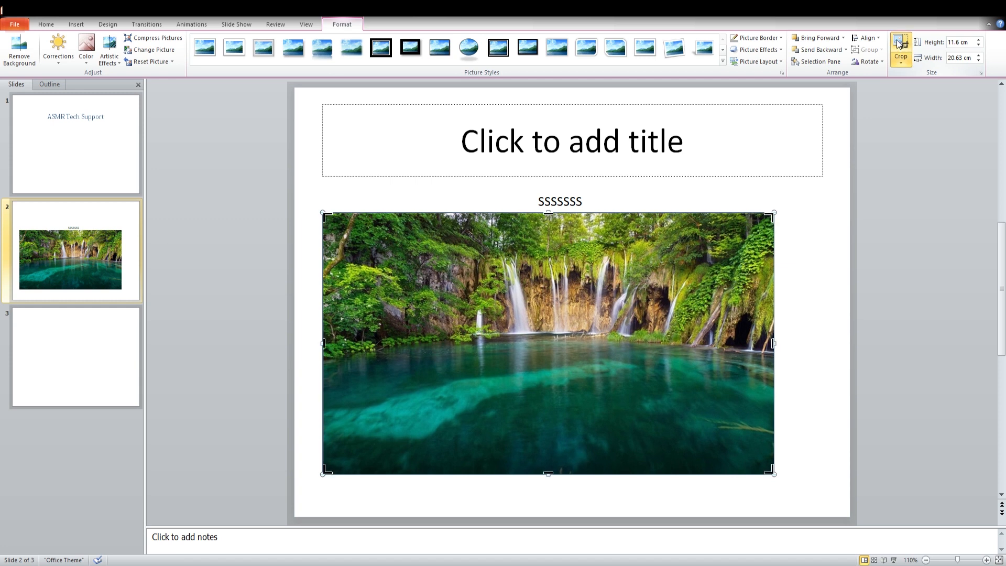
mouse_move(566, 235)
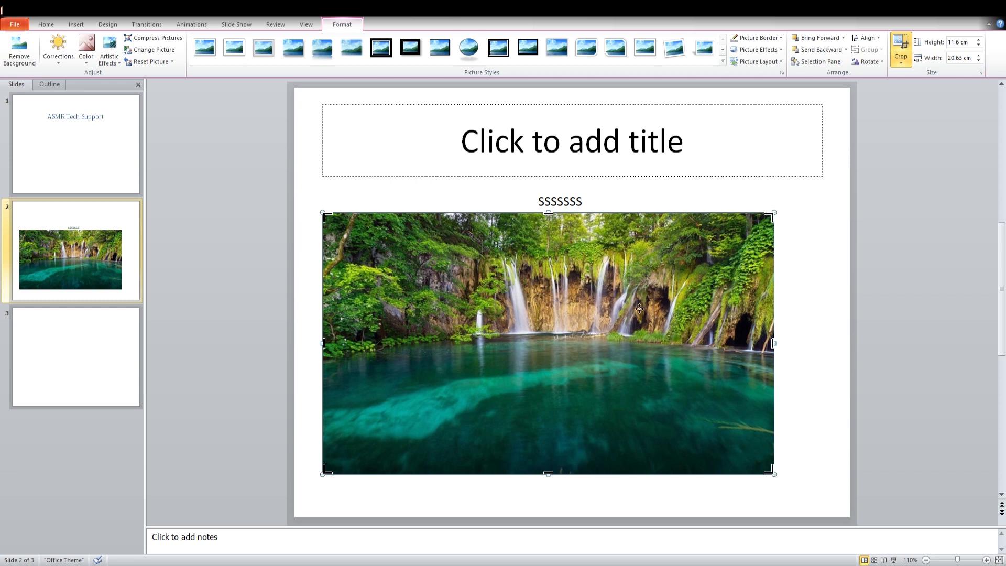
mouse_move(781, 350)
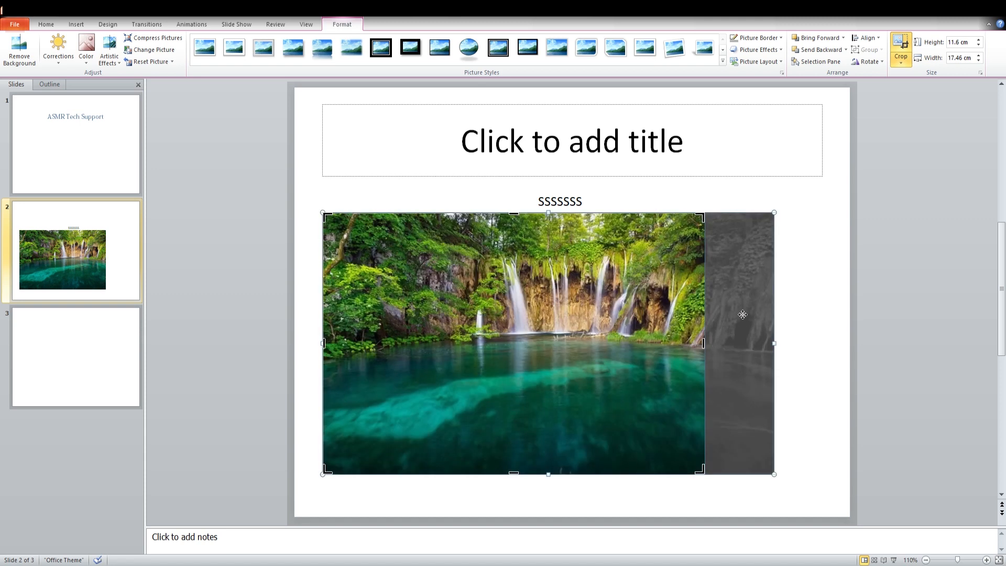
mouse_move(748, 381)
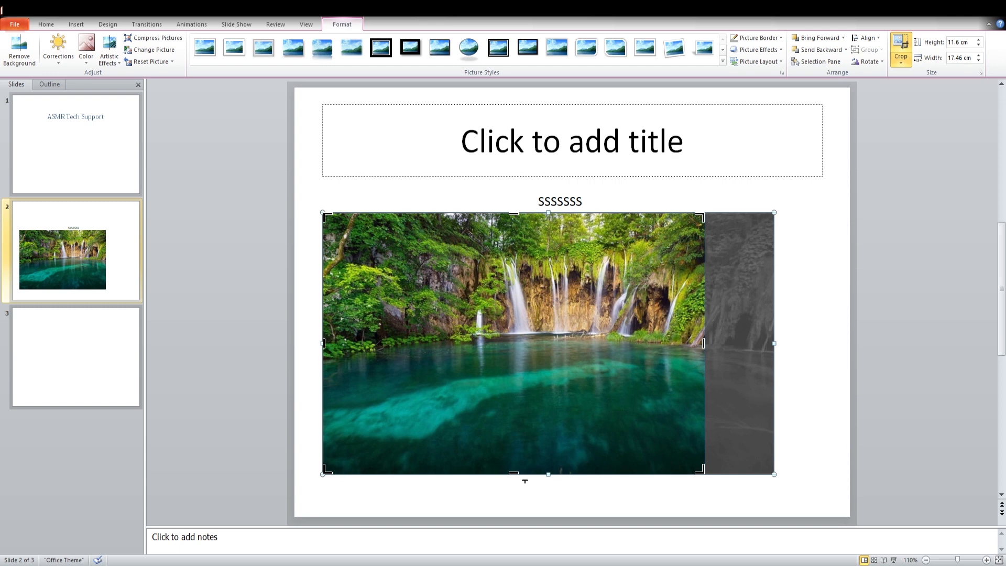
- Crop the waterfall photo down to about 10.27 × 17.46 cm
left_click_drag(548, 474, 570, 434)
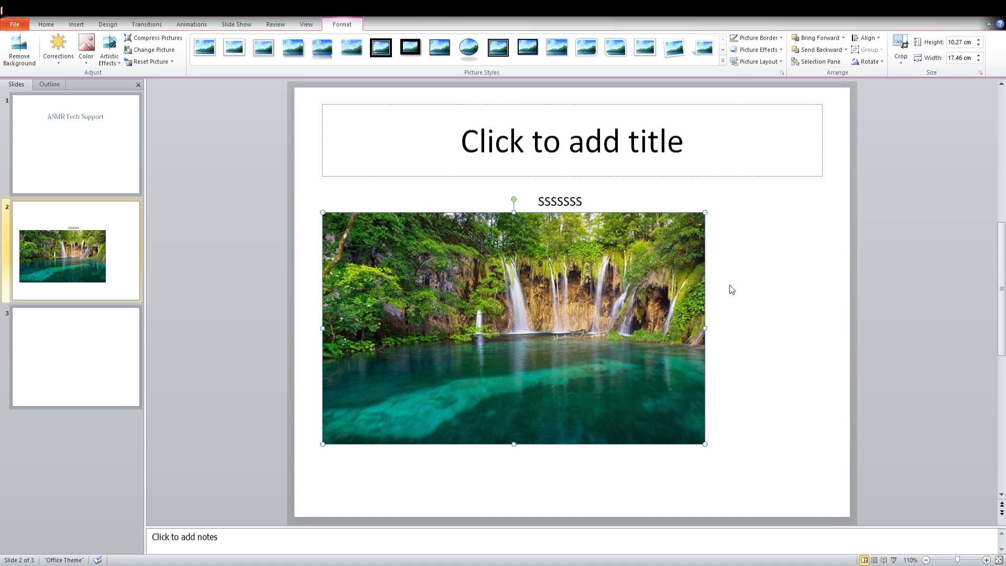
mouse_move(640, 315)
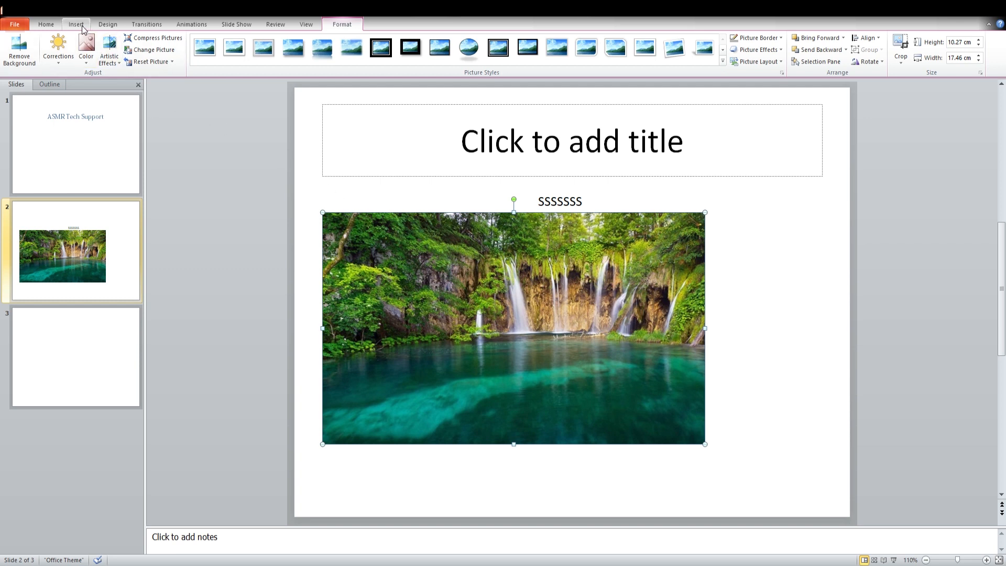
- Draw a rectangle to the right of the photo and tilt it slightly clockwise
left_click(74, 25)
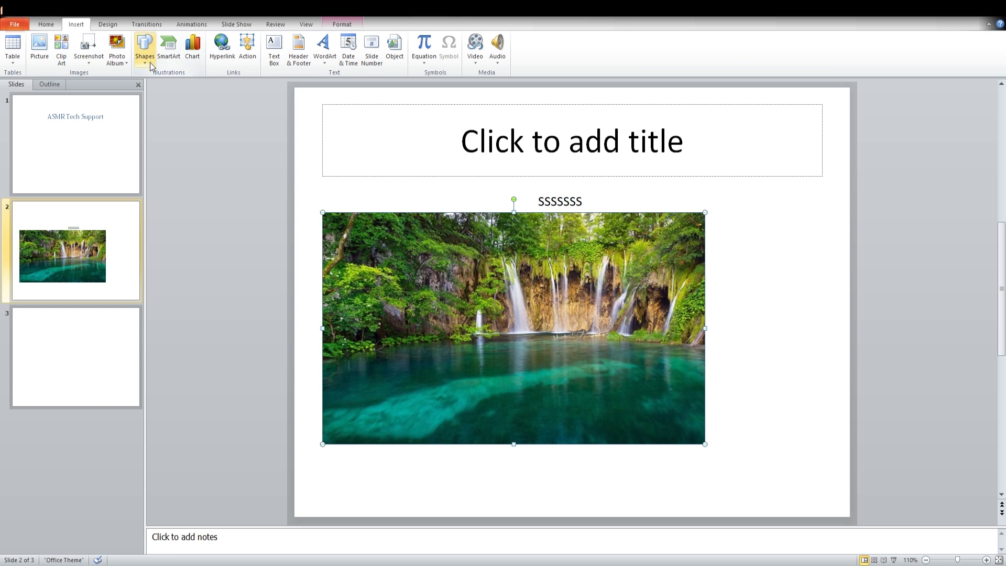
mouse_move(149, 67)
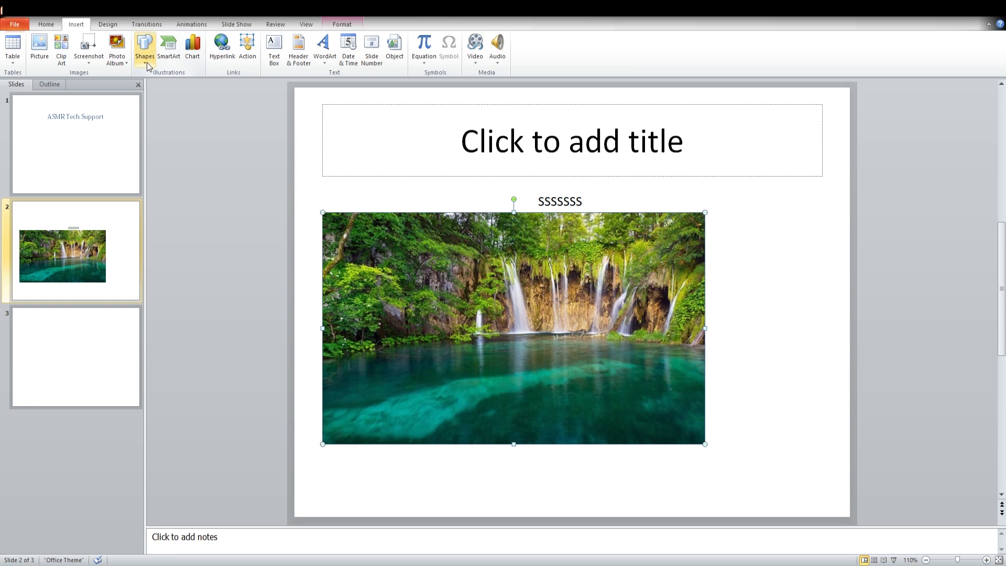
left_click(144, 47)
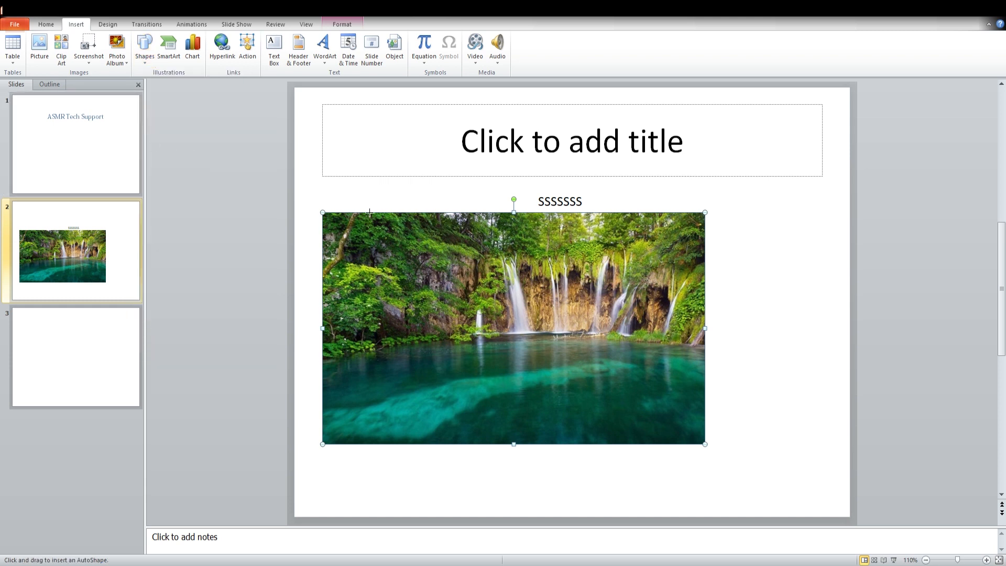
mouse_move(749, 246)
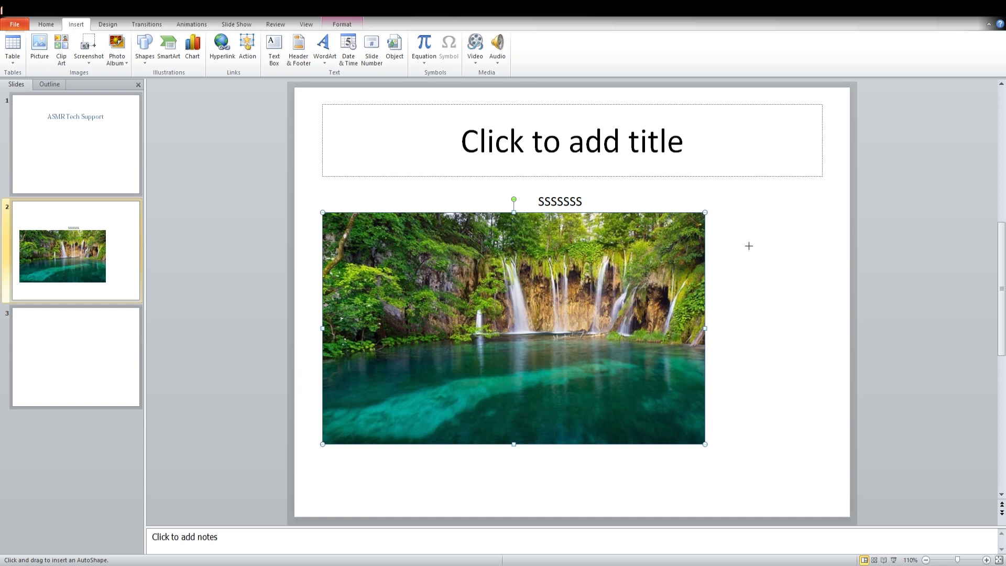
mouse_move(796, 321)
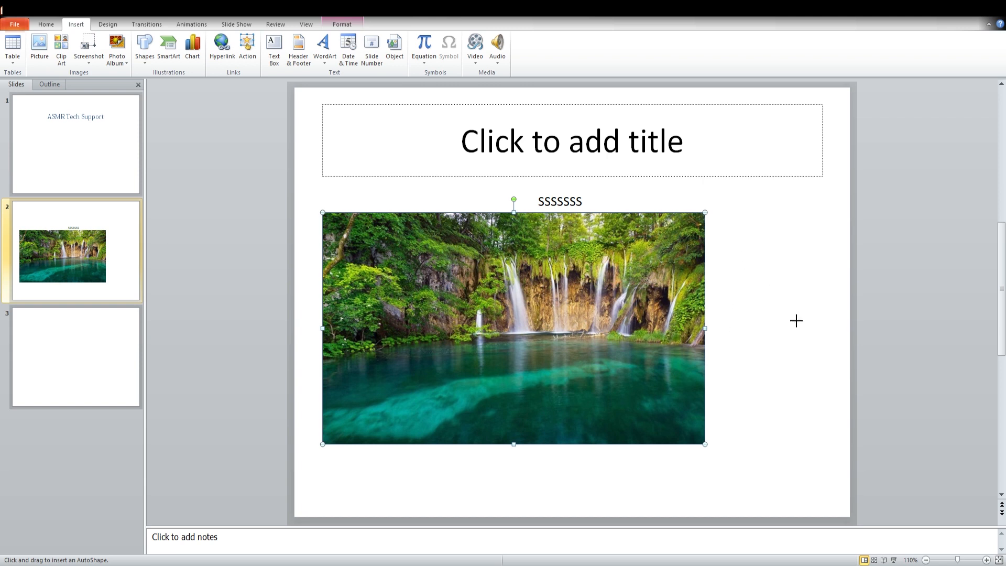
left_click_drag(723, 212, 820, 377)
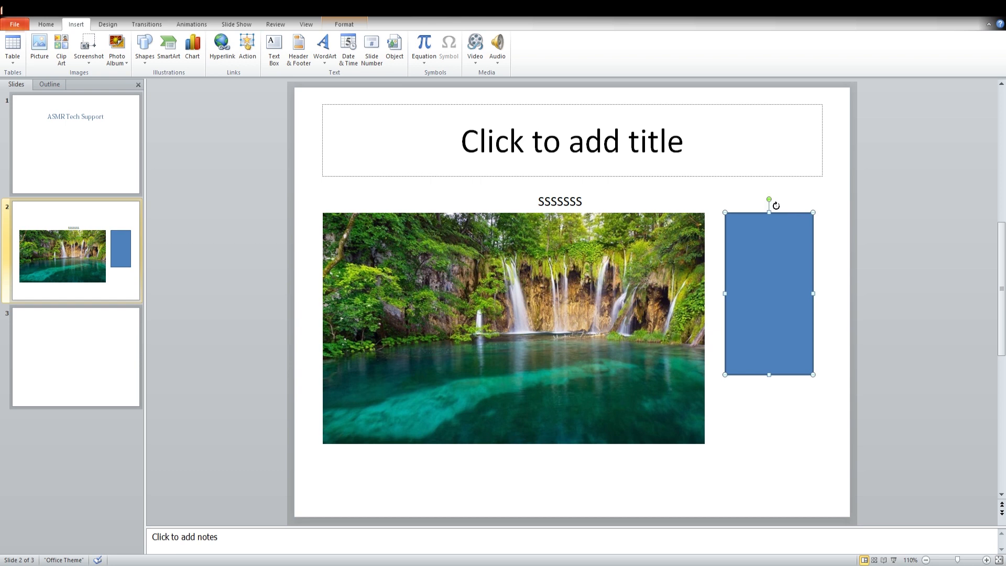
mouse_move(749, 213)
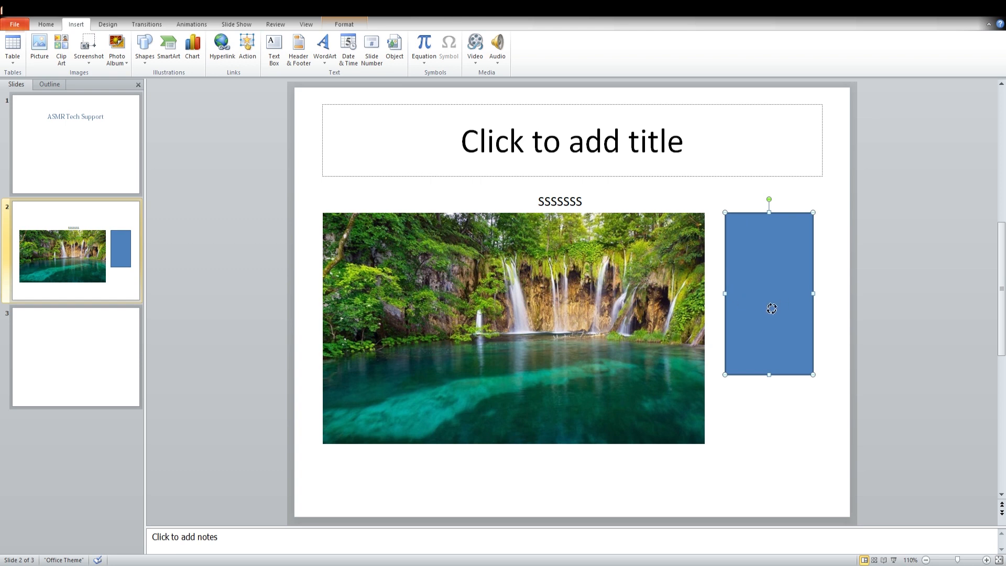
mouse_move(777, 309)
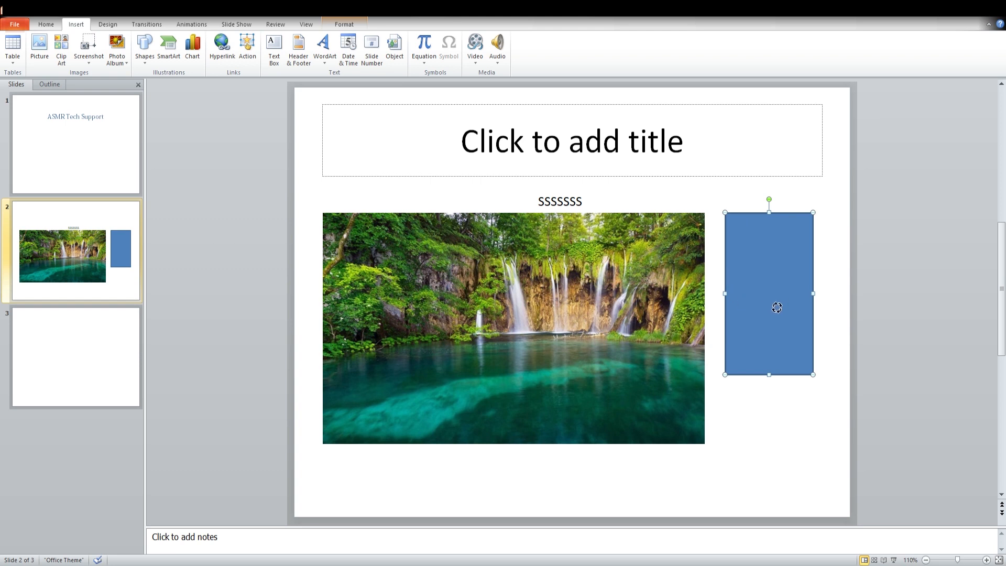
left_click_drag(769, 201, 777, 386)
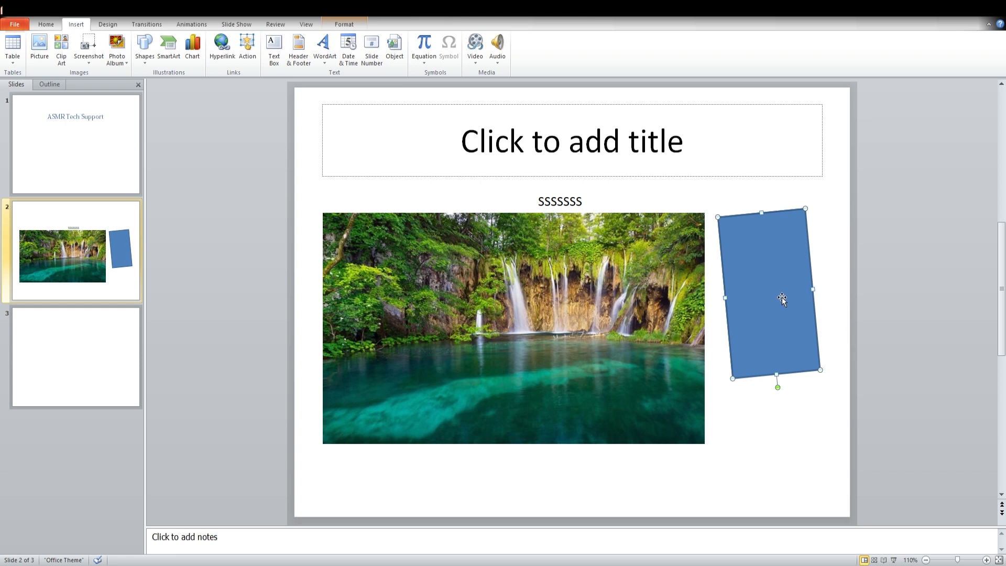
mouse_move(411, 158)
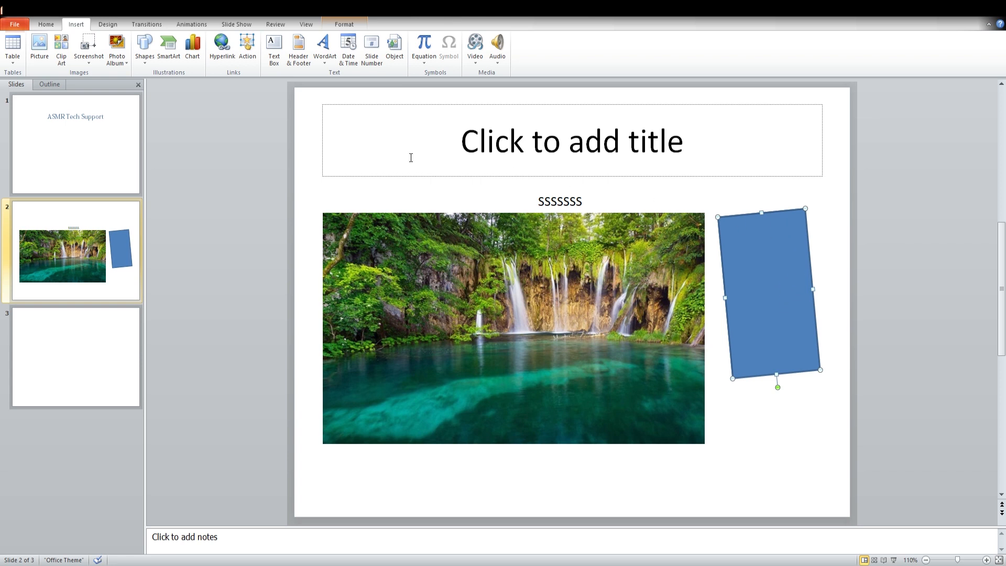
mouse_move(200, 89)
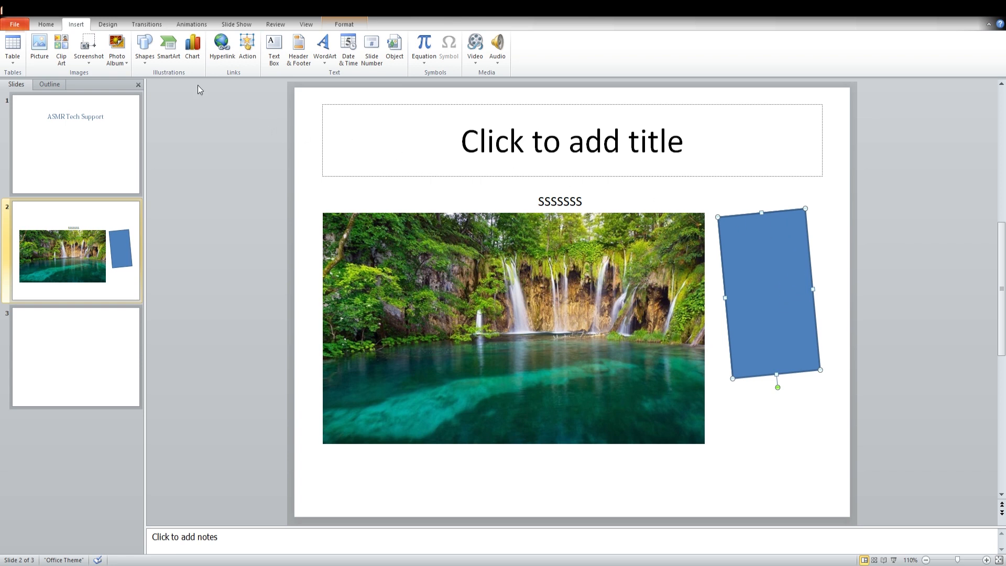
mouse_move(218, 106)
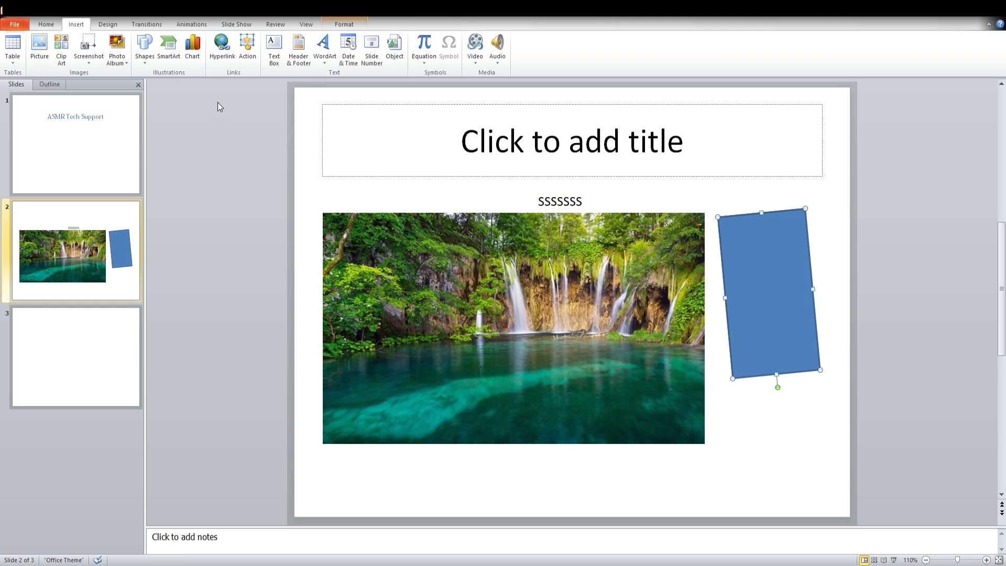
mouse_move(256, 80)
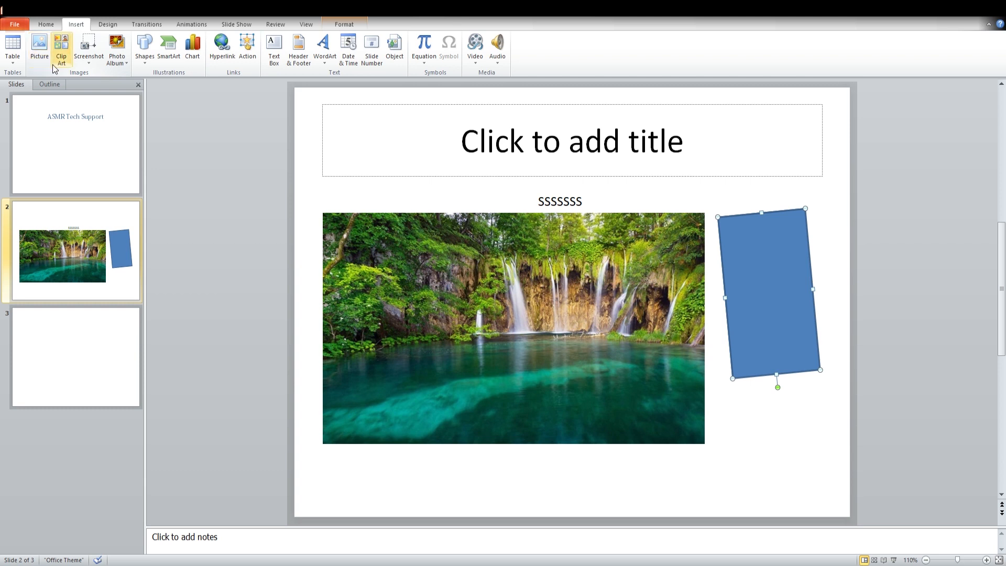
mouse_move(202, 117)
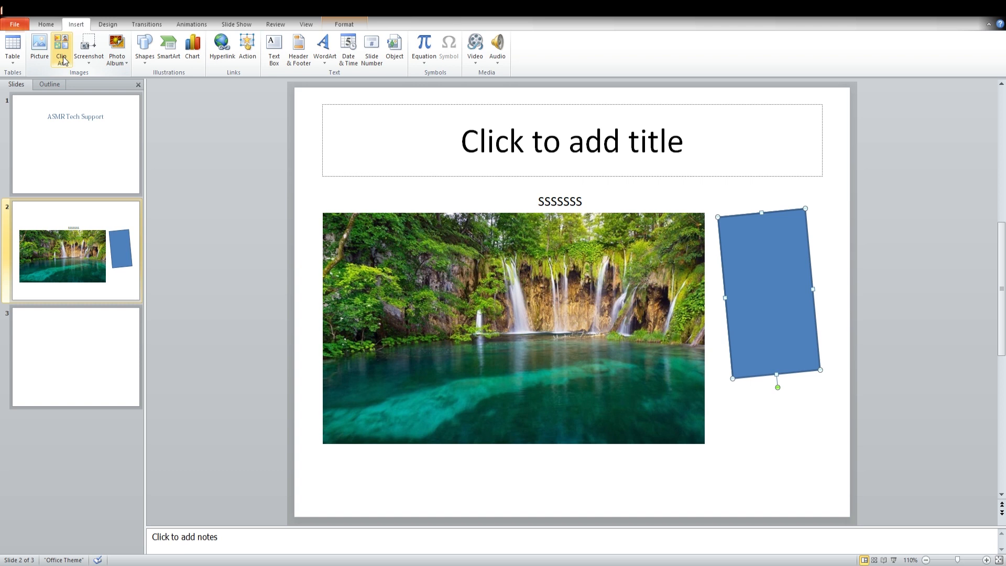
mouse_move(160, 86)
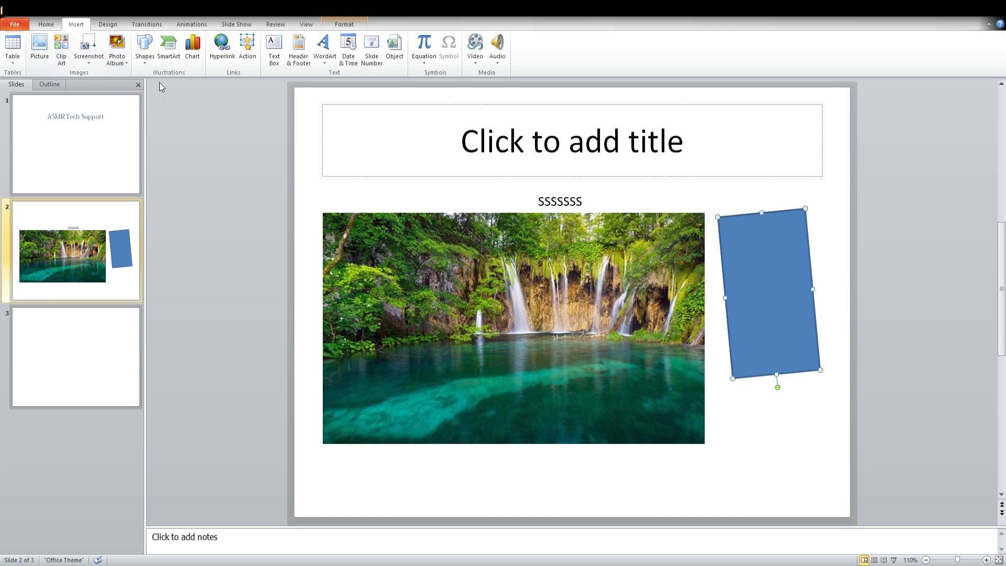
mouse_move(221, 107)
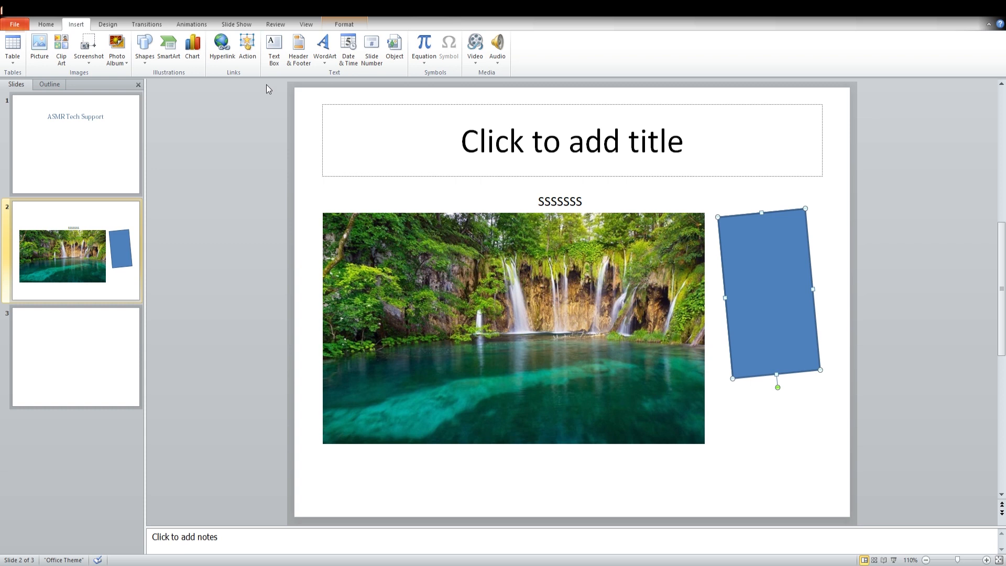
mouse_move(269, 111)
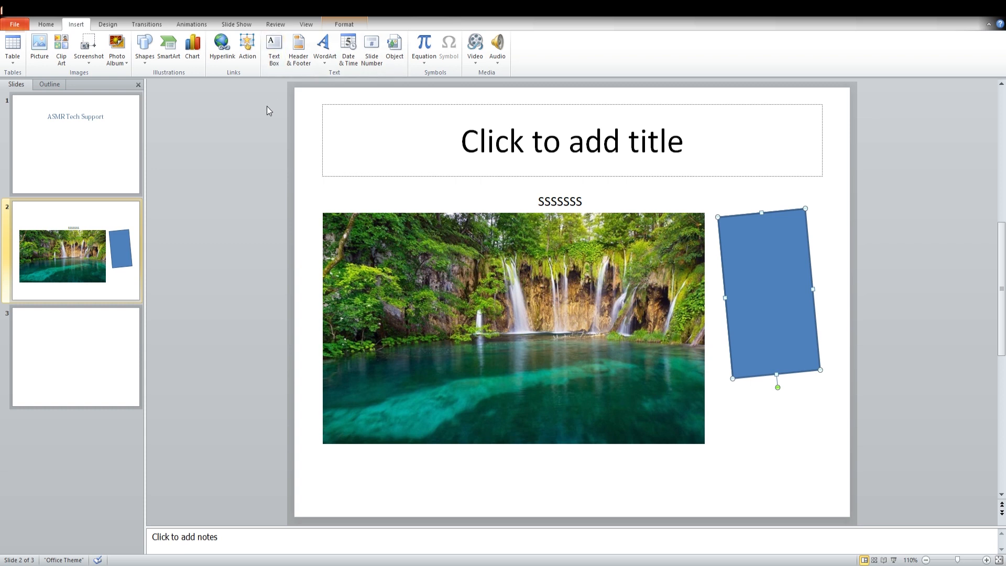
mouse_move(166, 110)
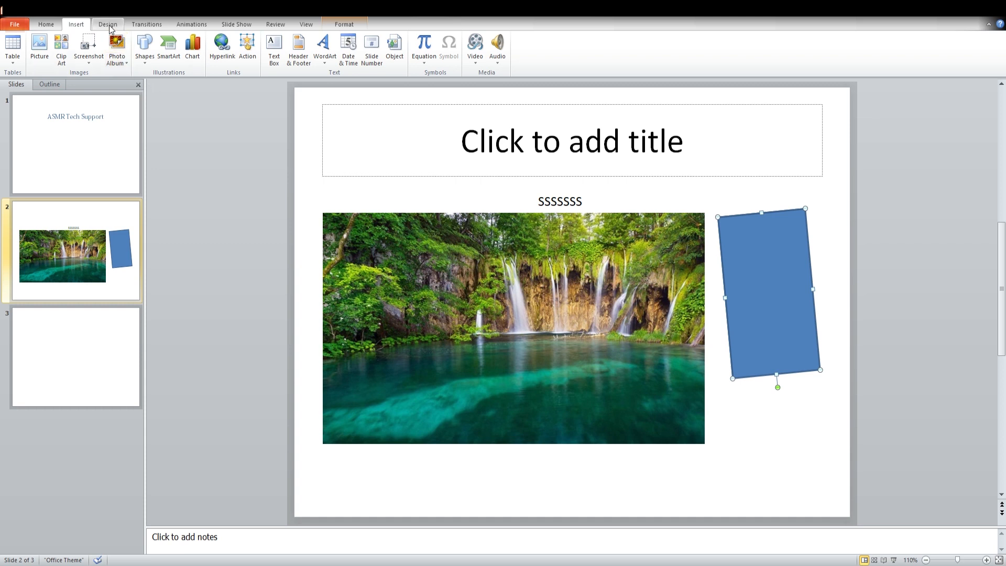
- Preview several Design themes on slide 2, ending on a dark slate theme
left_click(107, 24)
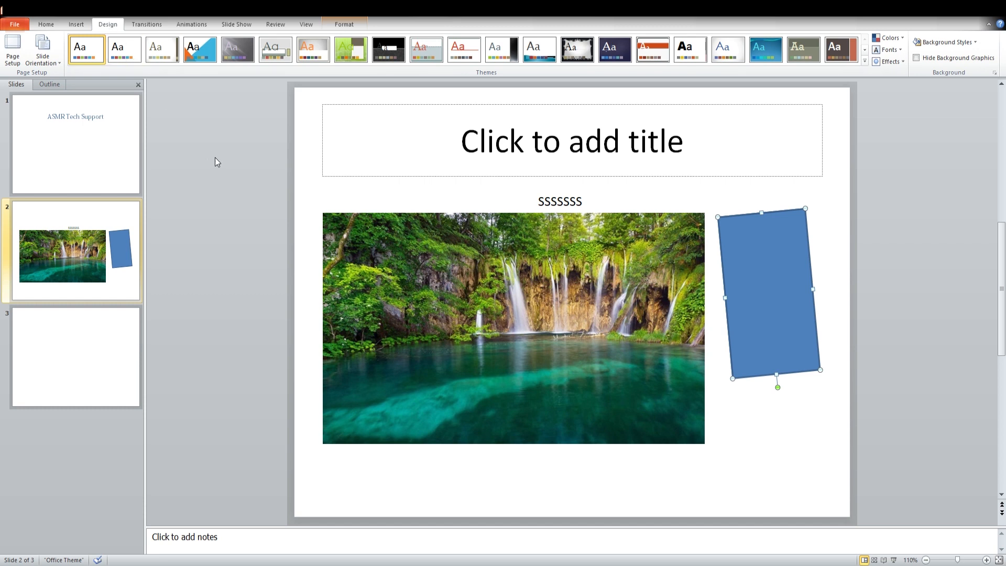
mouse_move(223, 178)
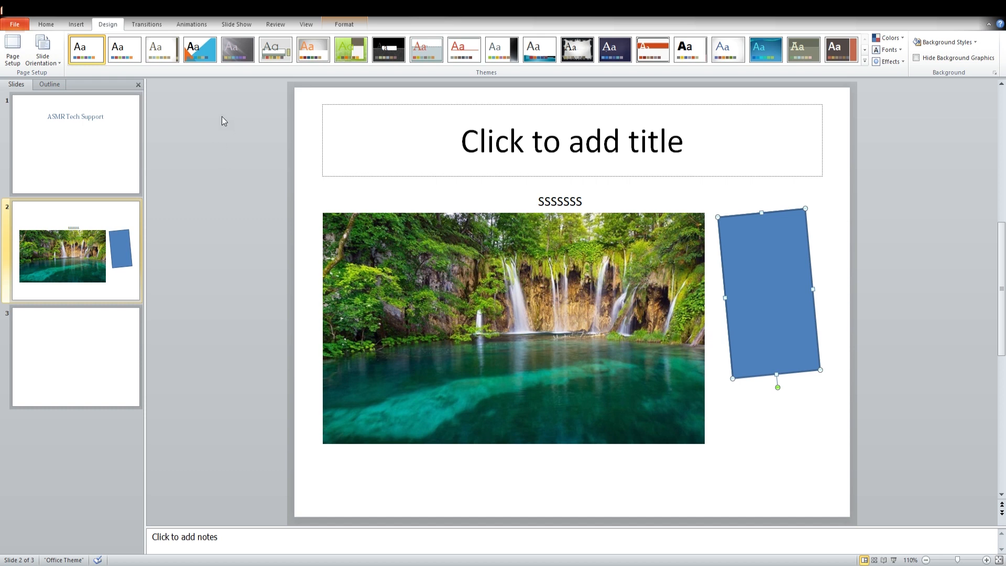
mouse_move(232, 120)
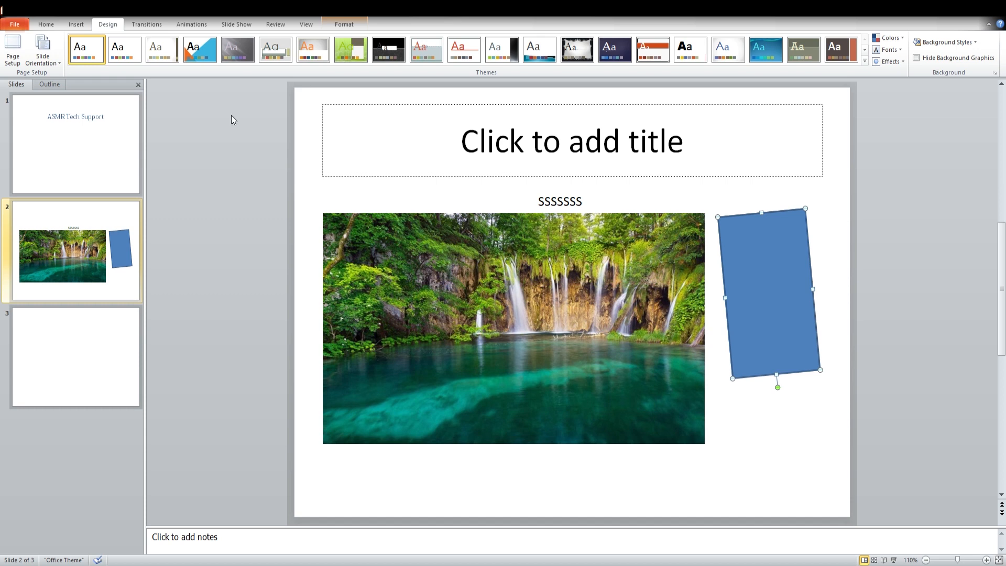
mouse_move(254, 117)
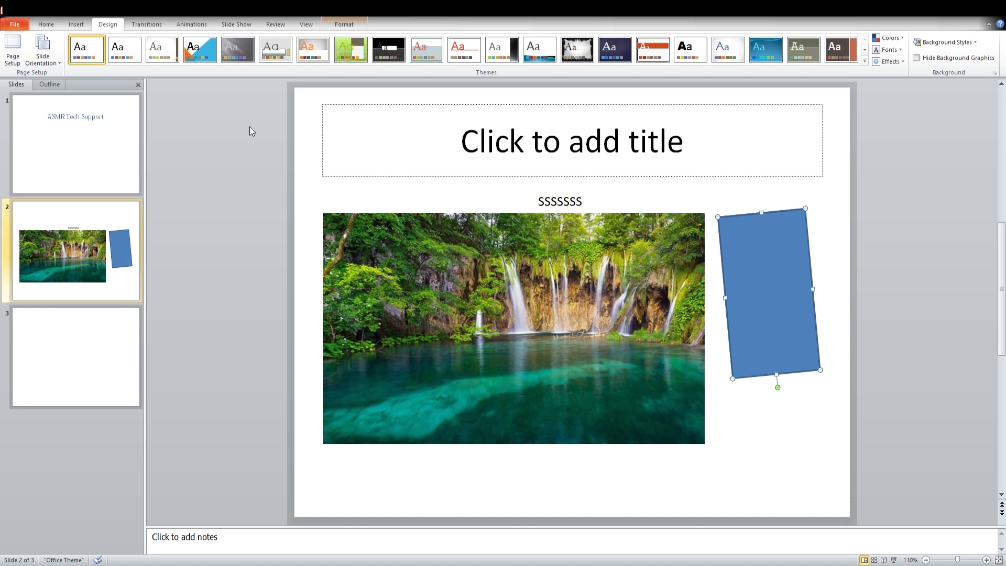
mouse_move(582, 125)
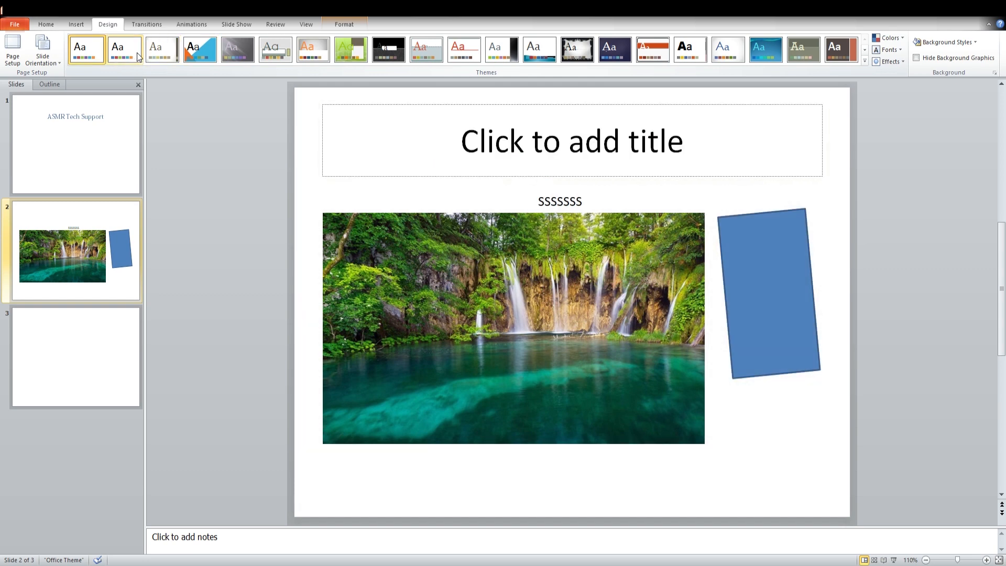
left_click(199, 50)
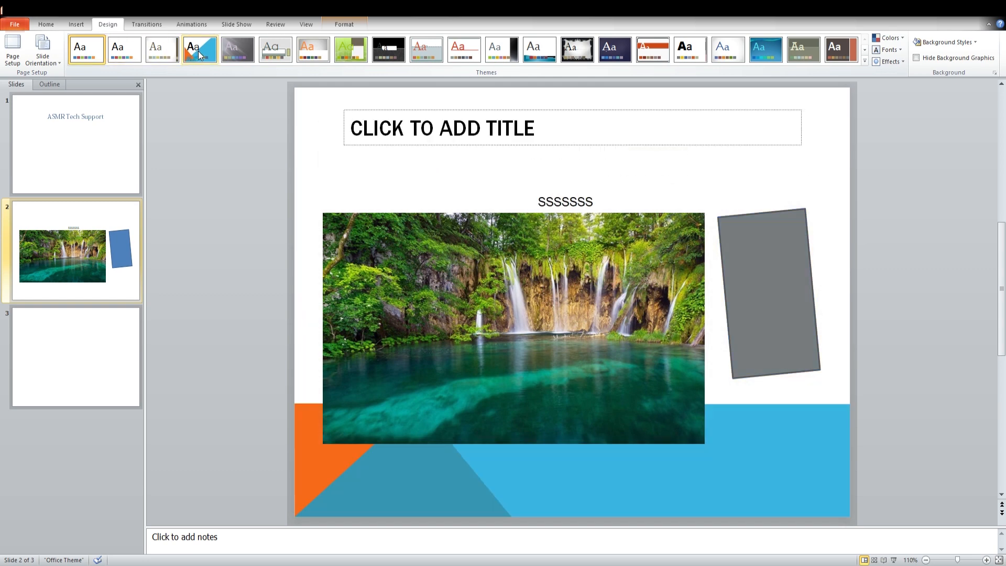
left_click(237, 50)
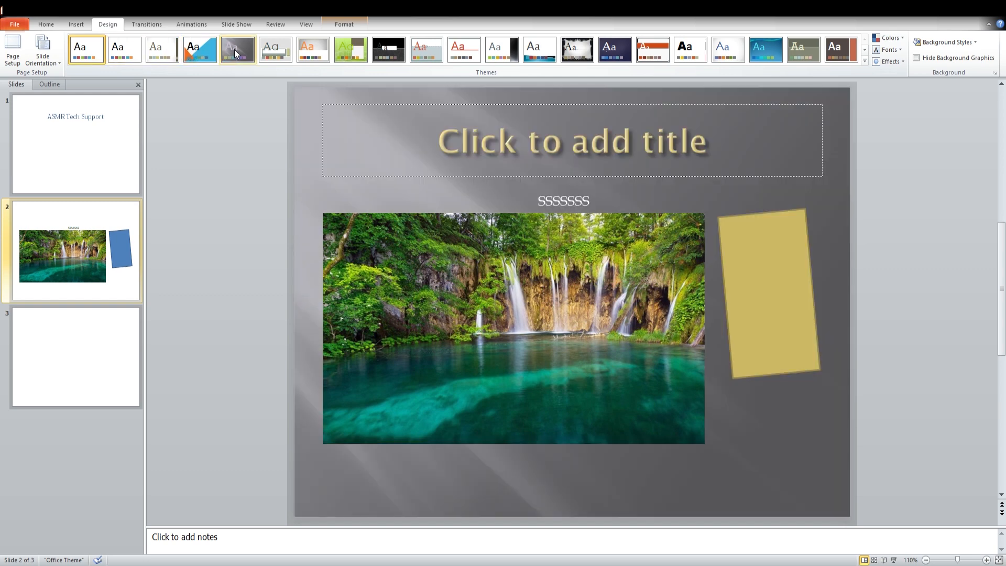
left_click(615, 49)
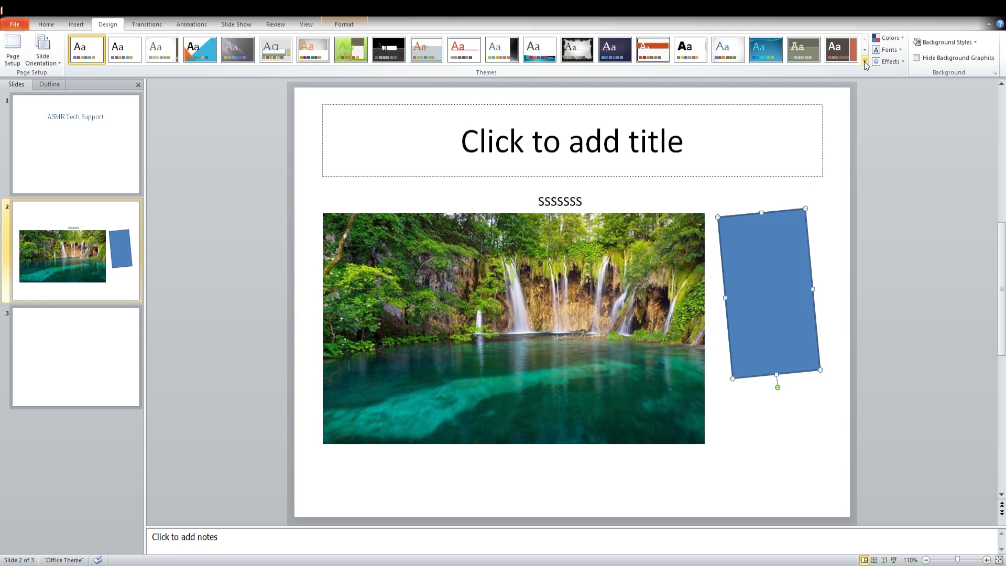
left_click(864, 62)
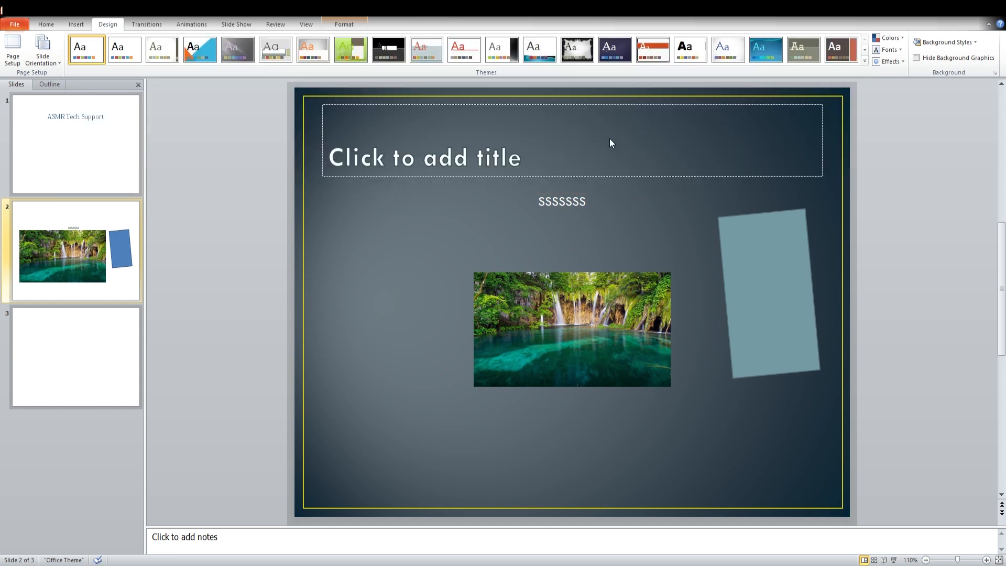
- Apply the Thatch theme, then review the title slide and waterfall slide
left_click(653, 49)
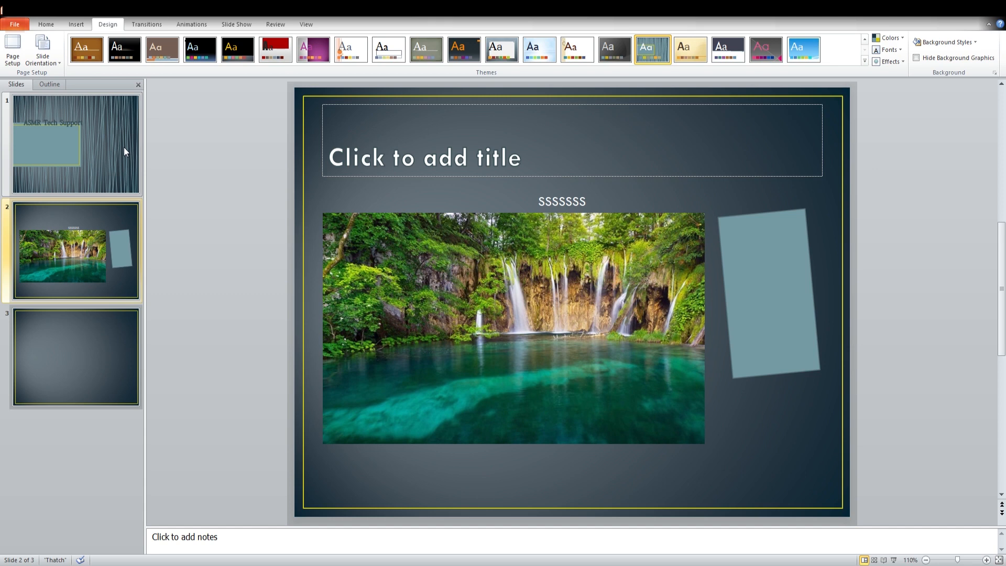
left_click(73, 143)
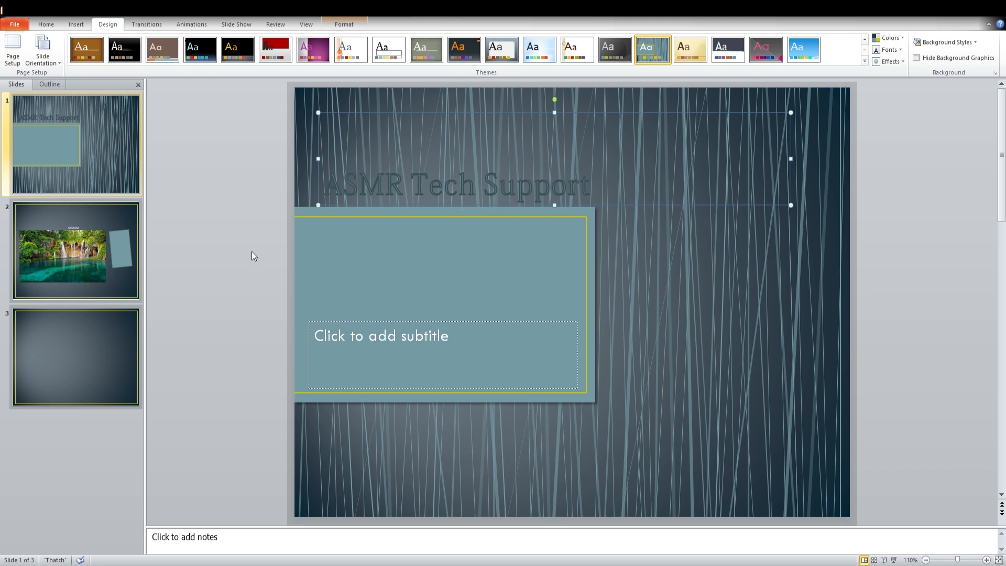
mouse_move(114, 274)
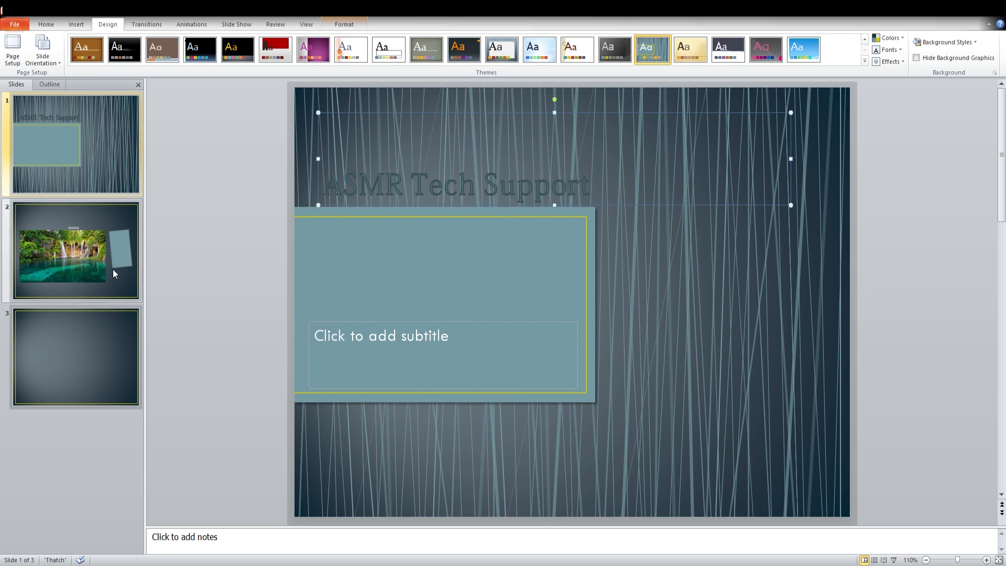
left_click(74, 252)
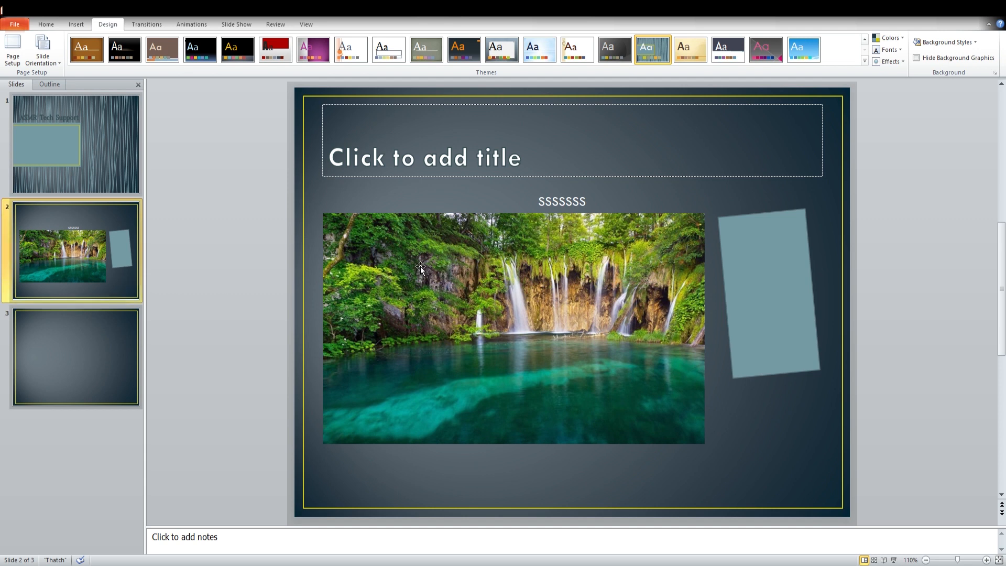
mouse_move(437, 207)
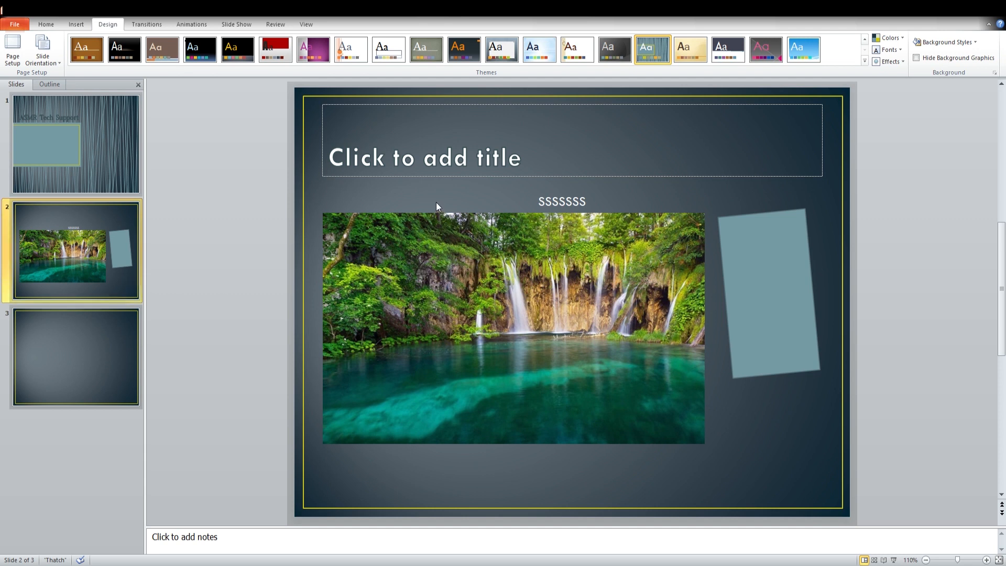
mouse_move(382, 192)
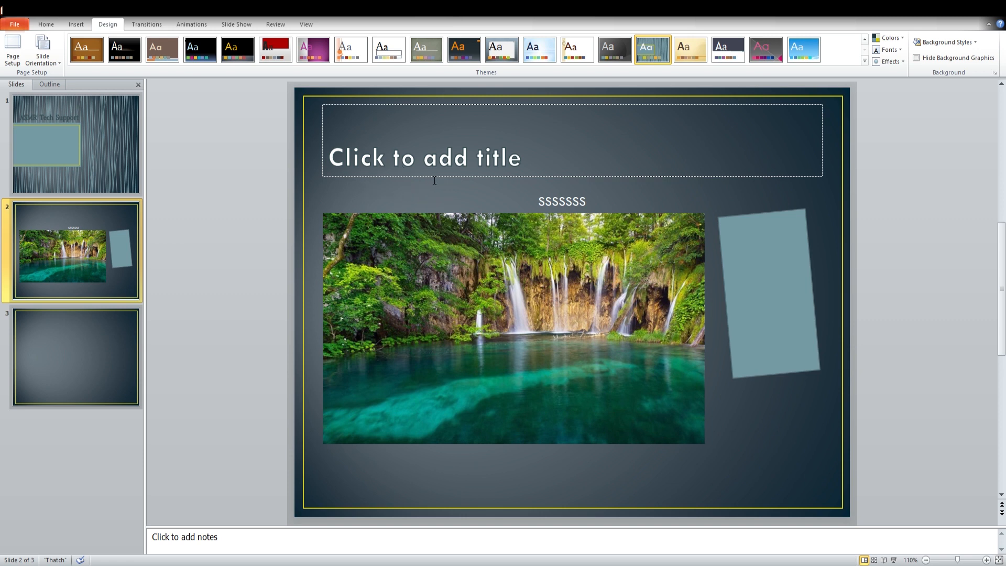
mouse_move(454, 197)
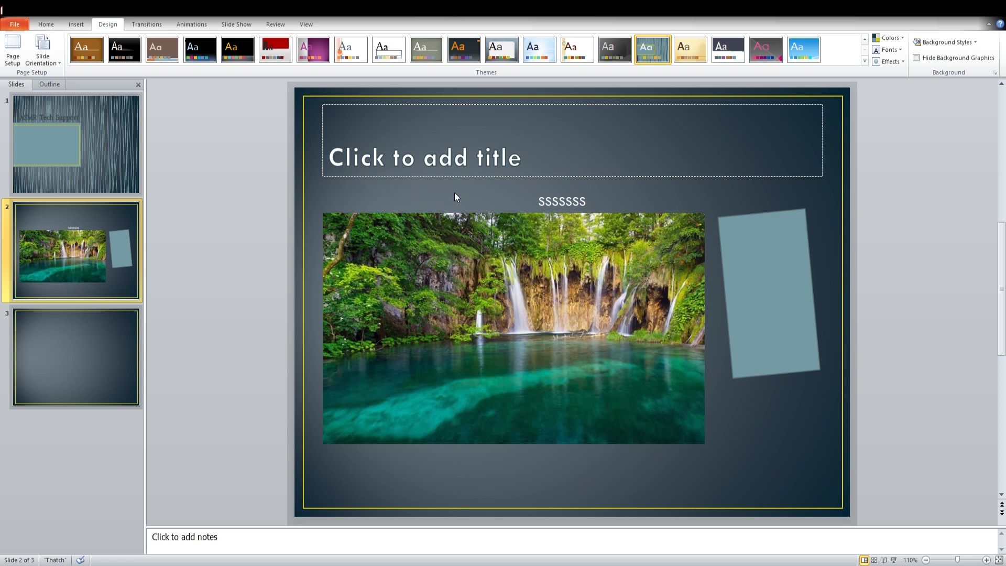
mouse_move(217, 93)
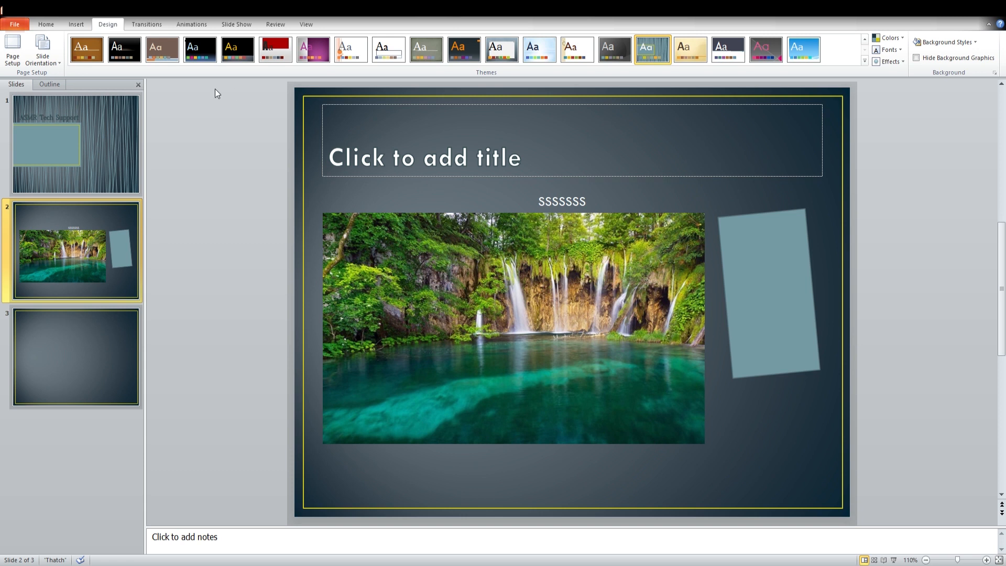
mouse_move(165, 86)
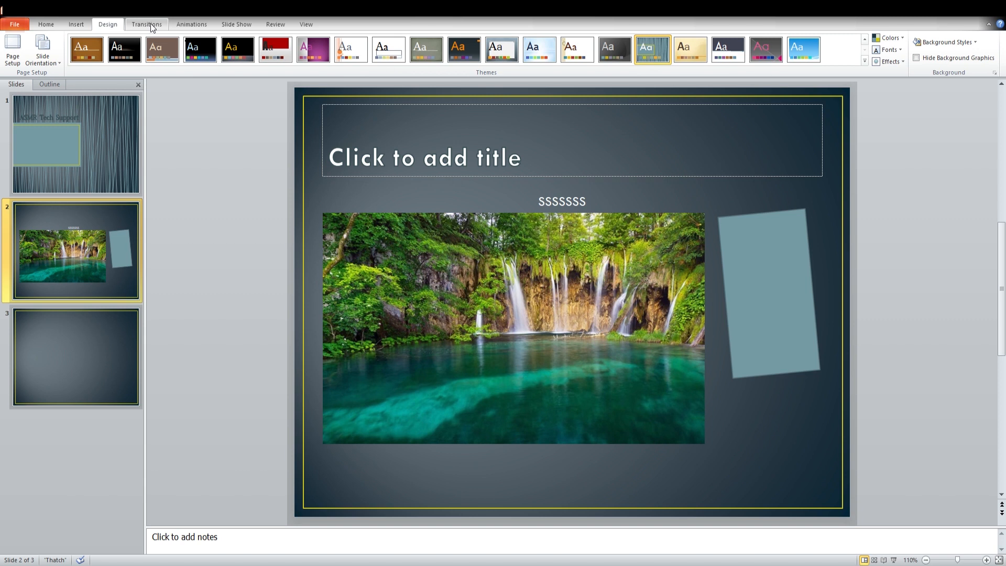
- Give the title slide a one-second Flash transition, then show the Slide Show options
left_click(147, 24)
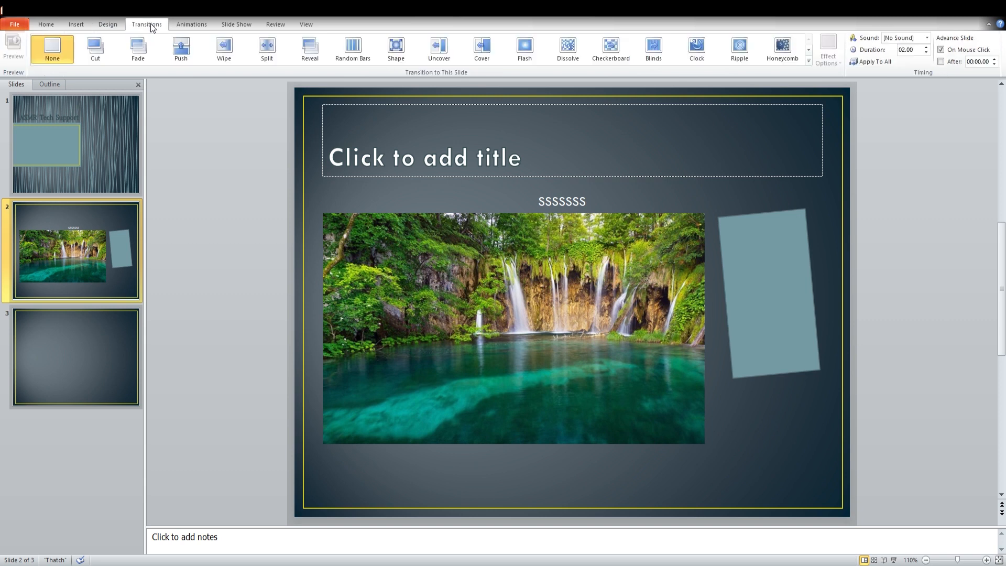
mouse_move(152, 167)
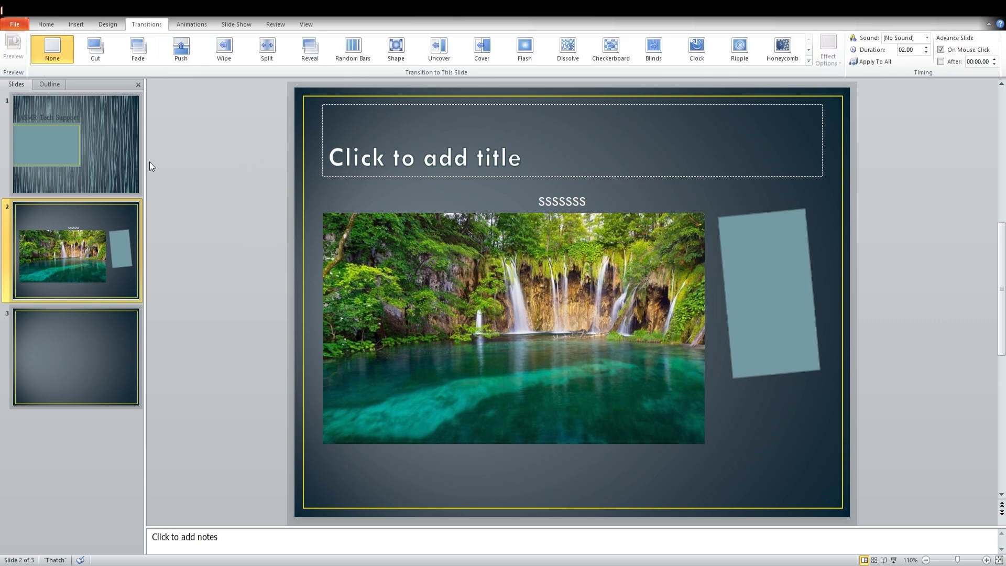
left_click(74, 142)
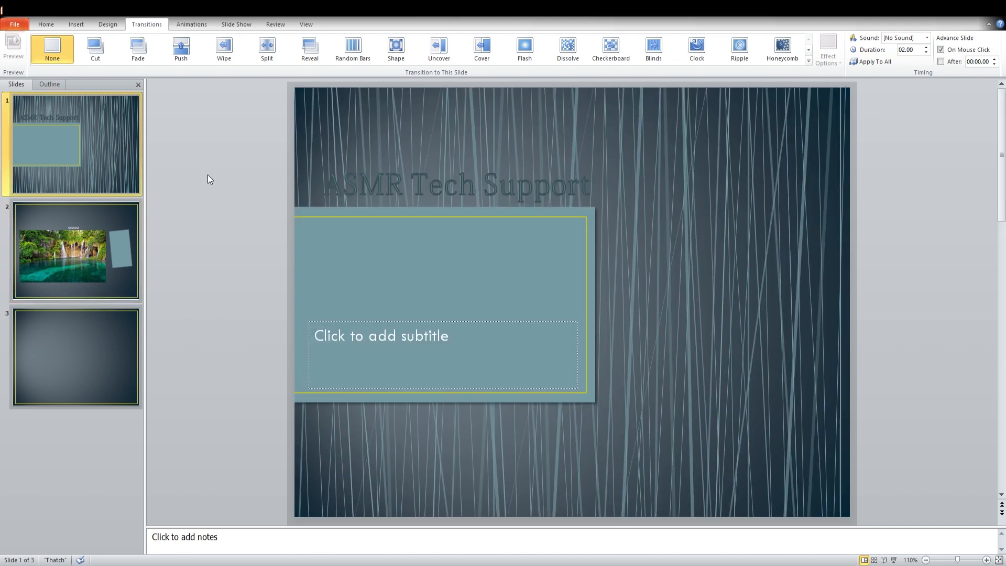
mouse_move(203, 206)
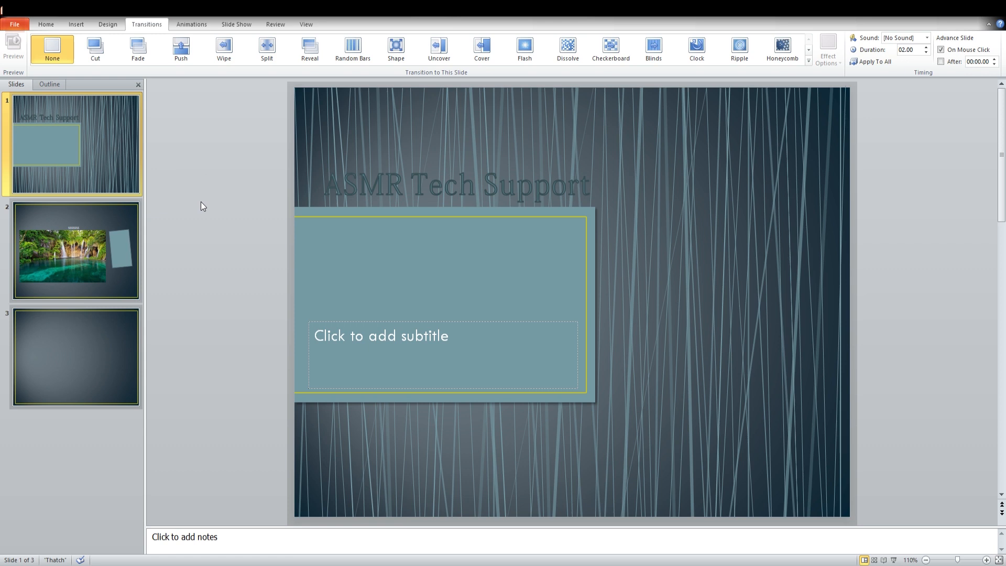
mouse_move(215, 208)
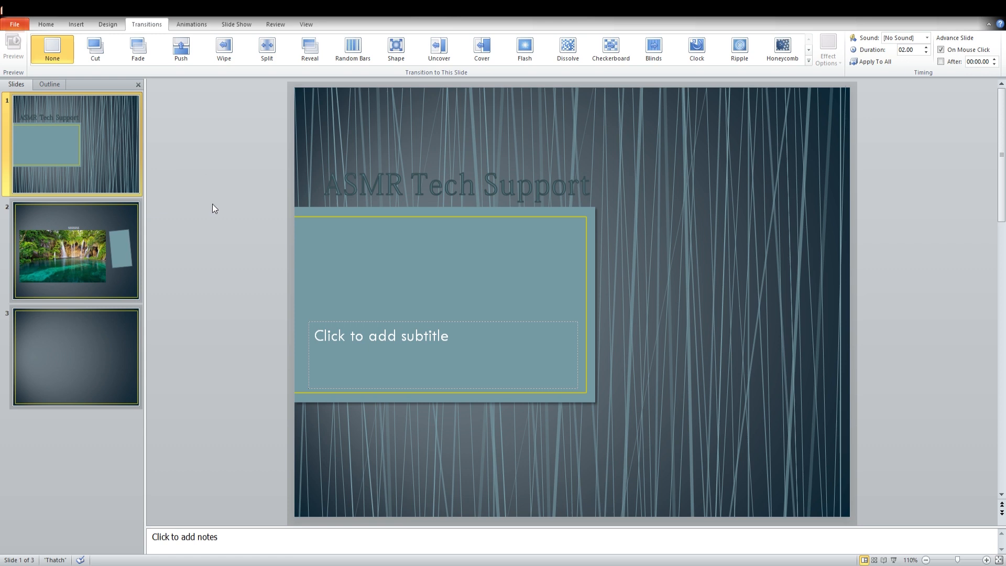
mouse_move(195, 195)
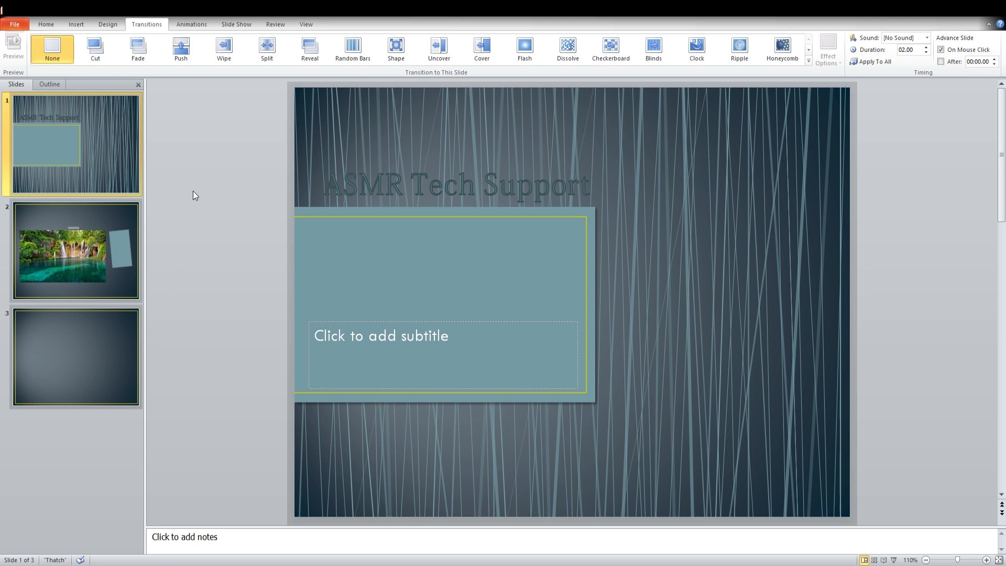
mouse_move(112, 251)
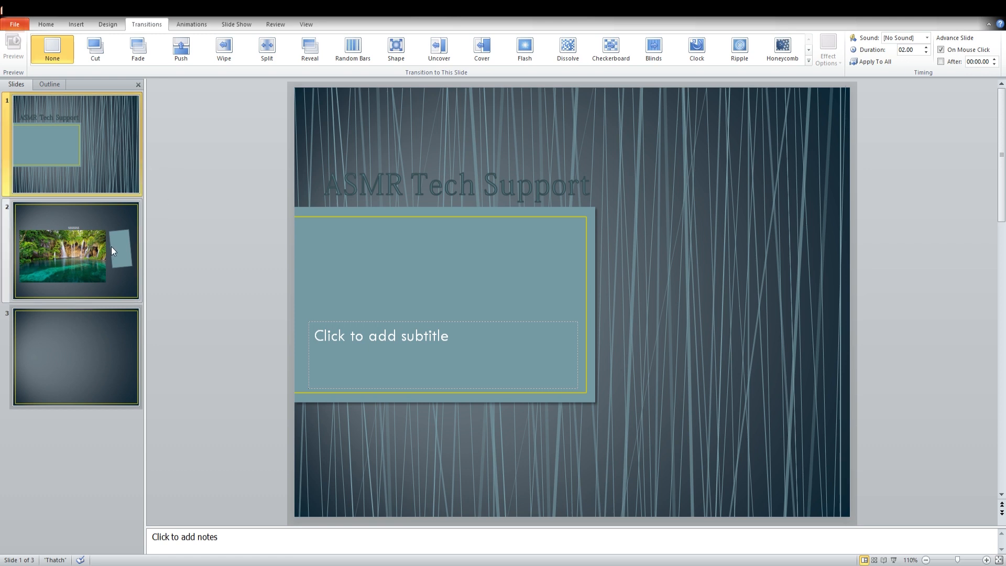
mouse_move(171, 321)
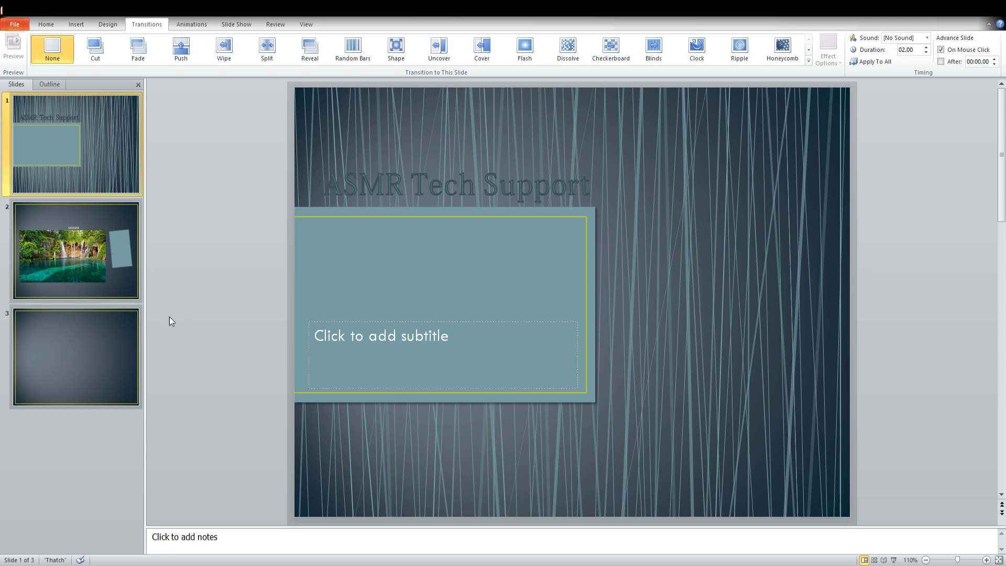
mouse_move(219, 288)
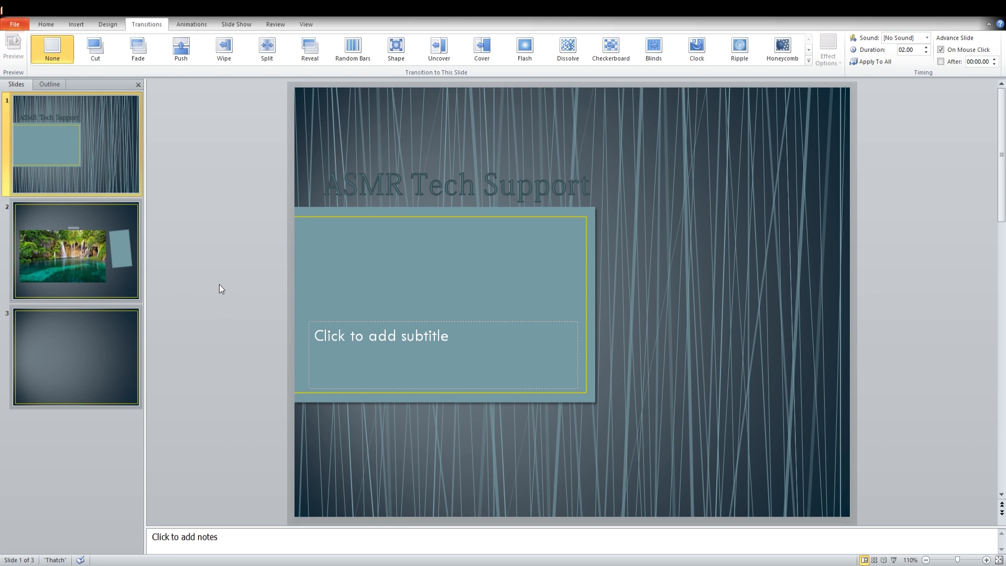
mouse_move(117, 147)
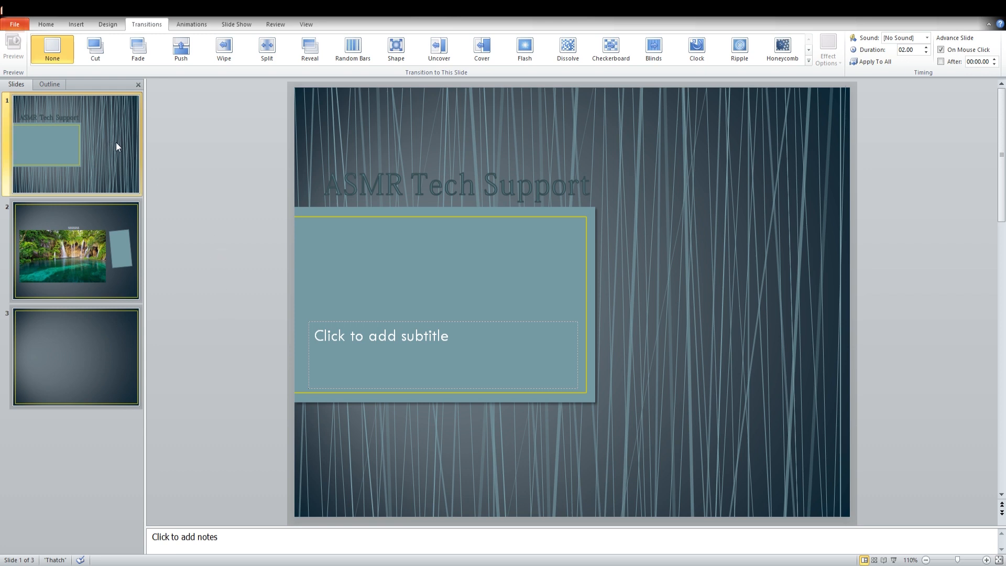
mouse_move(121, 130)
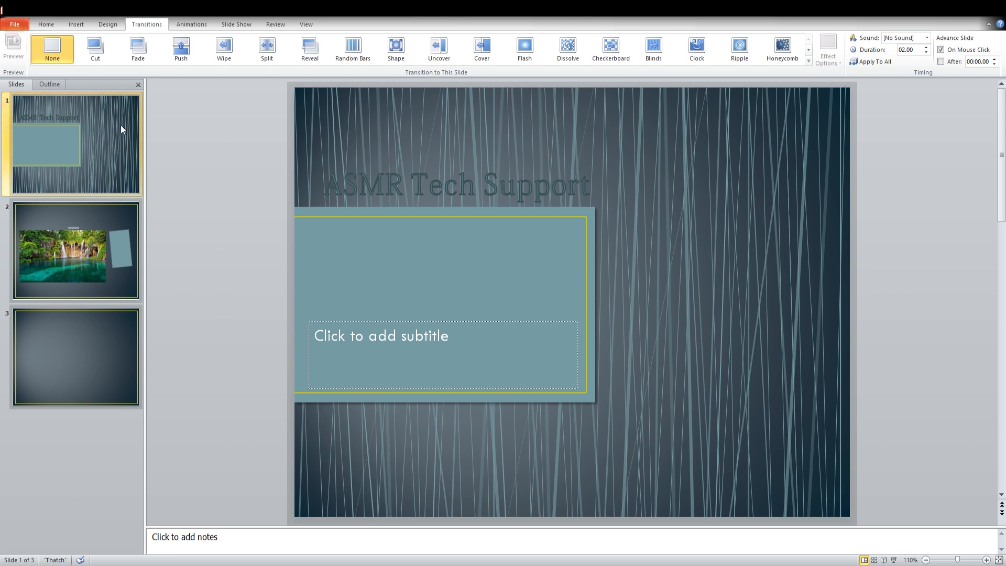
mouse_move(105, 169)
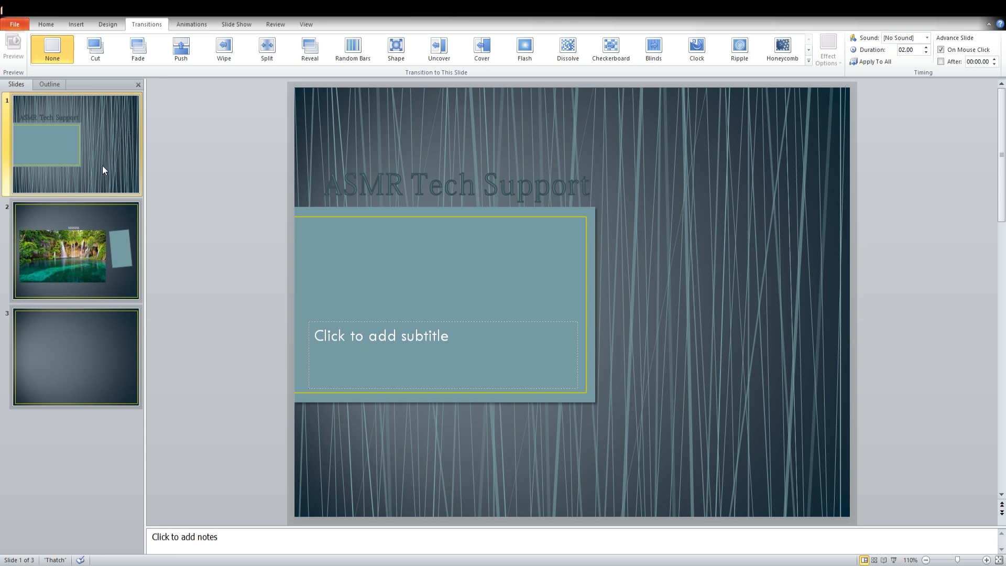
left_click(75, 251)
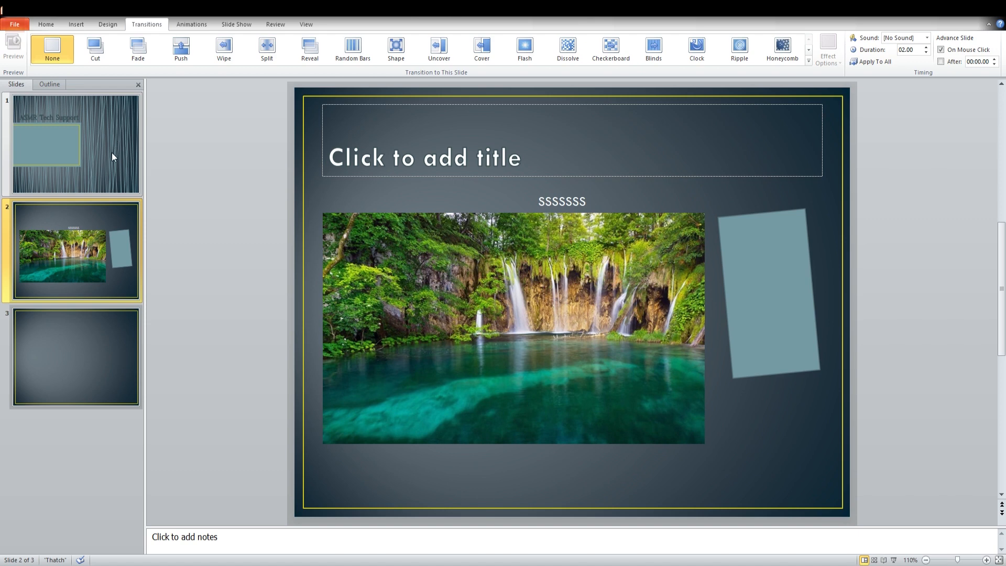
mouse_move(111, 157)
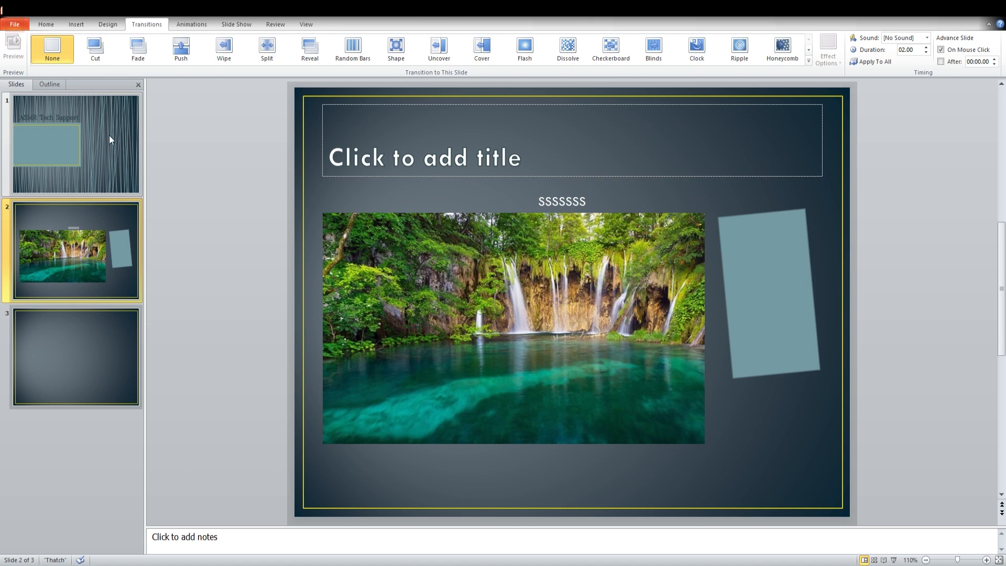
left_click(72, 144)
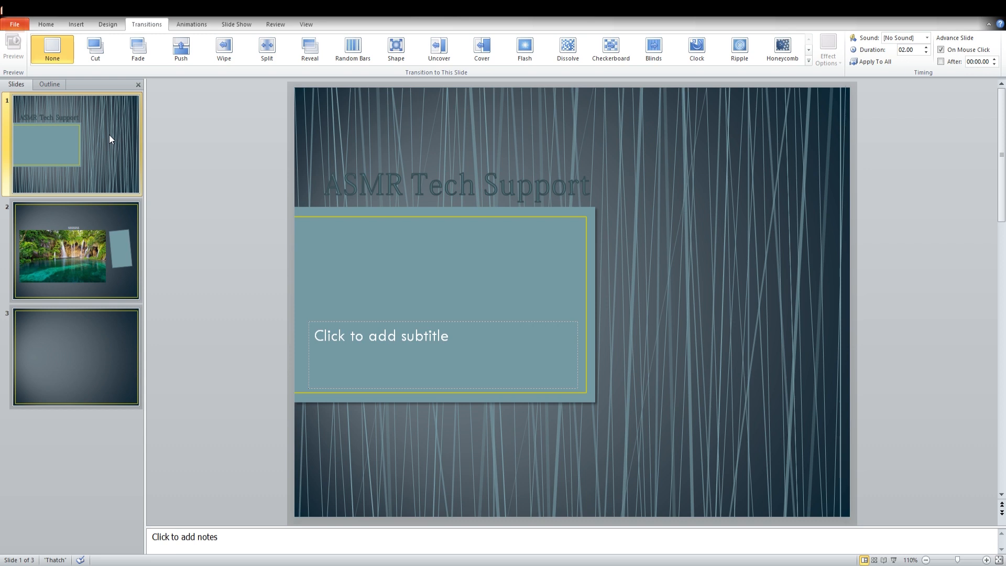
mouse_move(16, 109)
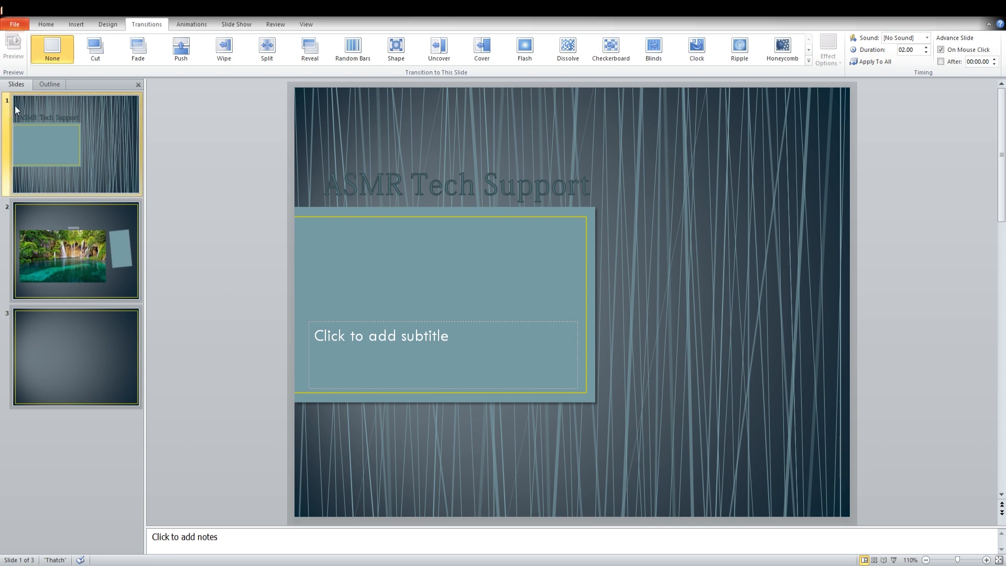
mouse_move(91, 132)
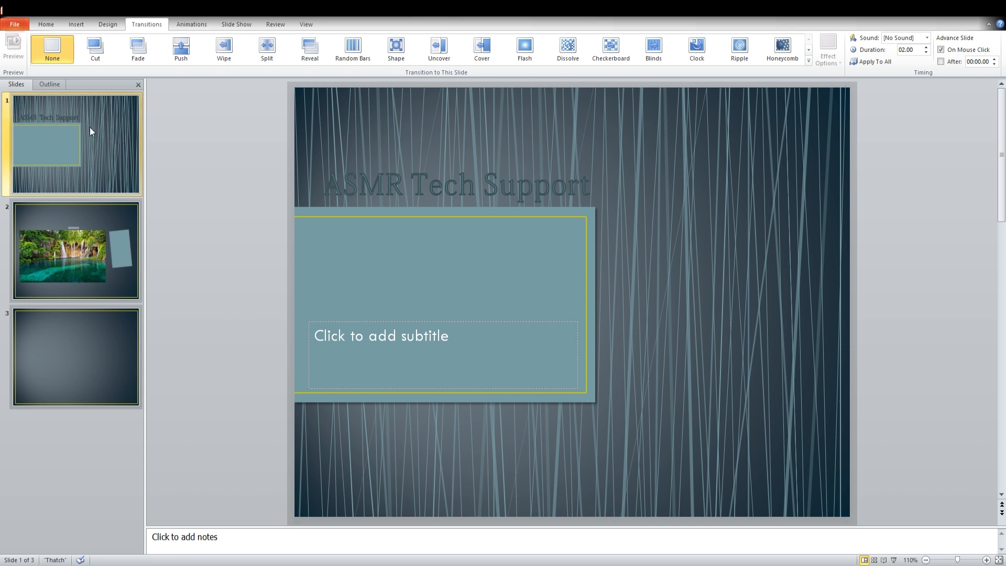
mouse_move(118, 135)
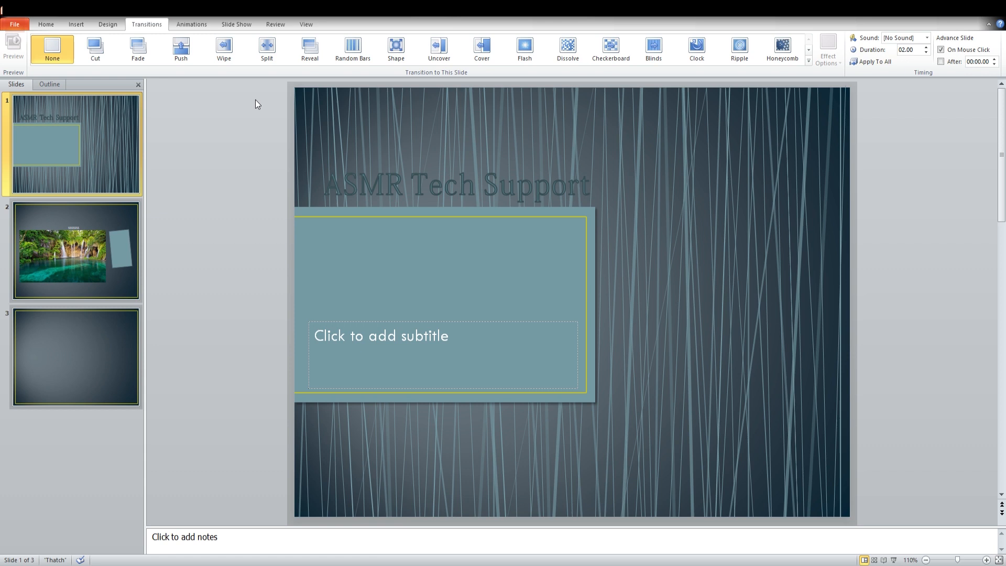
mouse_move(524, 48)
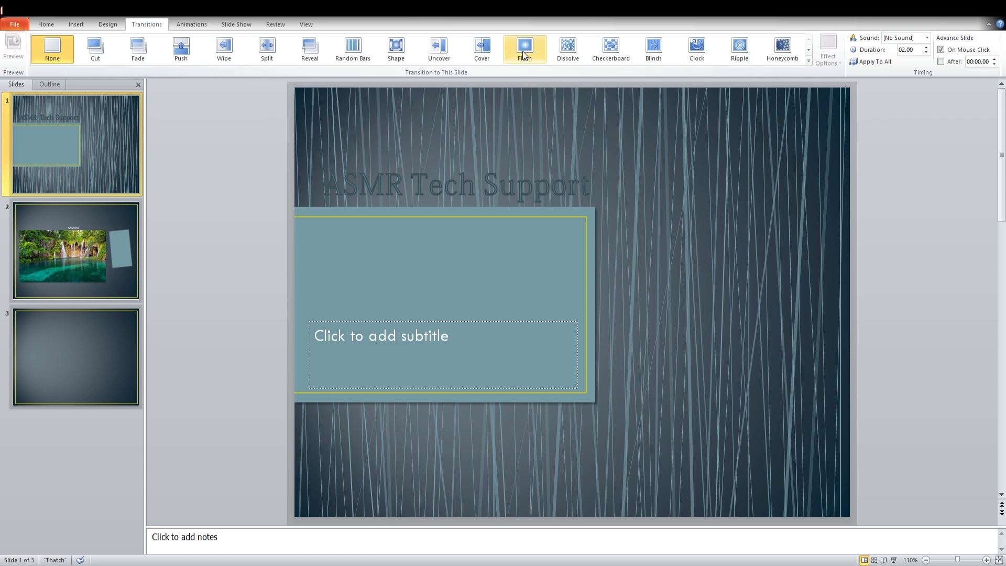
mouse_move(526, 53)
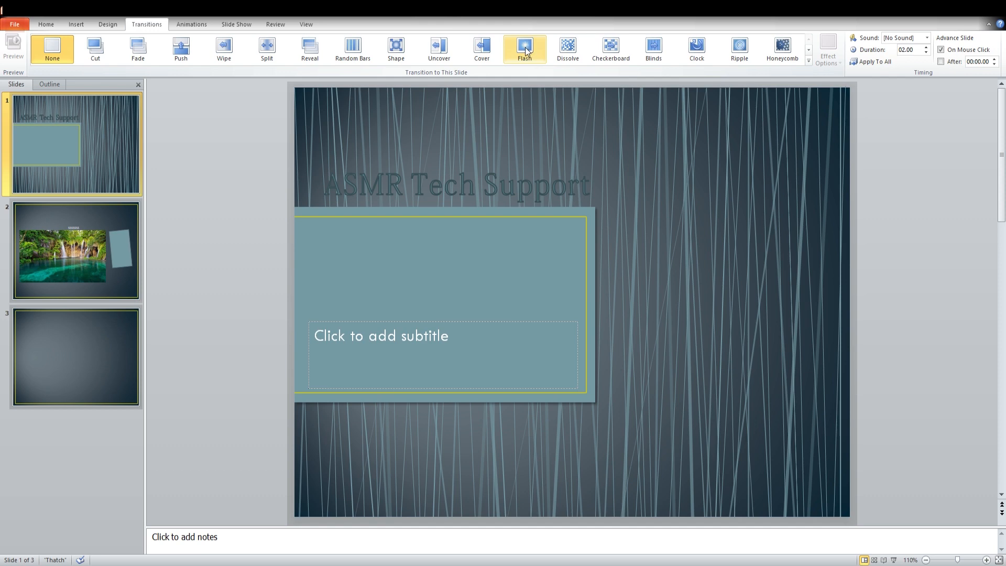
left_click(524, 48)
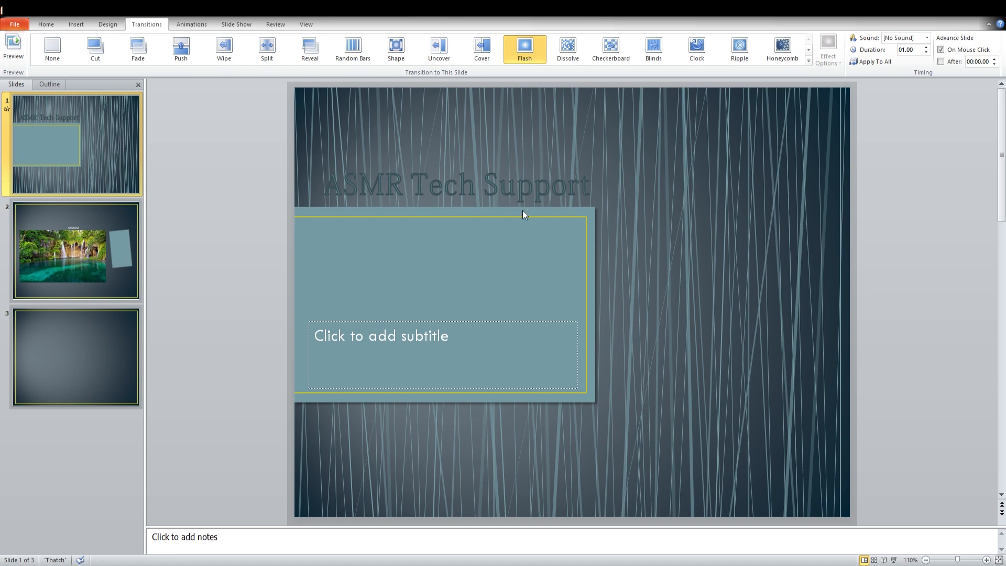
left_click(237, 24)
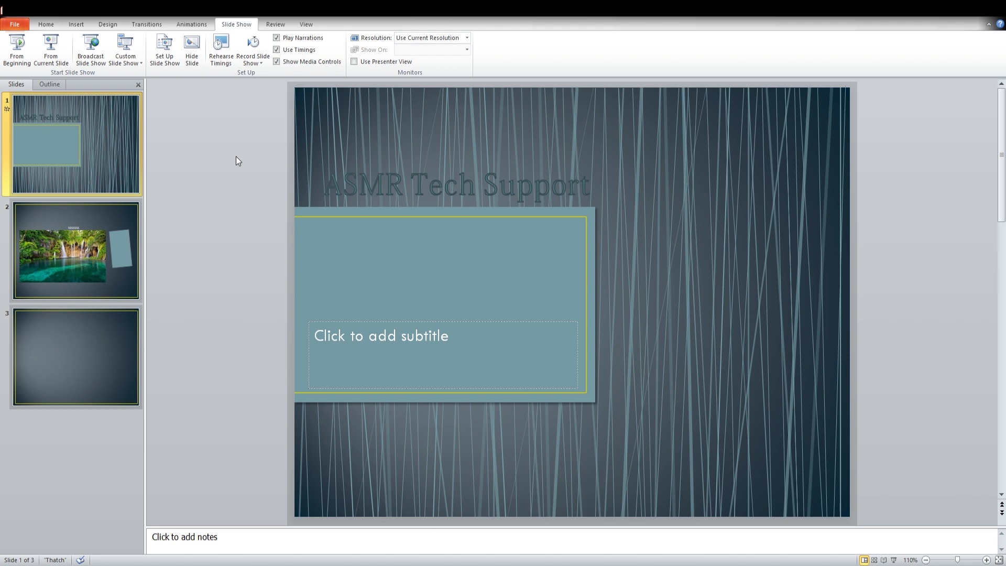
mouse_move(112, 217)
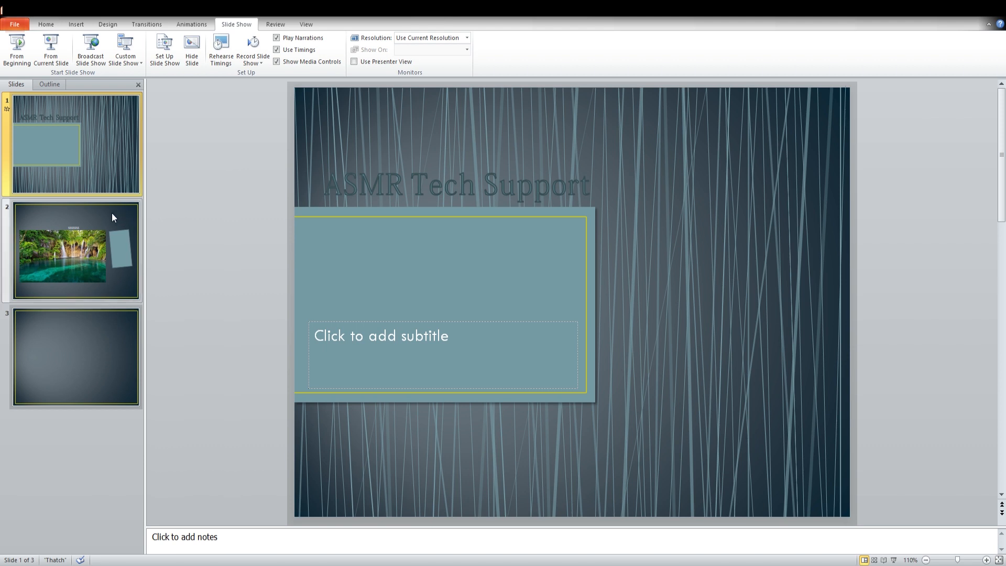
mouse_move(104, 221)
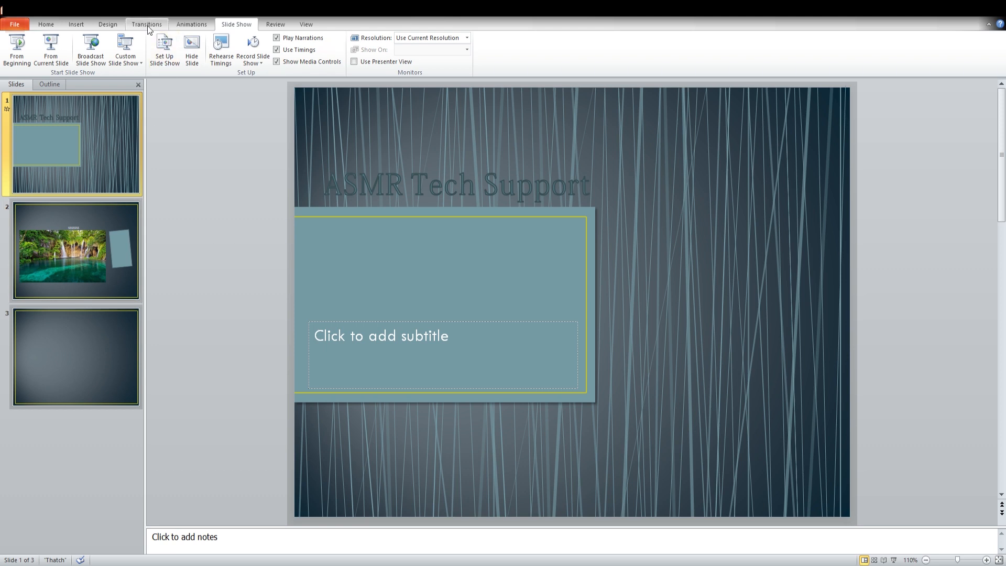
- Apply a one-second Random Bars transition to the waterfall slide
left_click(147, 24)
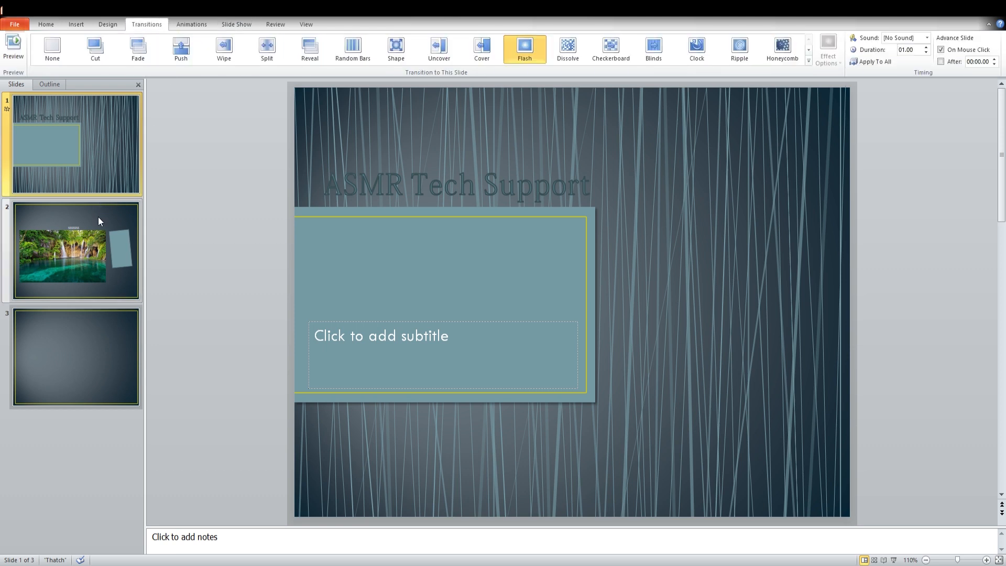
mouse_move(32, 219)
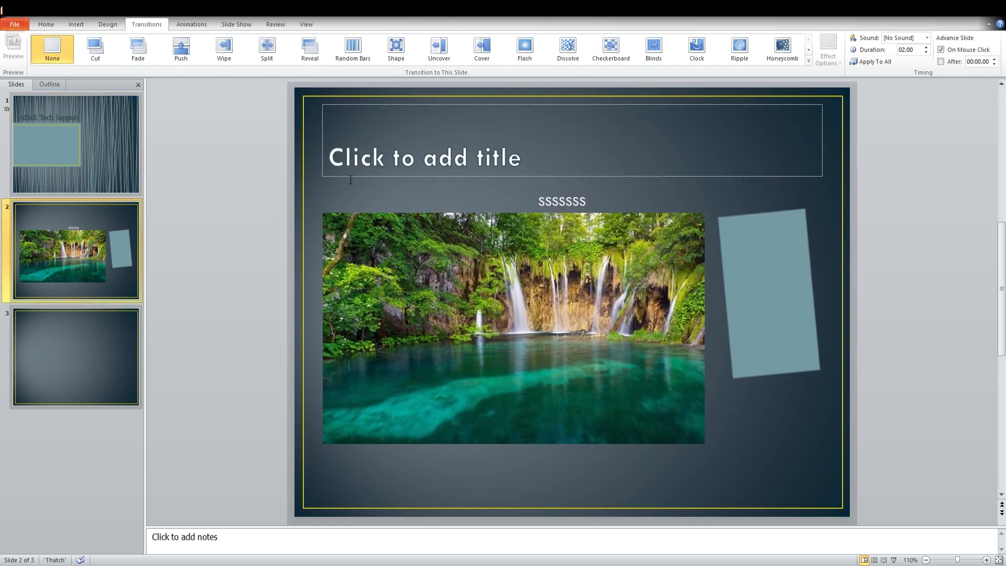
left_click(481, 49)
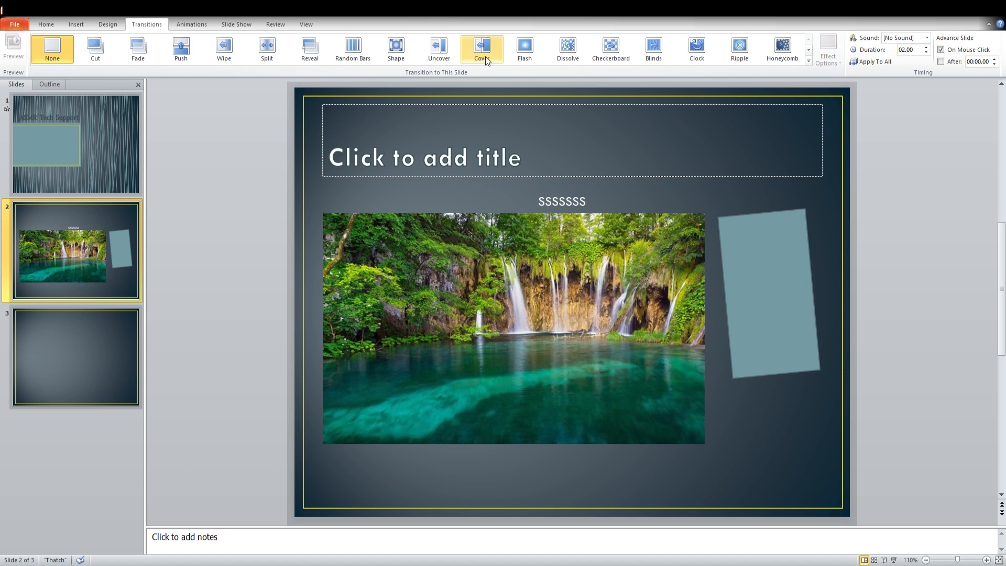
mouse_move(352, 49)
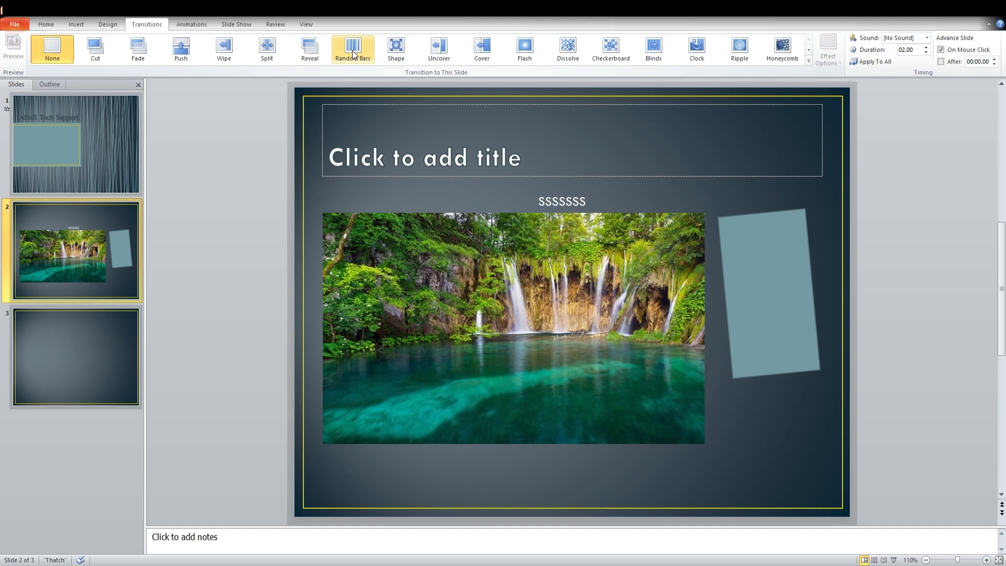
left_click(353, 49)
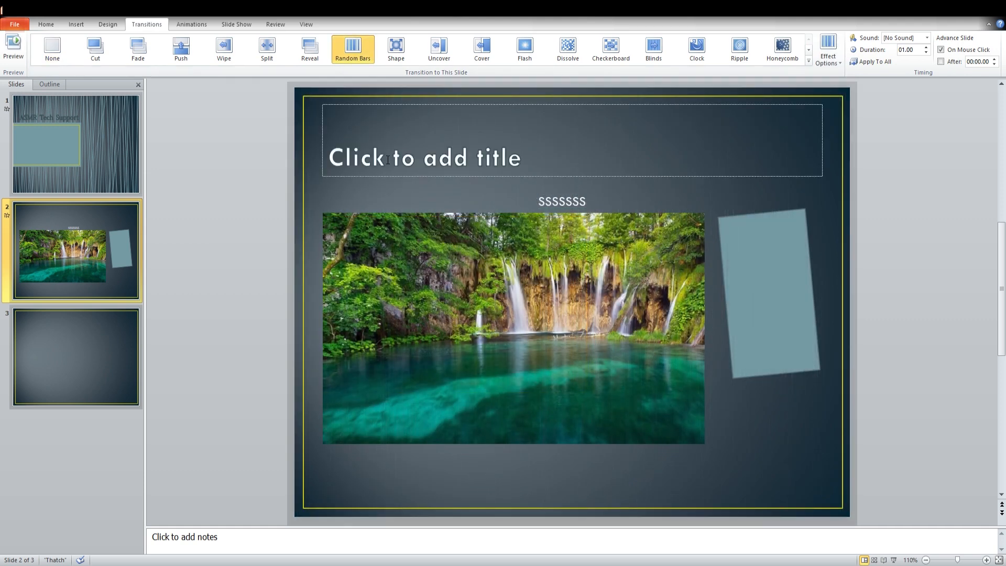
mouse_move(249, 140)
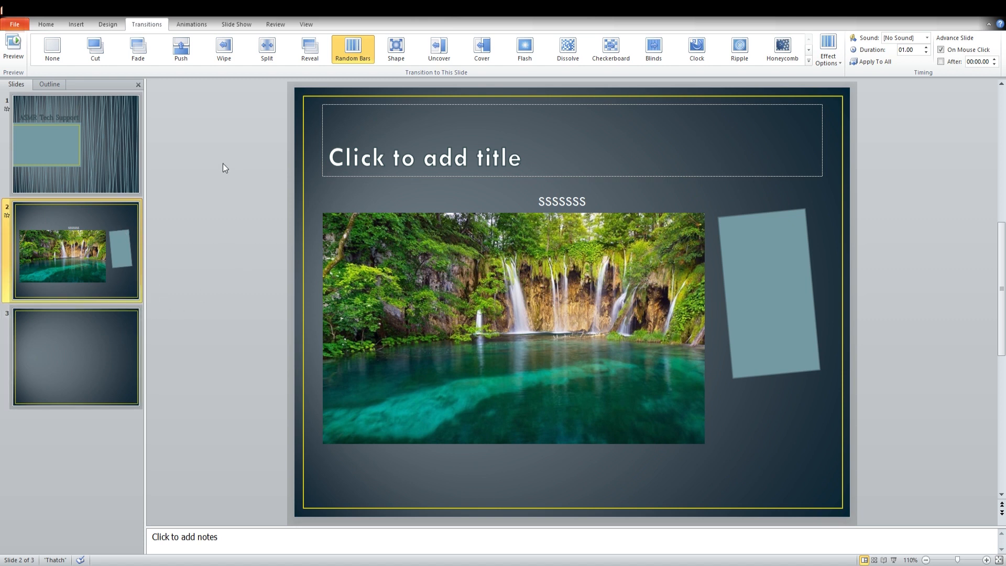
mouse_move(193, 183)
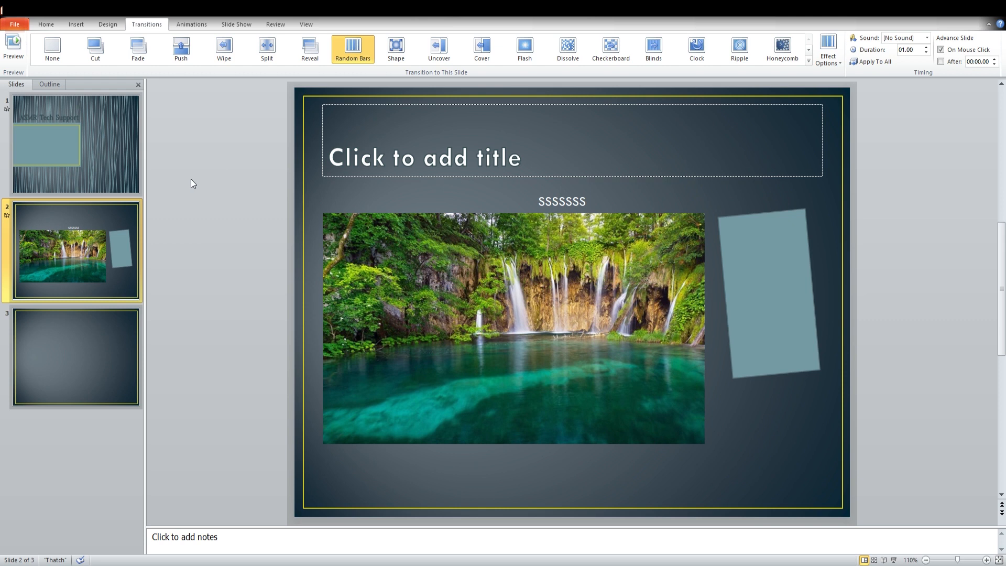
mouse_move(729, 114)
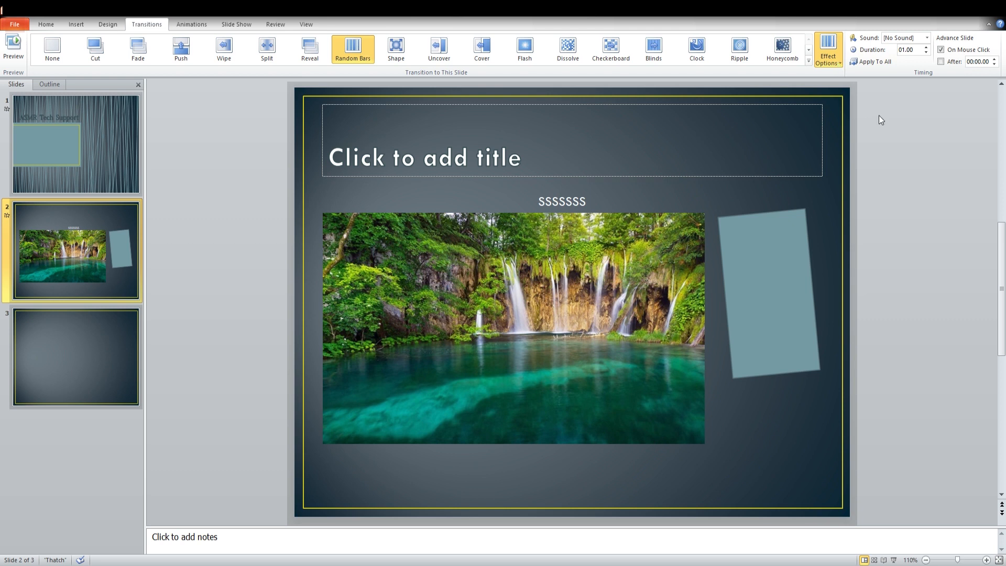
mouse_move(349, 27)
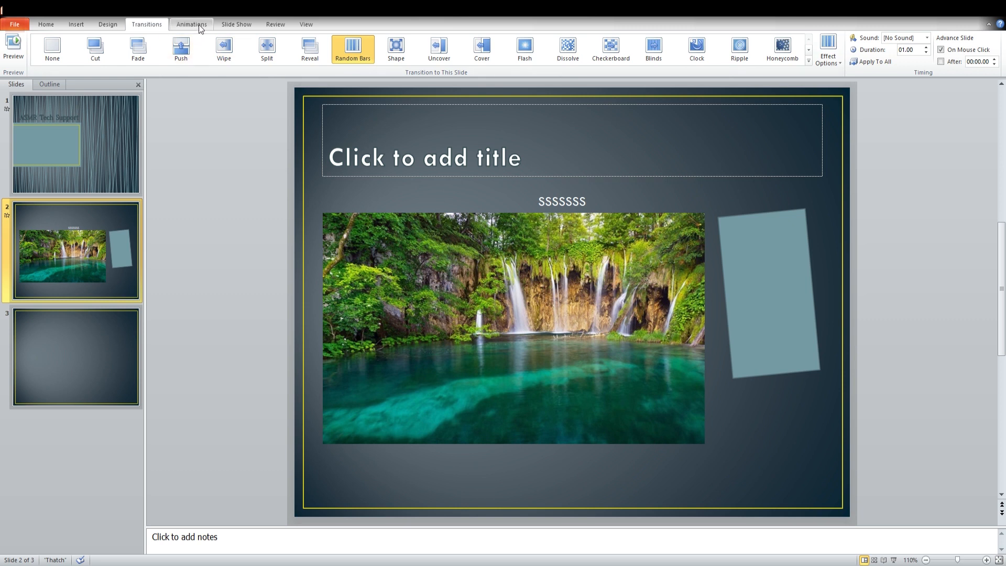
- Preview several entrance effects on the waterfall picture, settling on Split
left_click(192, 25)
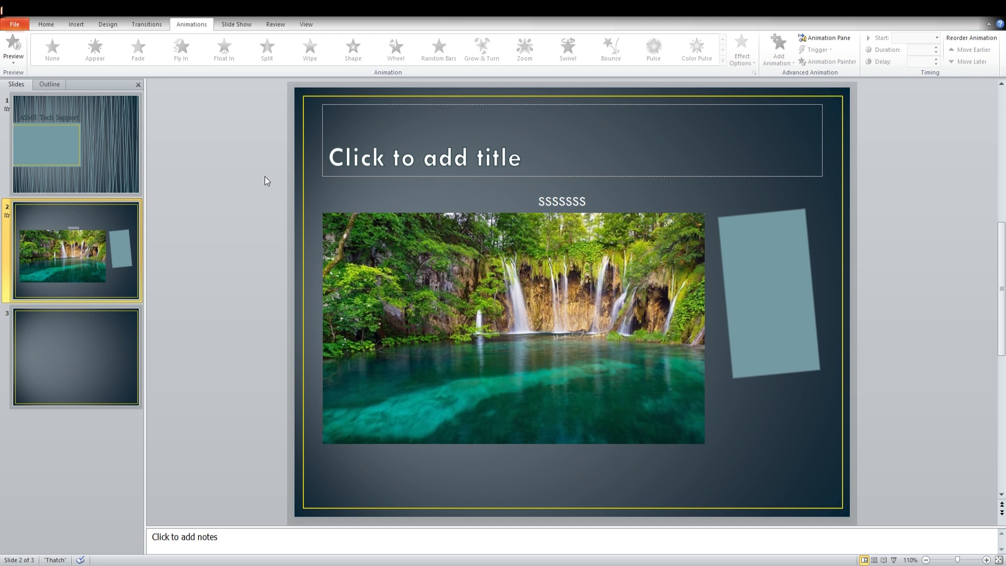
mouse_move(252, 205)
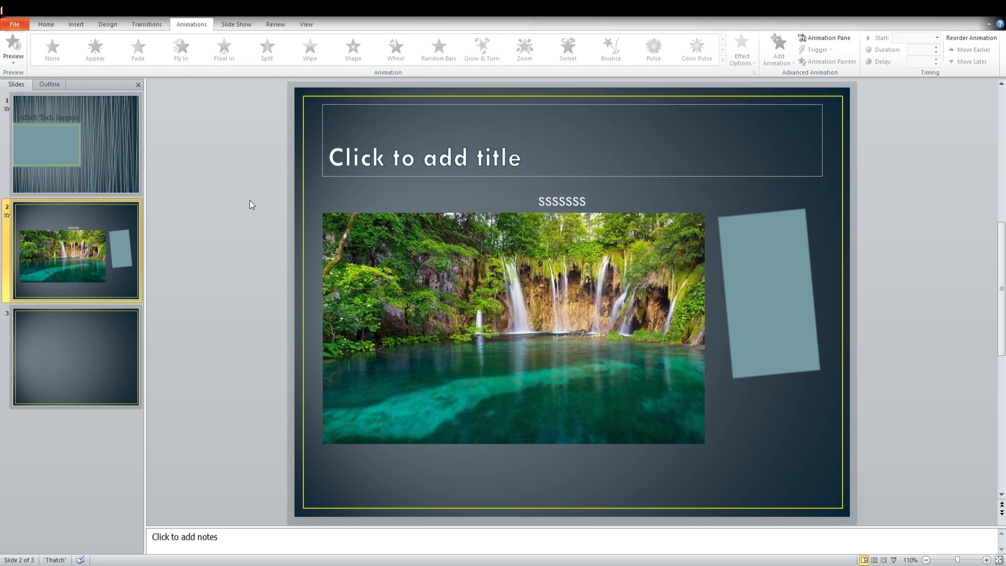
mouse_move(254, 207)
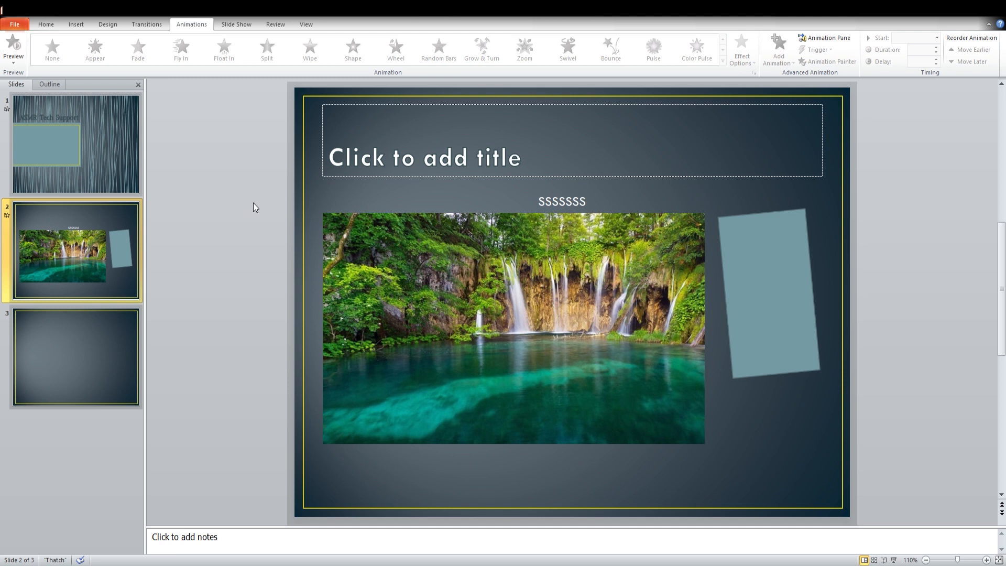
mouse_move(383, 265)
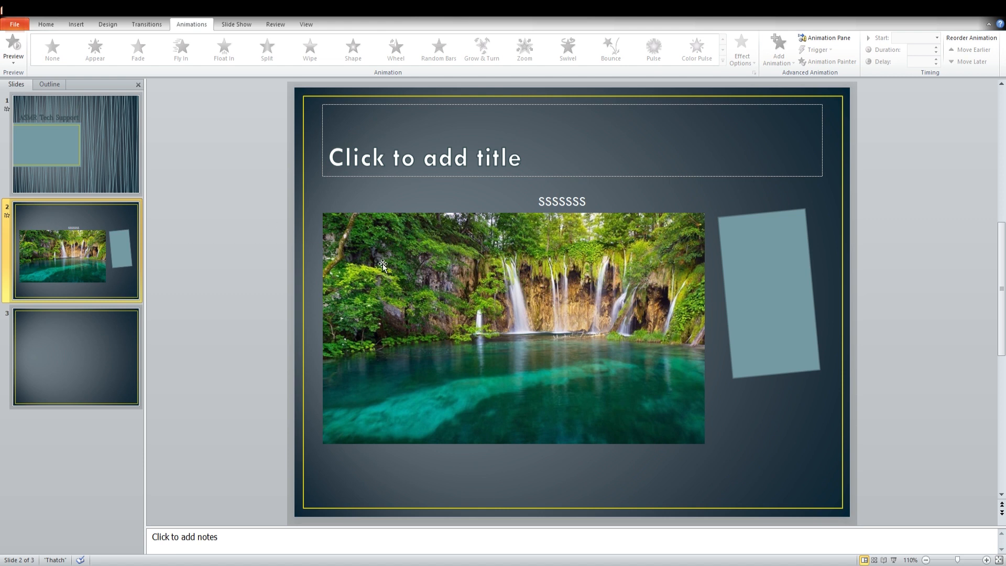
mouse_move(285, 242)
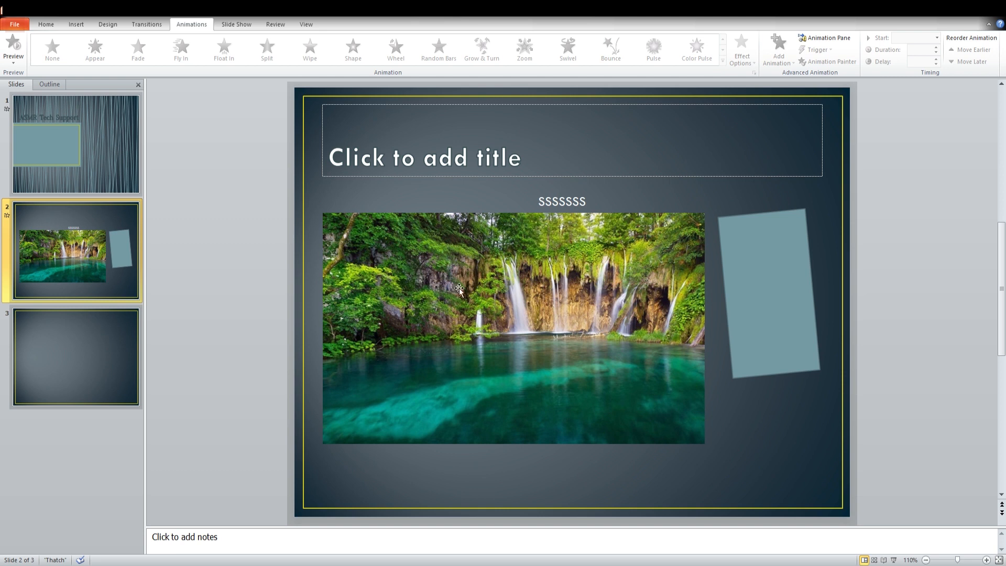
mouse_move(508, 282)
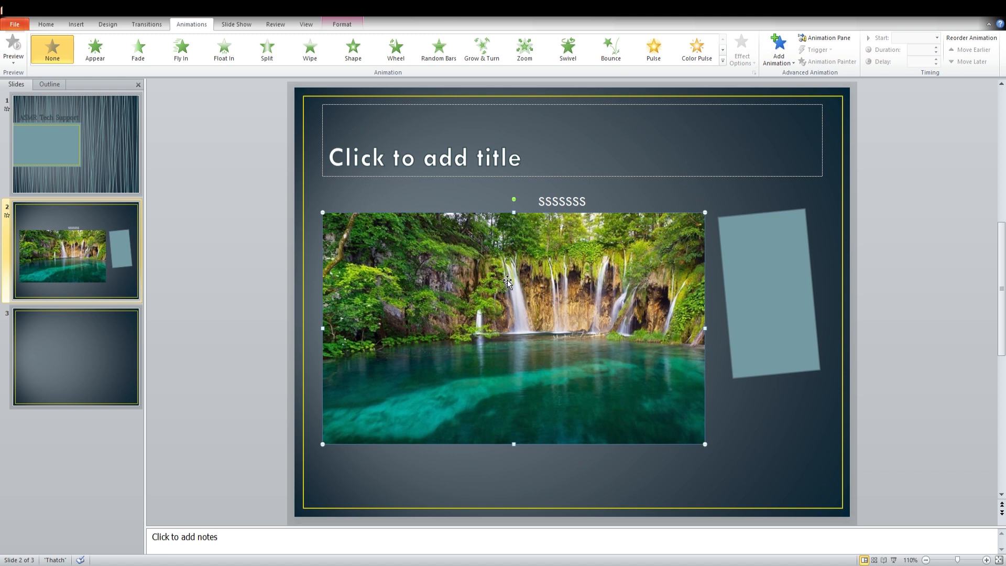
mouse_move(379, 231)
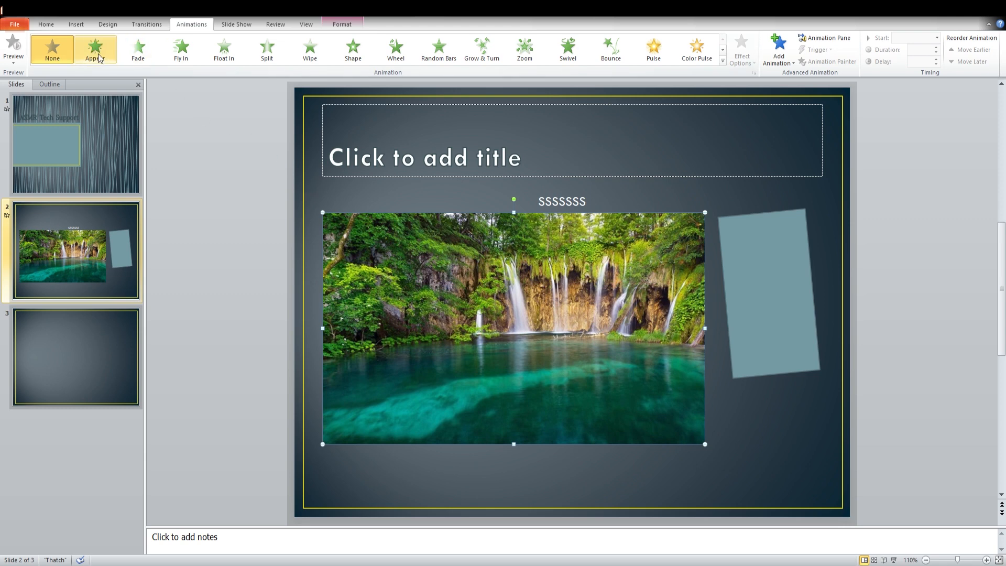
left_click(567, 48)
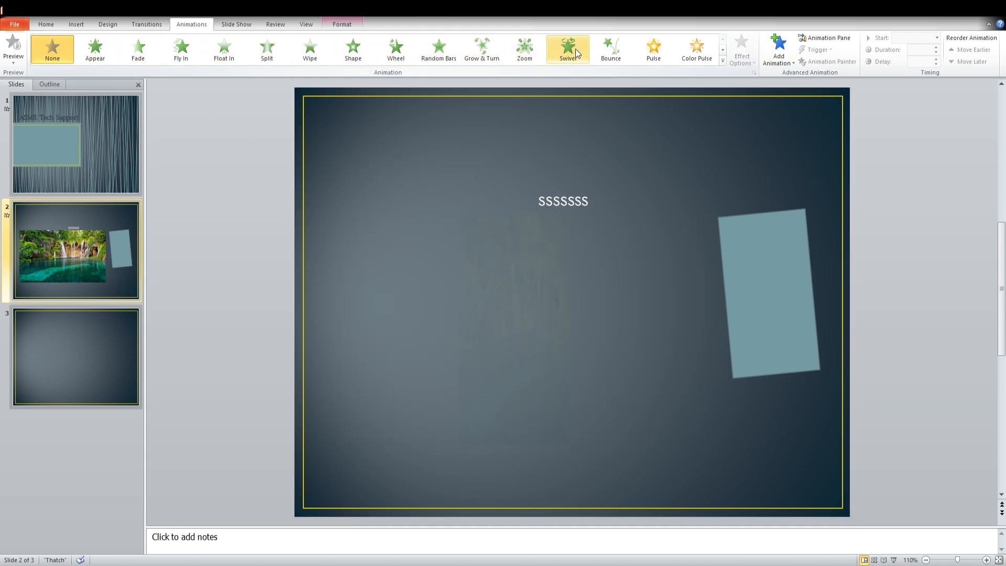
left_click(438, 48)
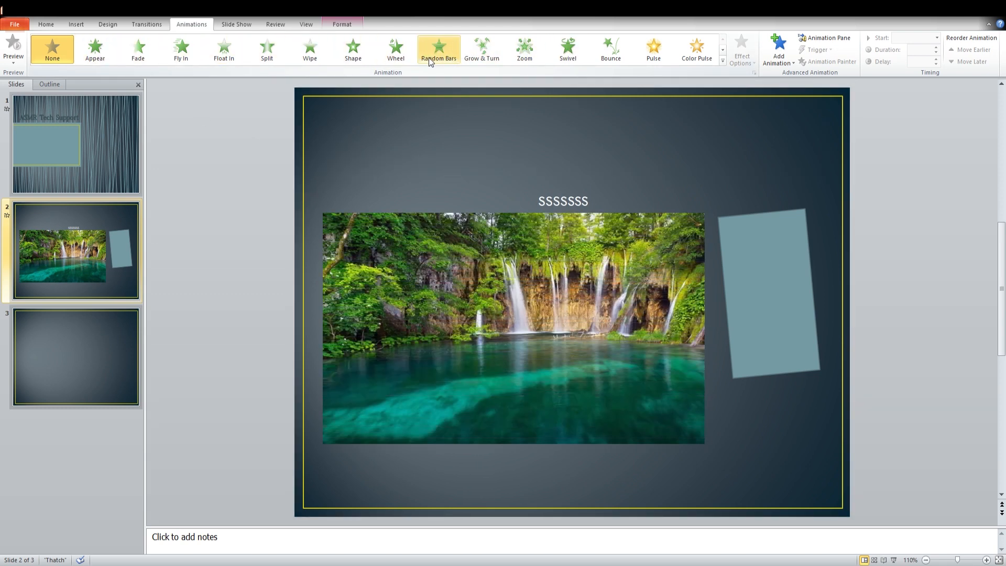
left_click(309, 49)
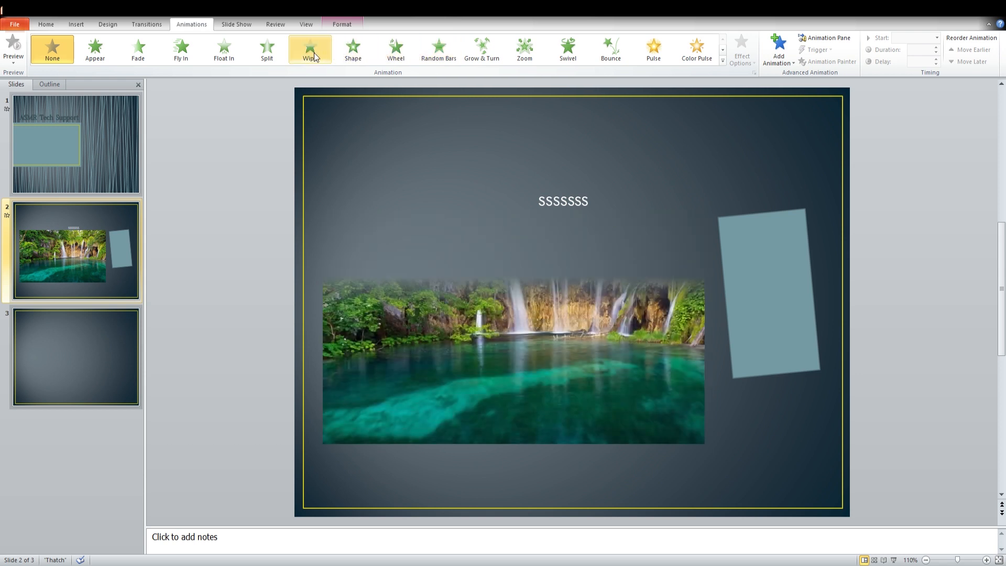
left_click(353, 48)
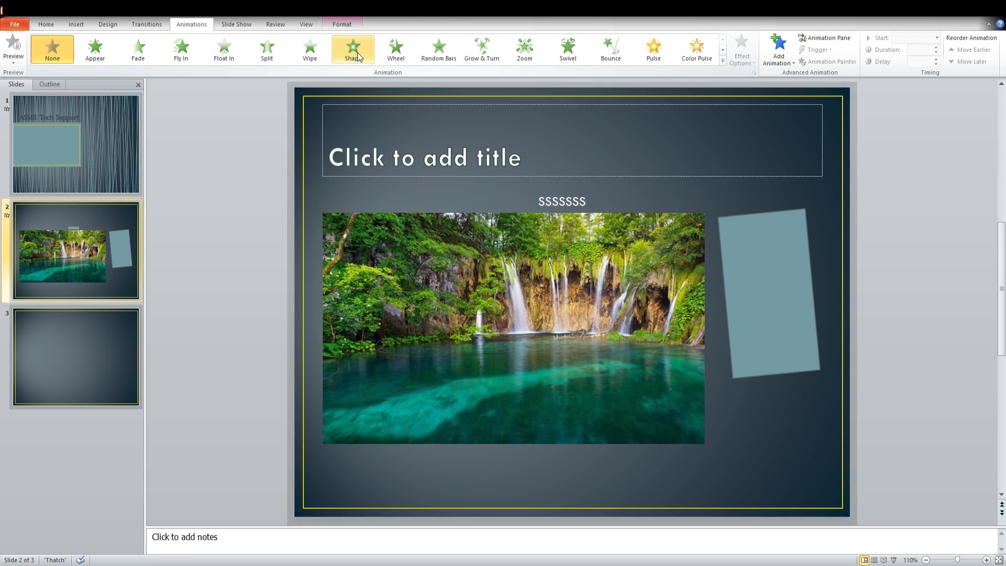
left_click(396, 48)
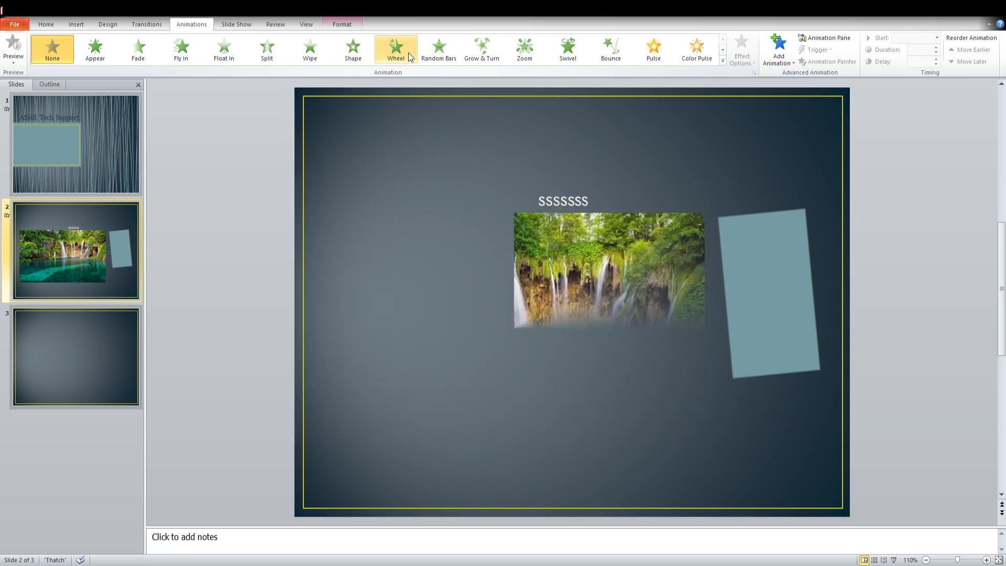
left_click(224, 49)
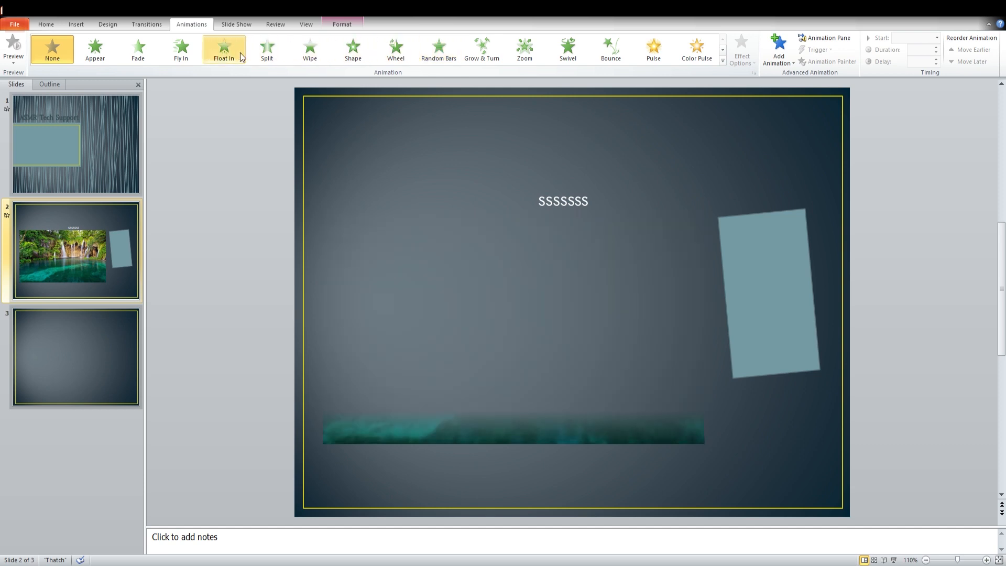
left_click(267, 48)
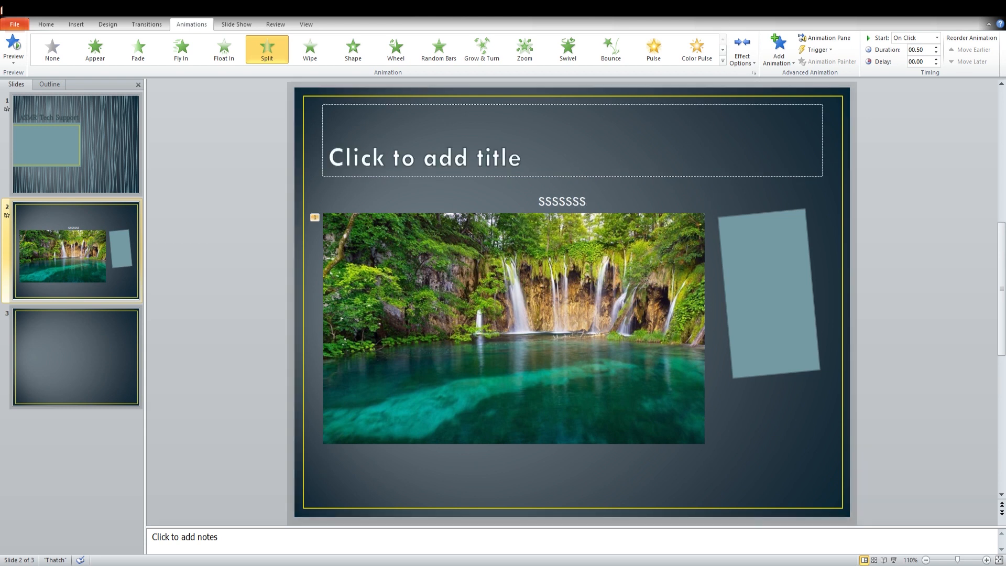
mouse_move(311, 92)
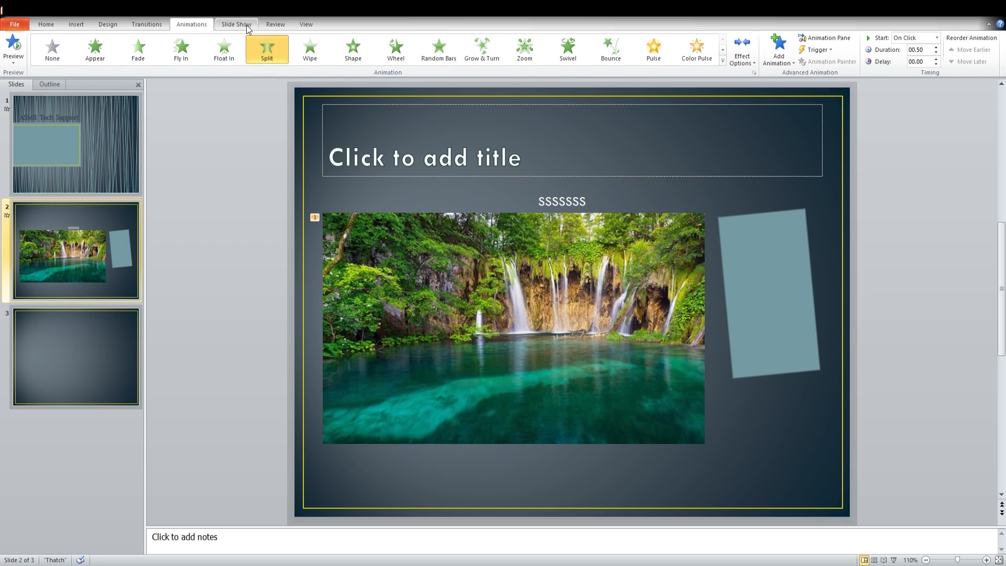
- Switch the ribbon to the Slide Show tab's setup and playback options
left_click(236, 23)
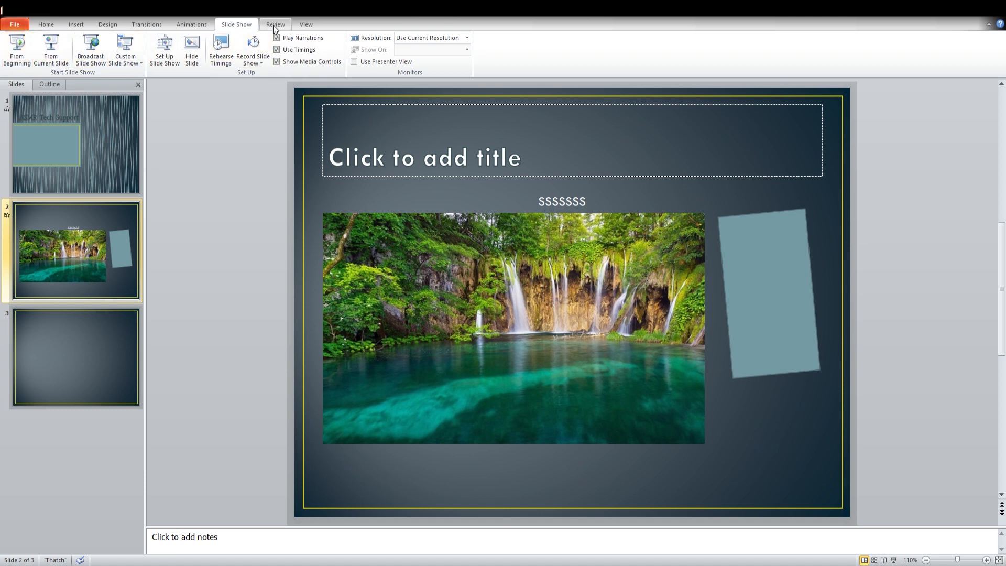
- Type 'Ssn' into the teal box's text placeholder on slide 1
left_click(274, 25)
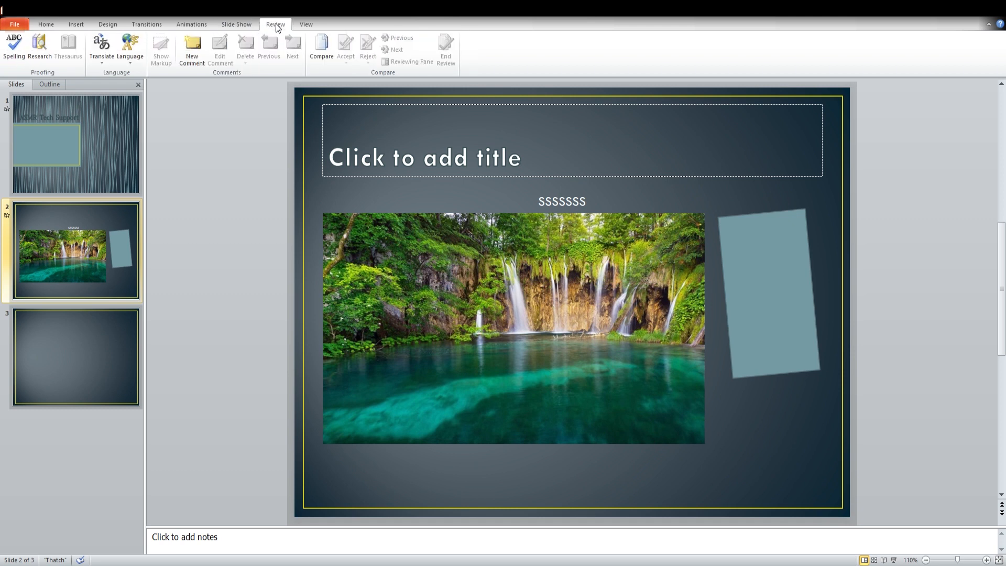
mouse_move(211, 58)
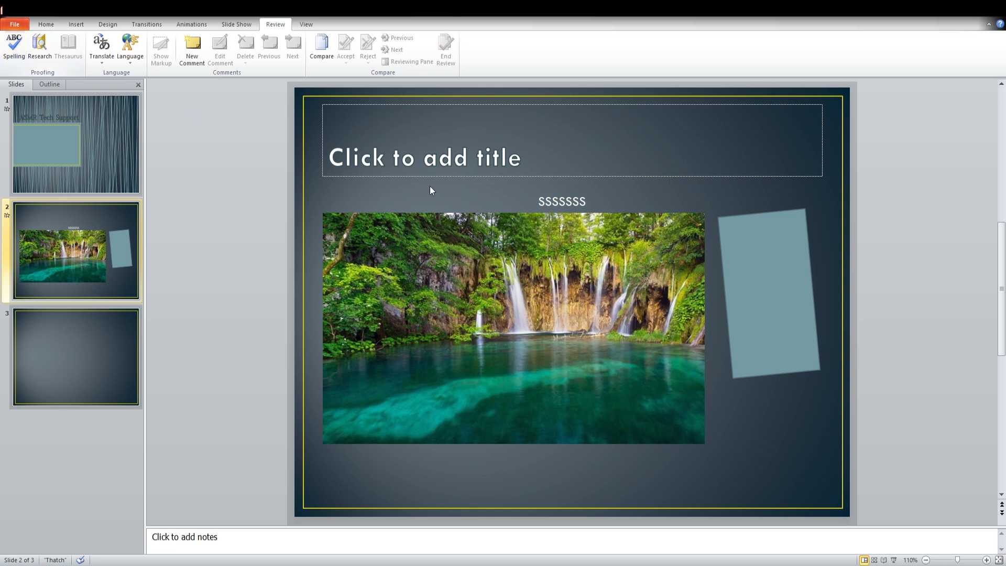
mouse_move(498, 197)
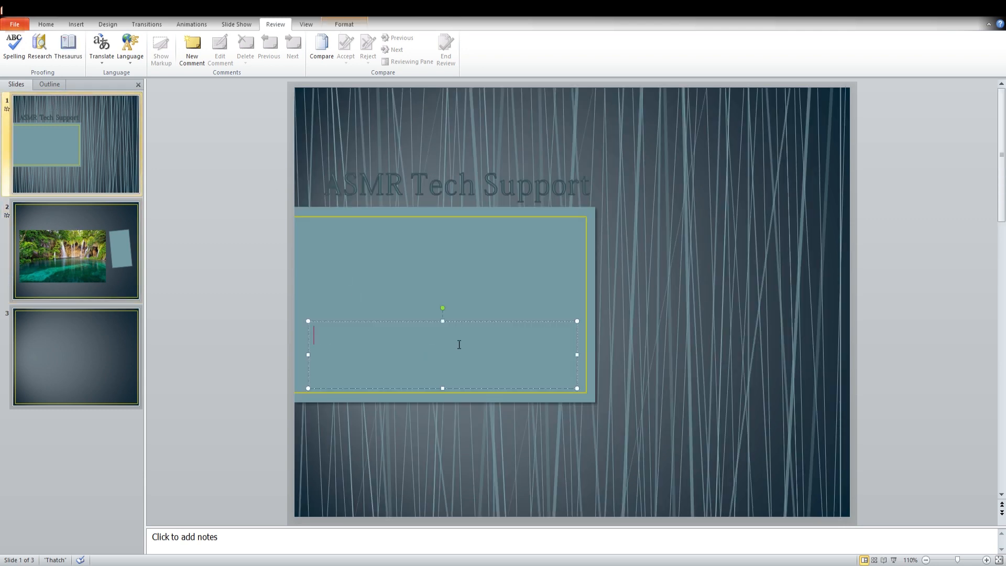
type("SHJJH")
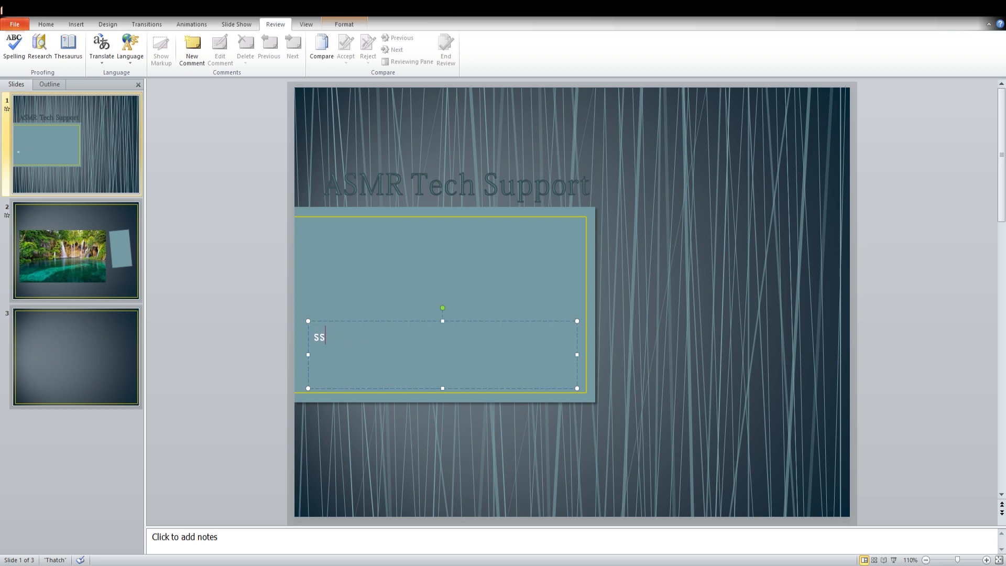
type("n")
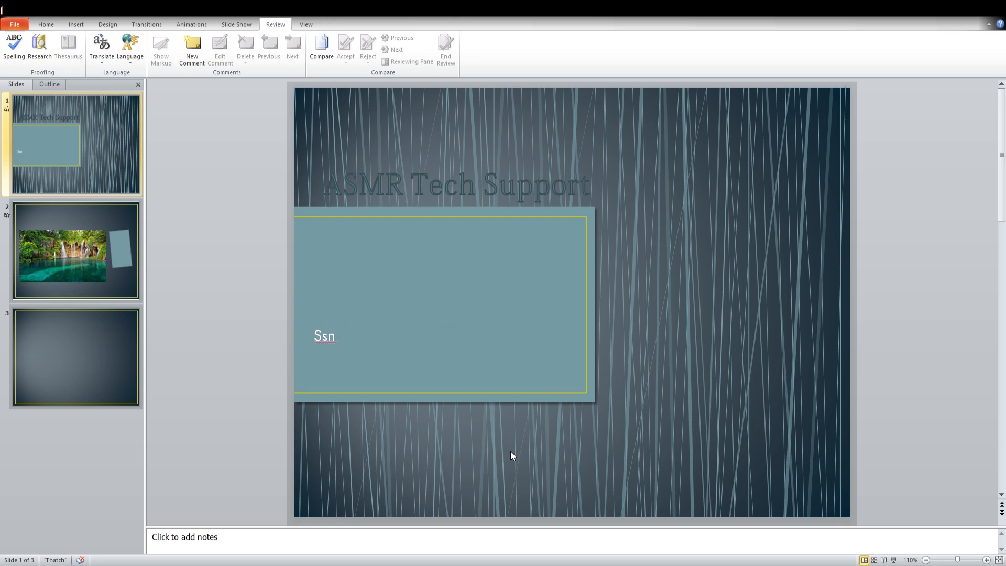
mouse_move(382, 332)
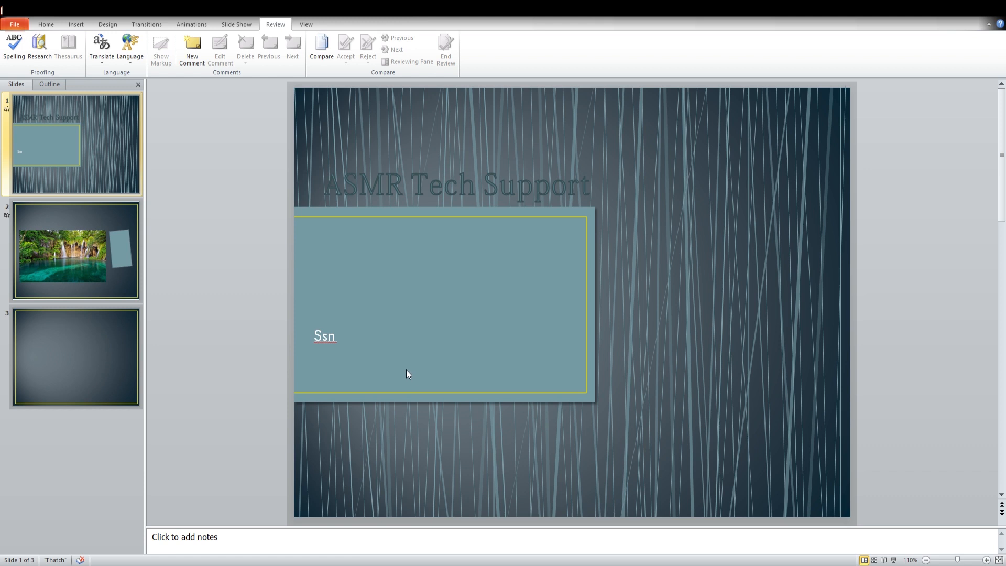
mouse_move(278, 261)
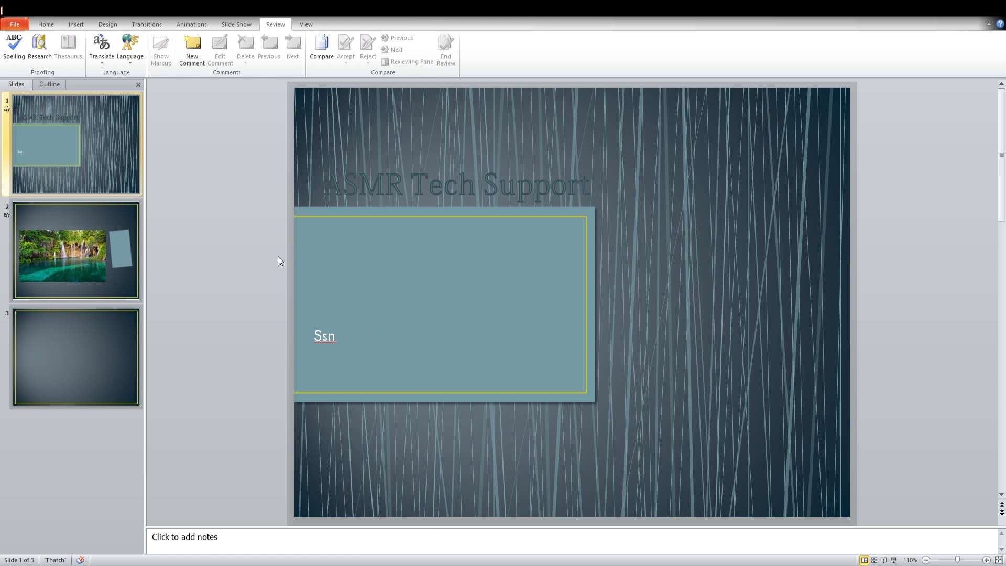
left_click(13, 45)
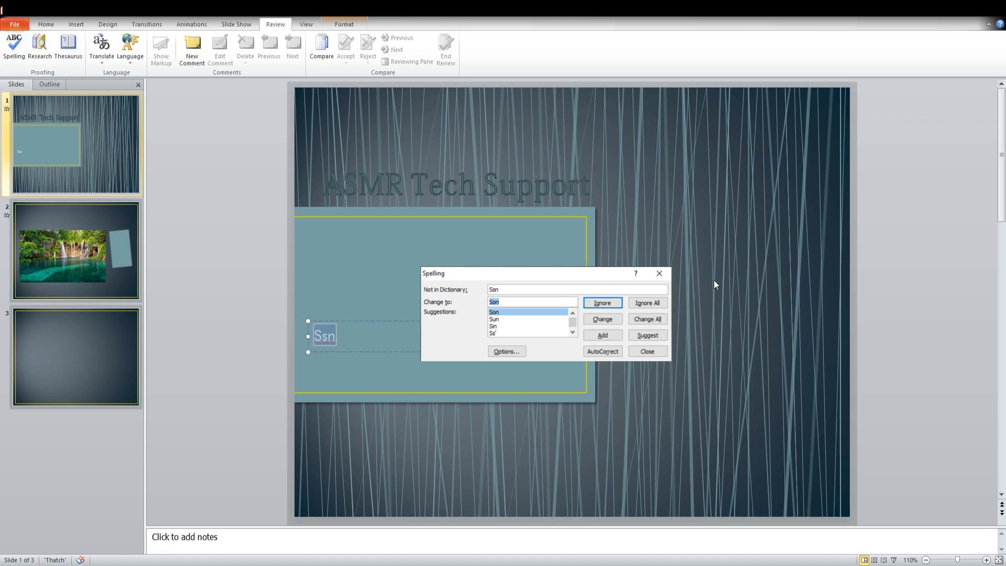
mouse_move(723, 318)
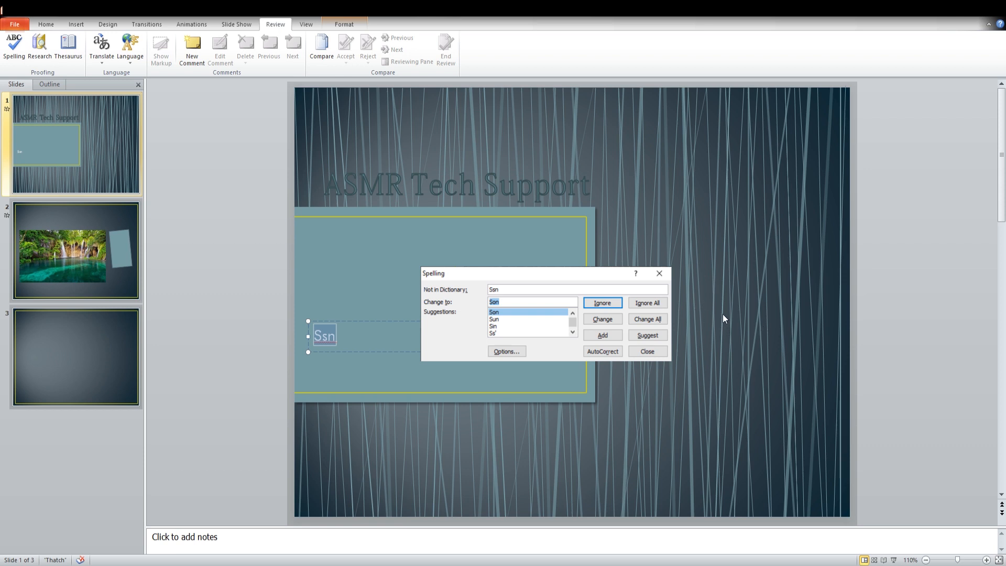
mouse_move(776, 257)
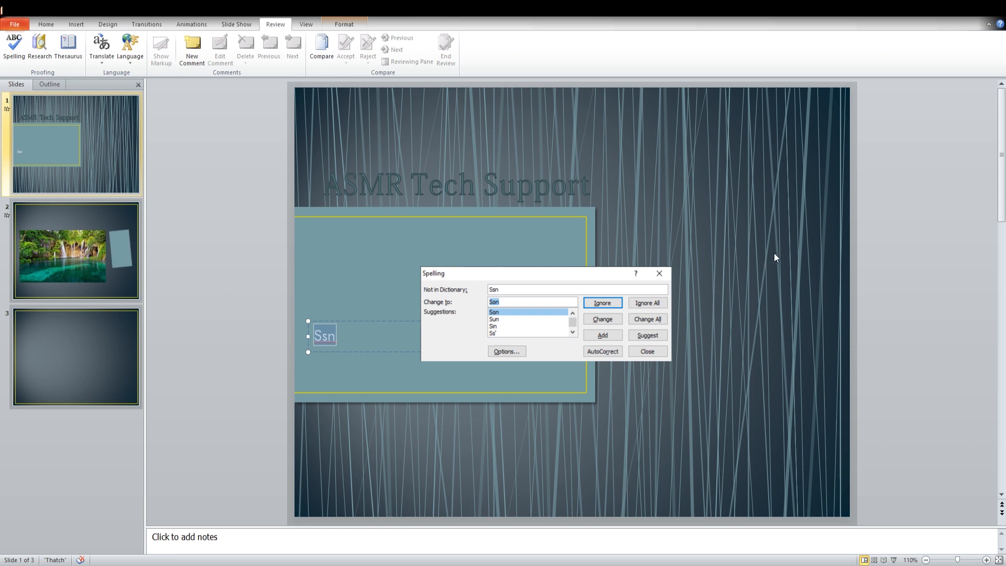
left_click(601, 302)
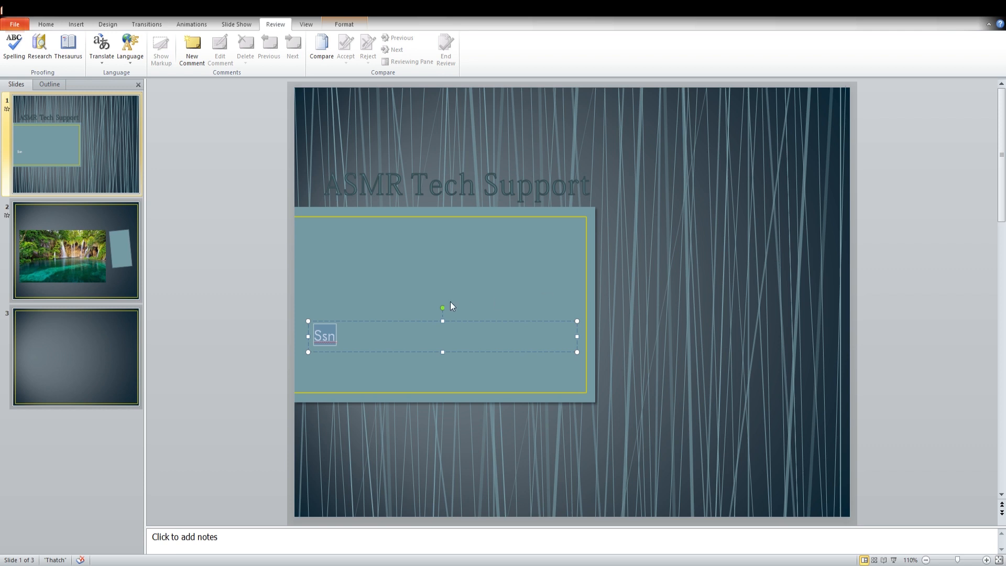
mouse_move(231, 175)
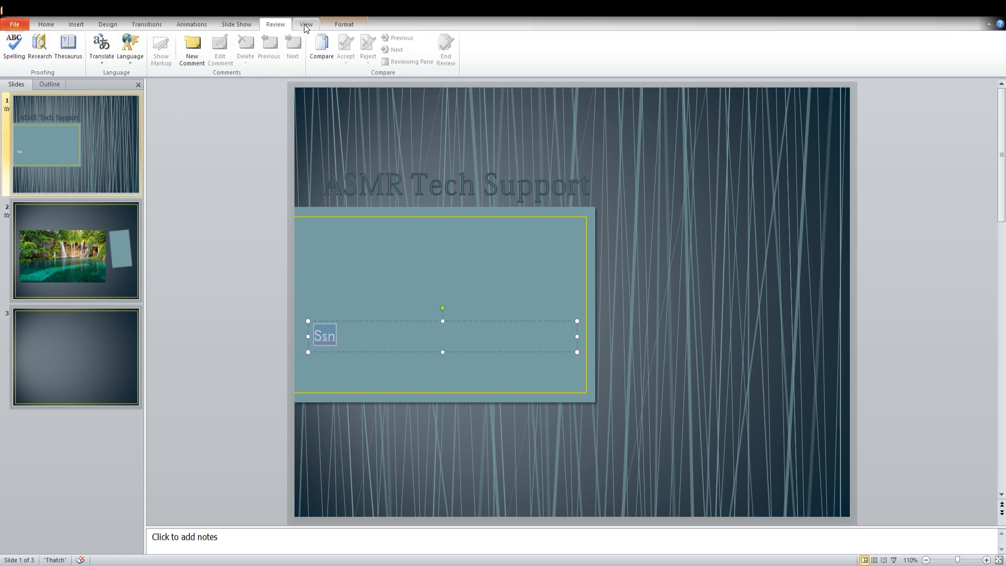
- View all three slides in Slide Sorter, then switch back to Normal view
left_click(306, 24)
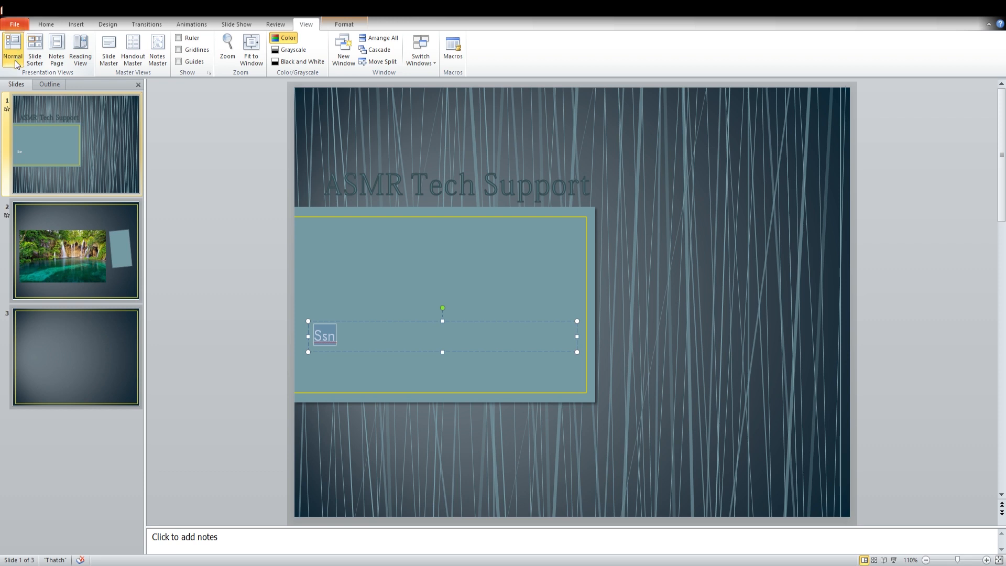
mouse_move(20, 62)
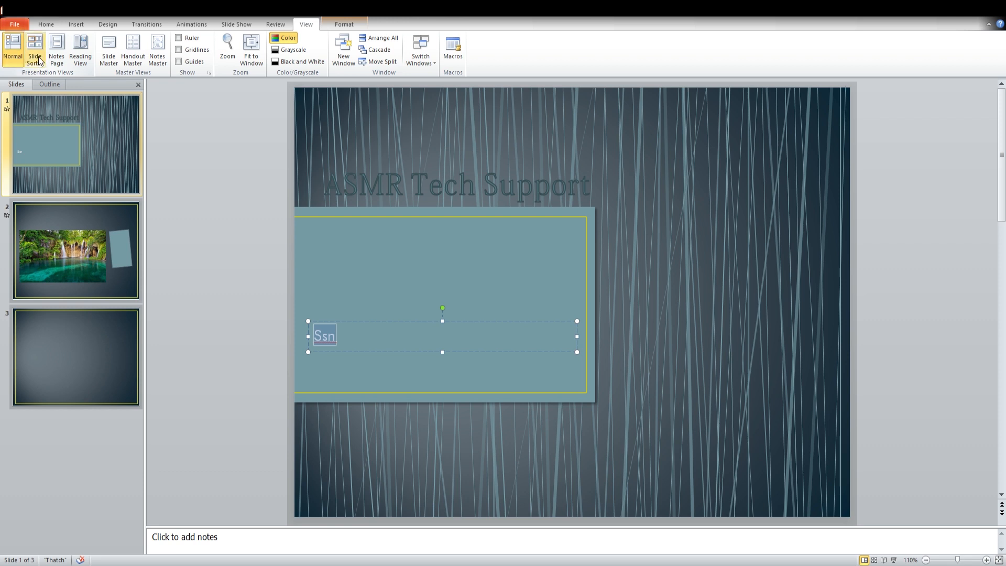
left_click(34, 52)
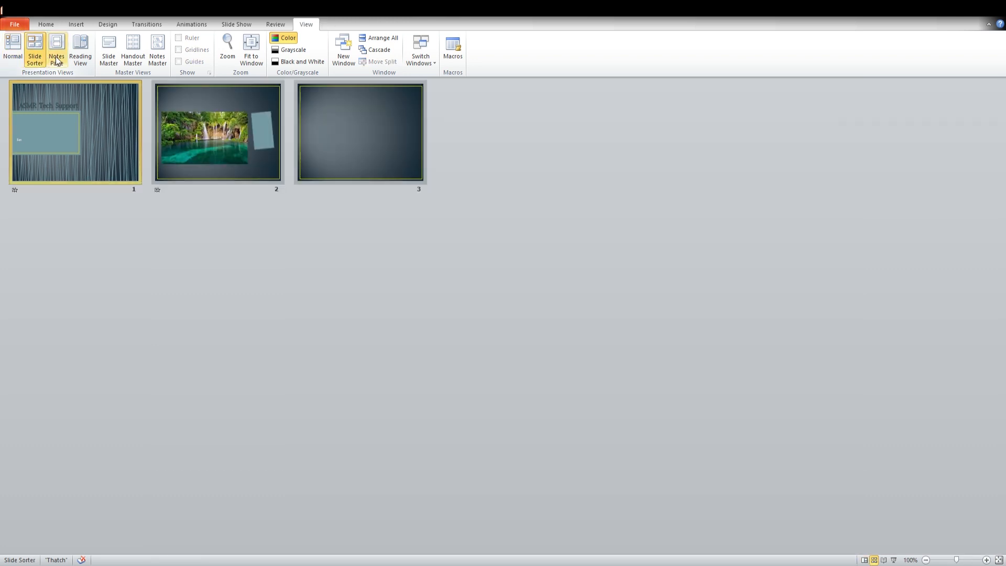
mouse_move(80, 51)
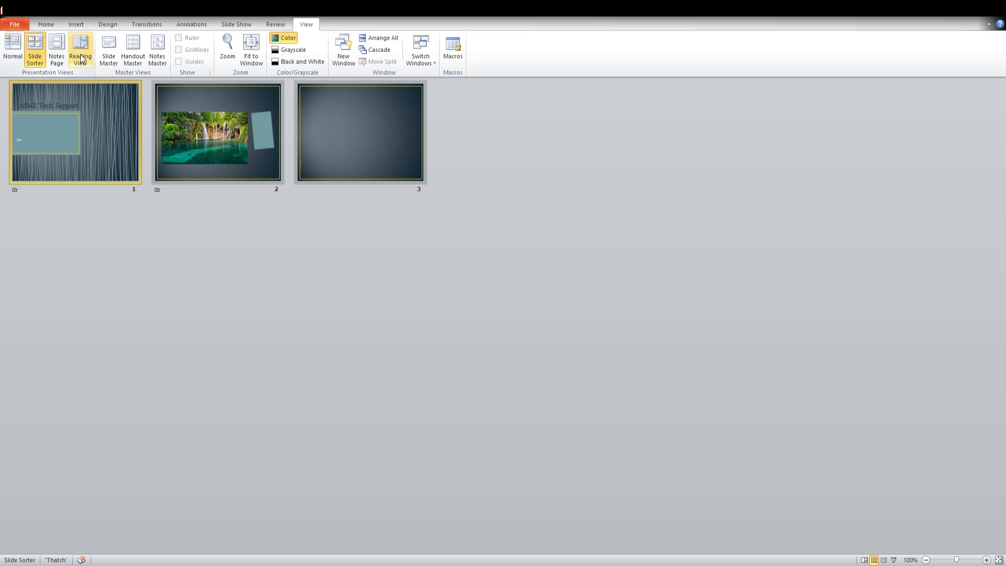
mouse_move(108, 51)
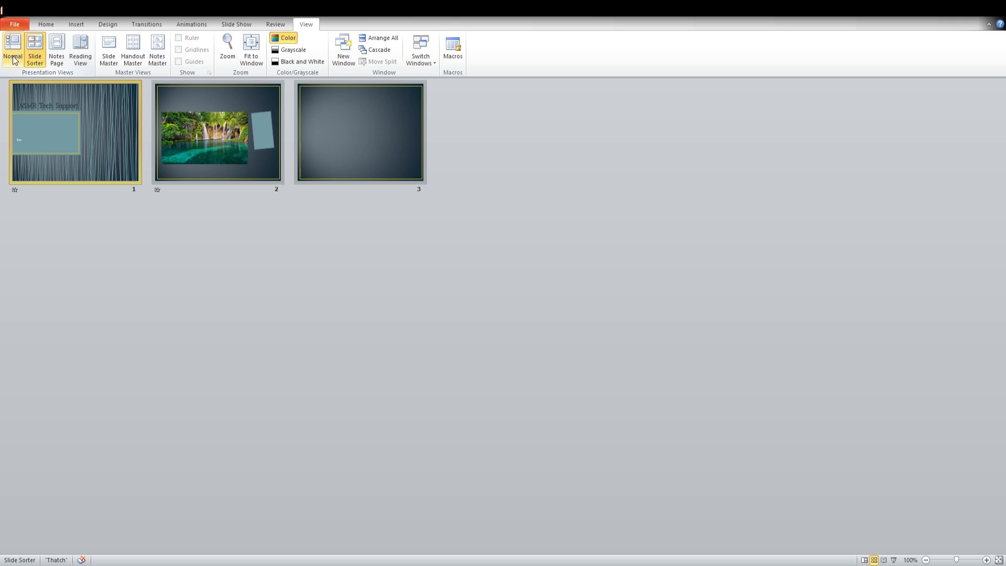
left_click(12, 48)
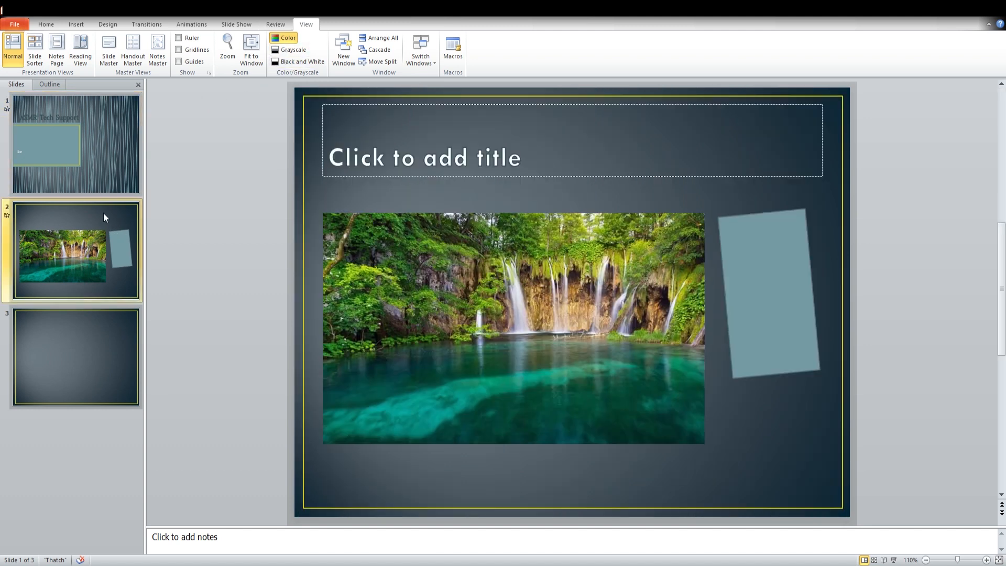
- Select the 10.27 × 17.46 cm waterfall photo on slide 2 and show Picture Tools Format
left_click(75, 250)
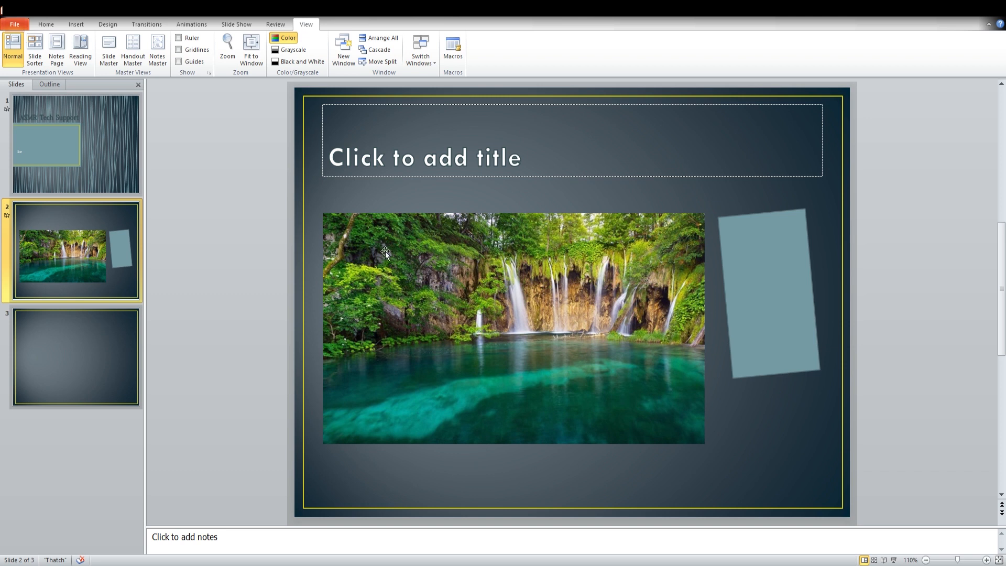
mouse_move(431, 279)
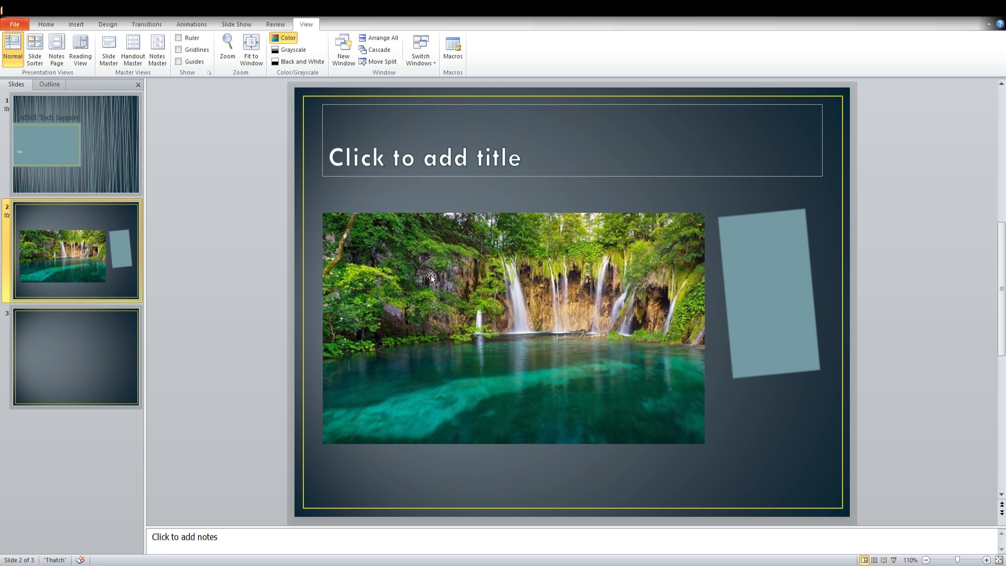
left_click(435, 277)
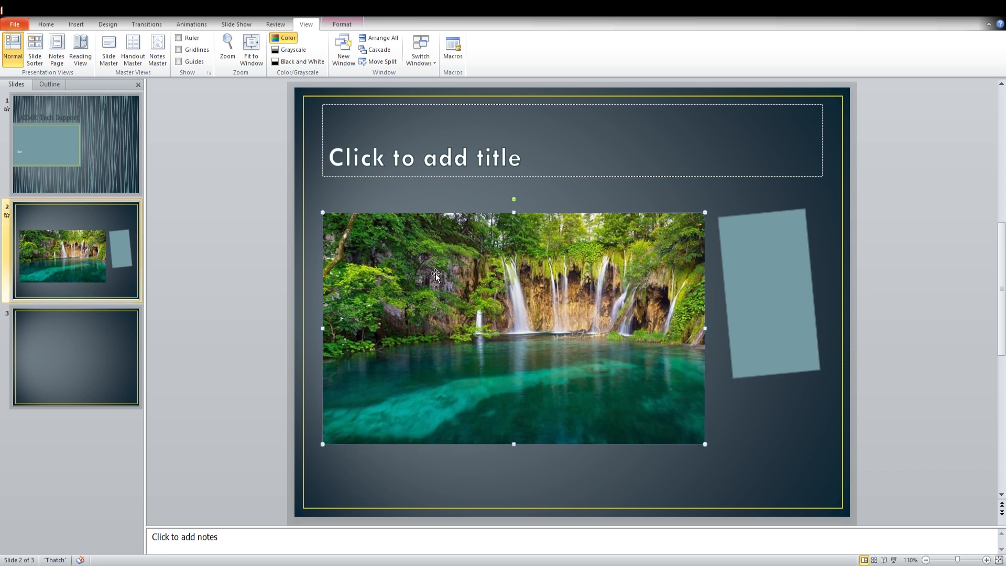
mouse_move(425, 229)
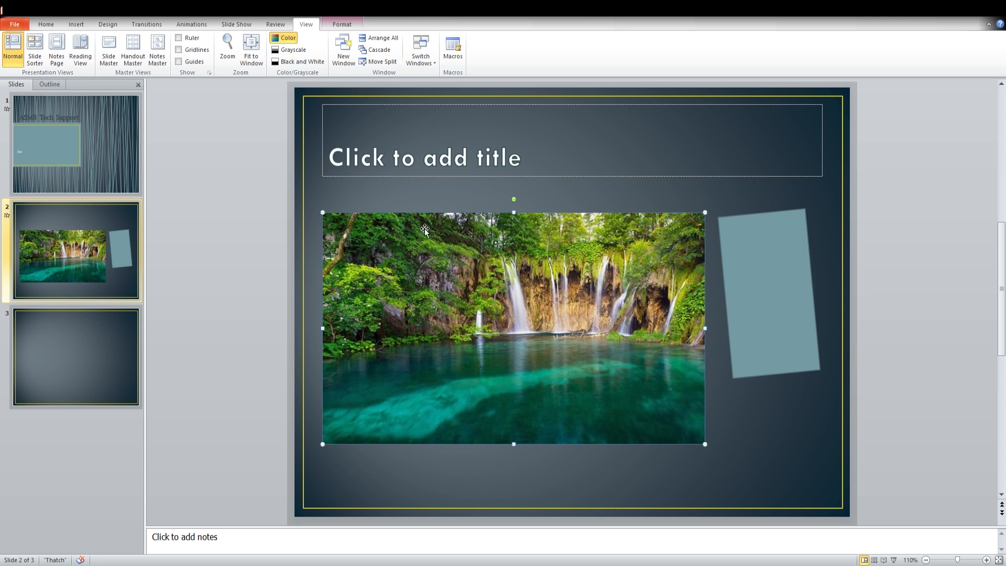
mouse_move(563, 265)
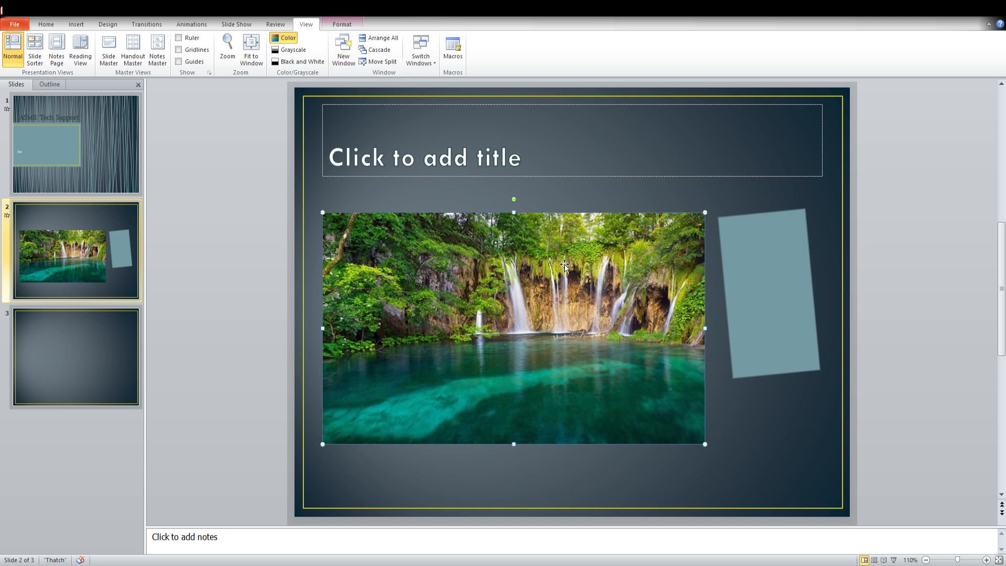
mouse_move(369, 132)
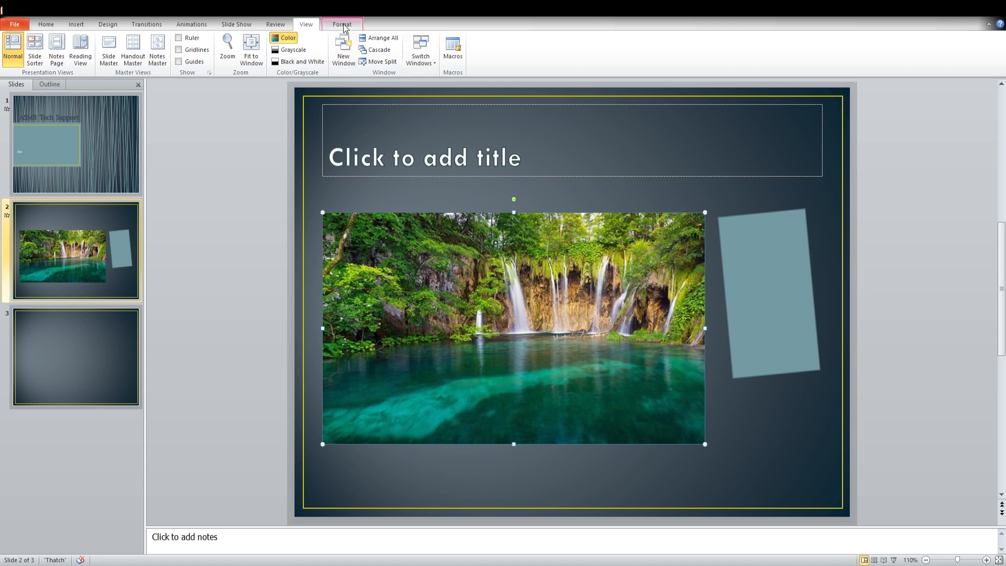
left_click(341, 24)
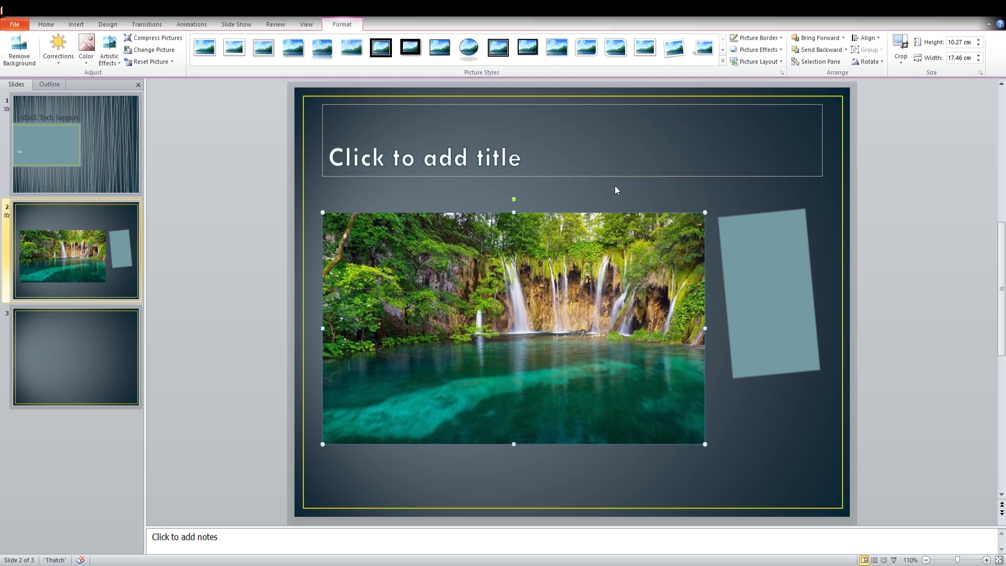
mouse_move(421, 86)
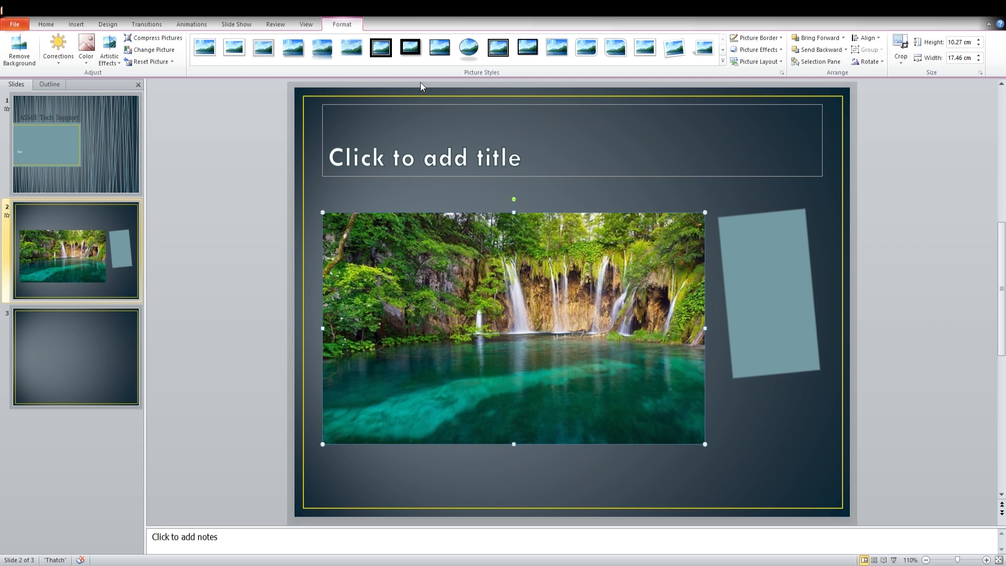
- Preview white frame styles and apply Simple Frame, White to the waterfall photo
left_click(234, 48)
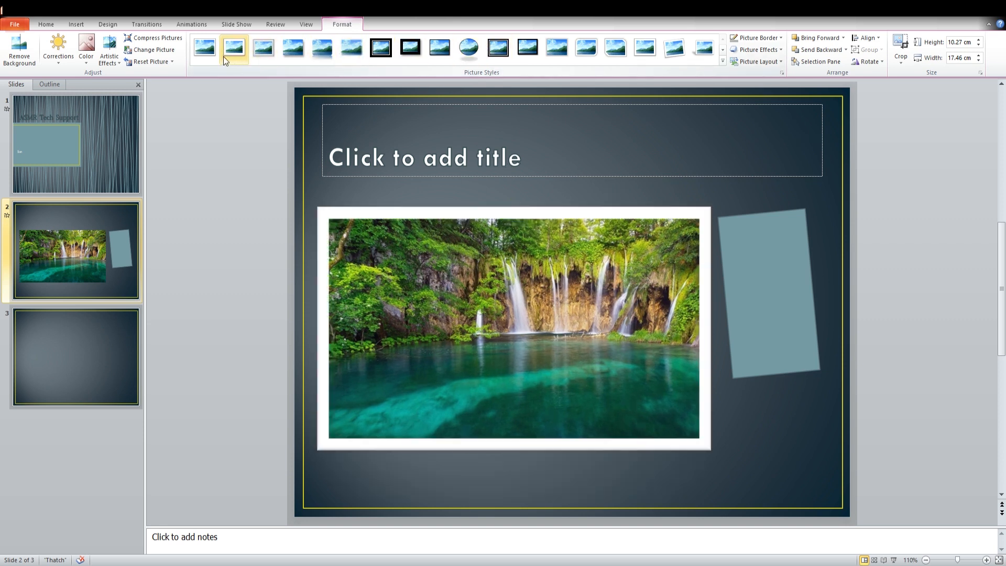
left_click(205, 48)
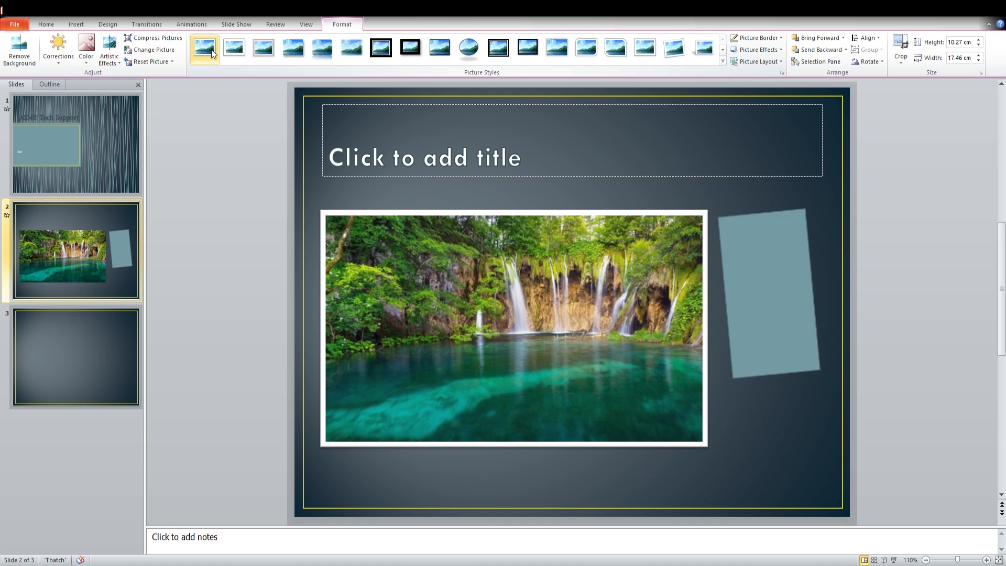
left_click(513, 327)
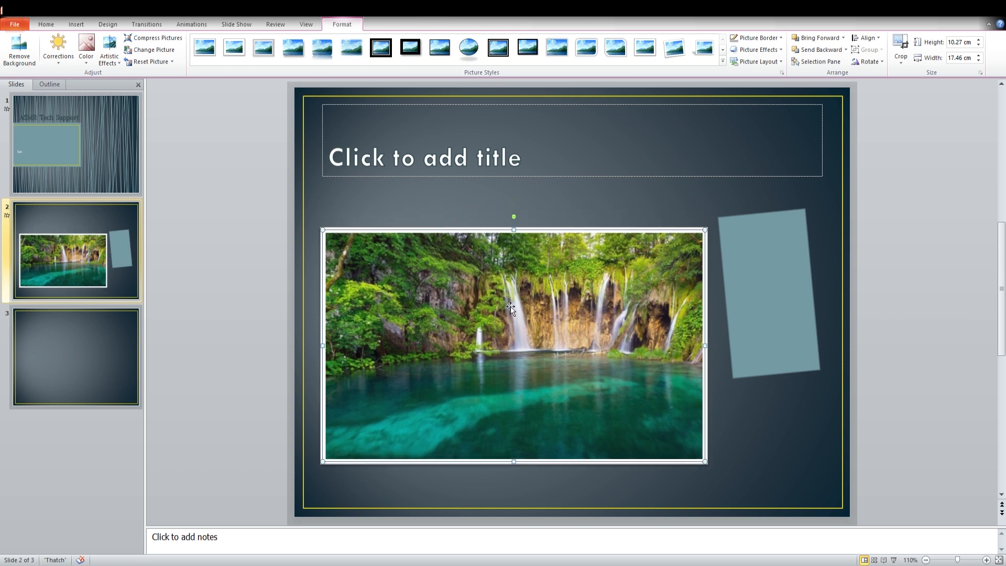
mouse_move(377, 197)
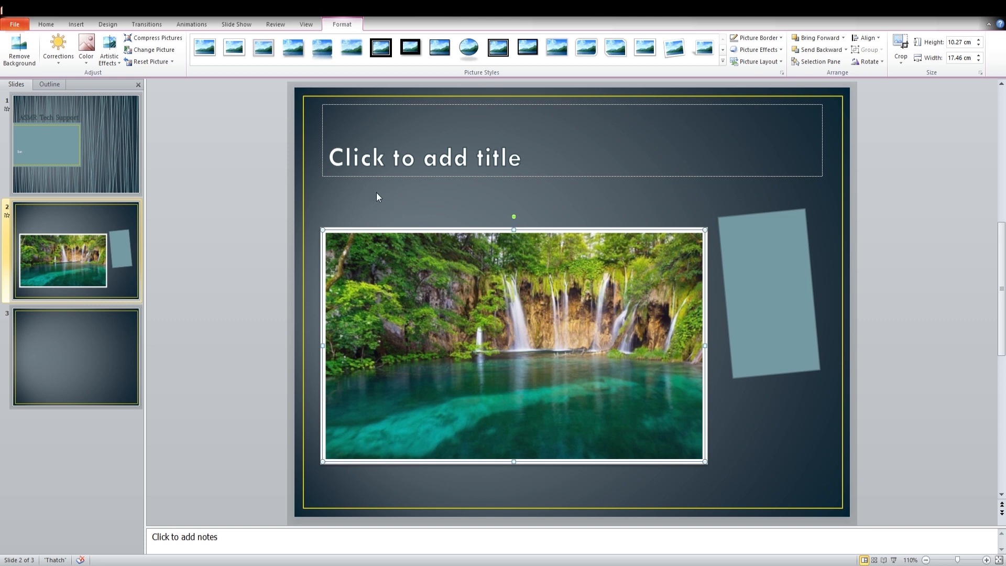
mouse_move(703, 89)
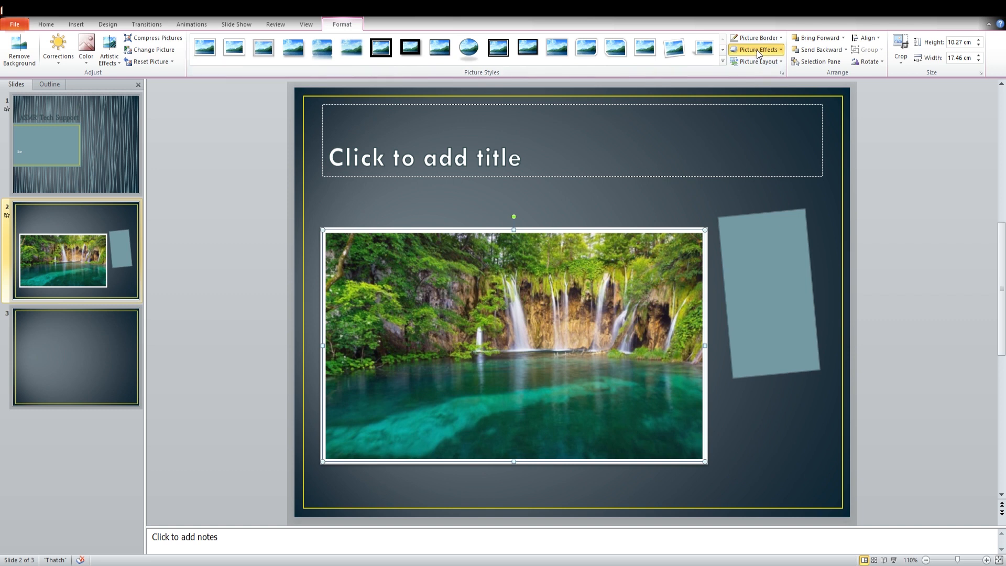
mouse_move(760, 62)
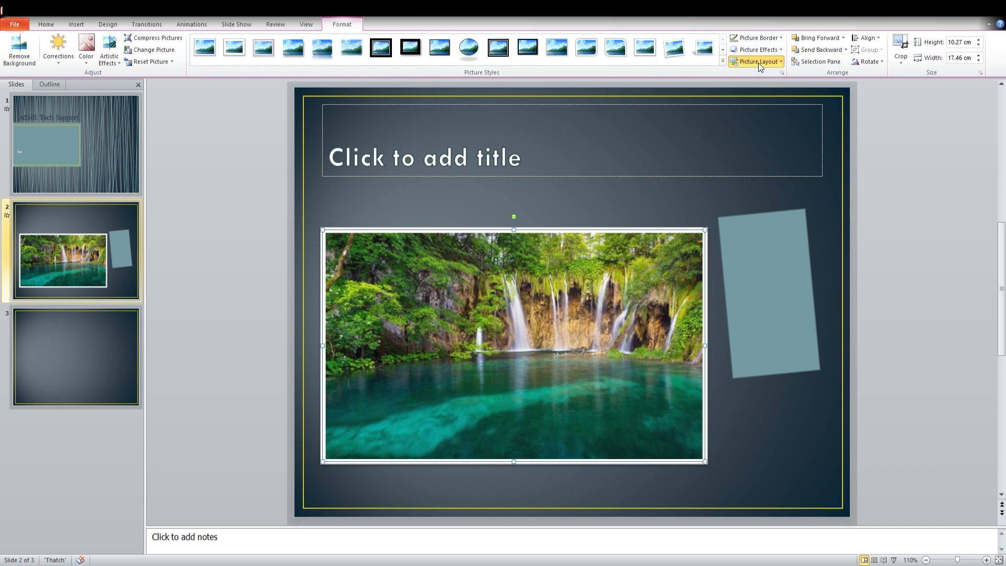
mouse_move(664, 90)
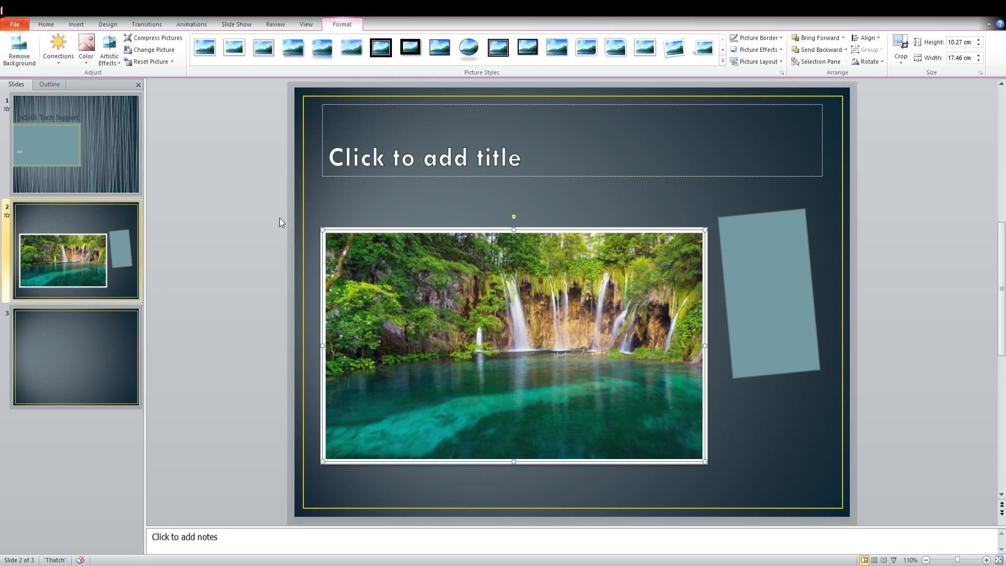
mouse_move(232, 180)
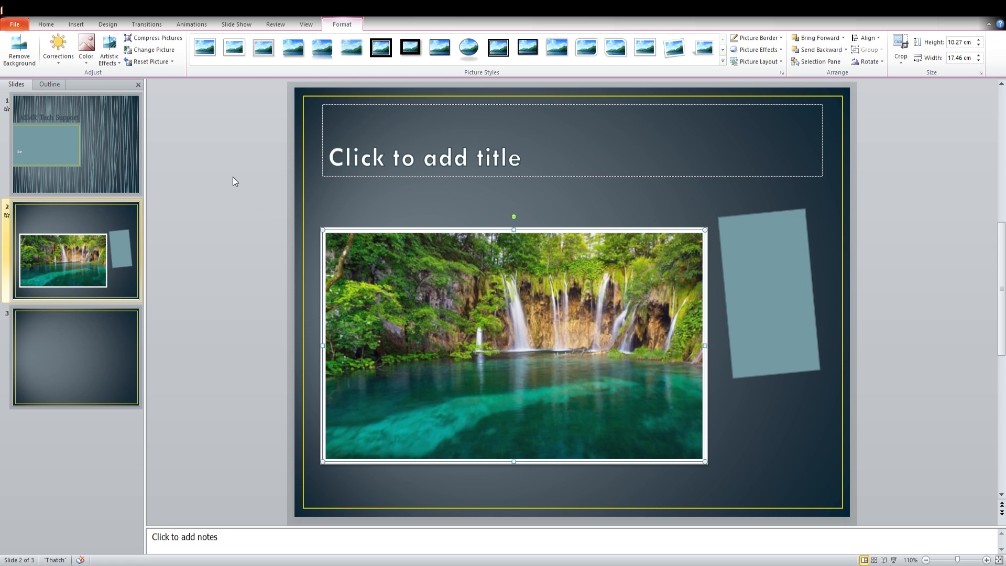
mouse_move(162, 140)
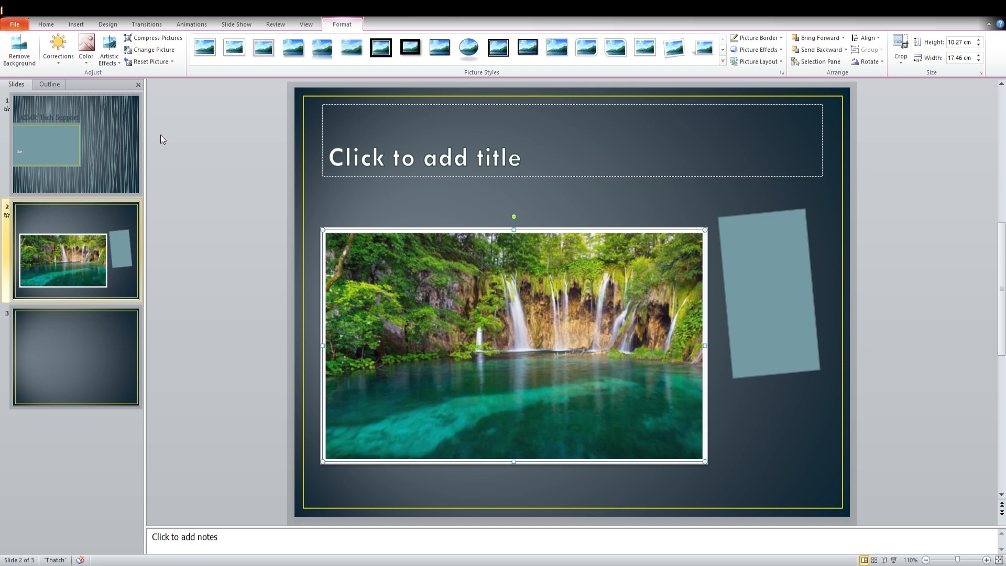
mouse_move(252, 117)
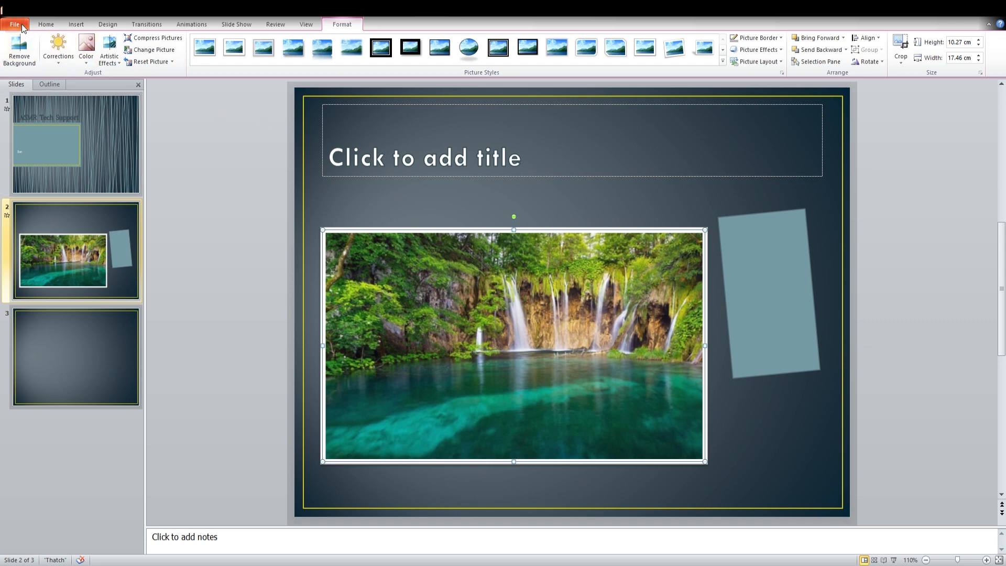
- Check the unsaved presentation's File Info, then return to the Home tab
left_click(14, 24)
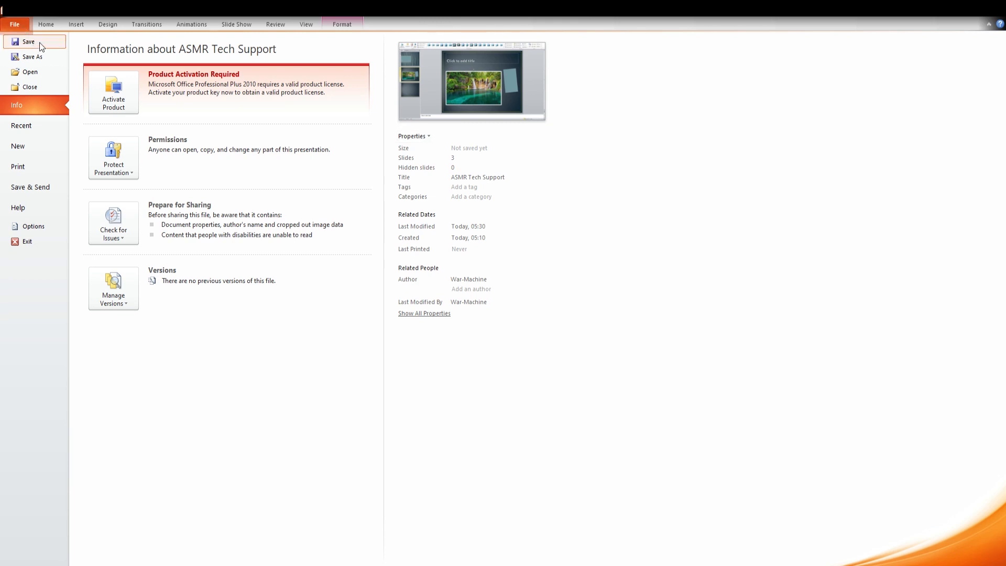
mouse_move(31, 57)
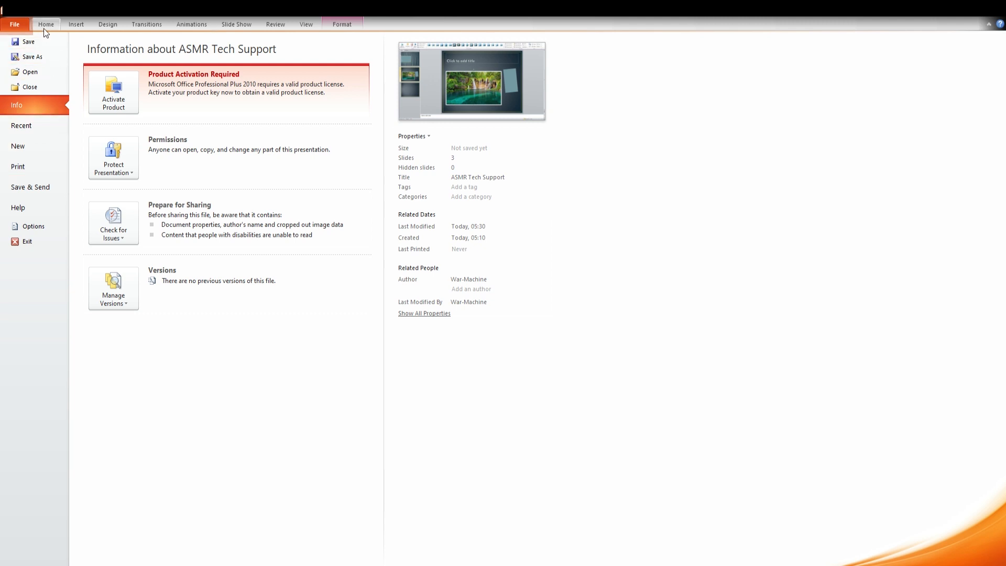
left_click(46, 23)
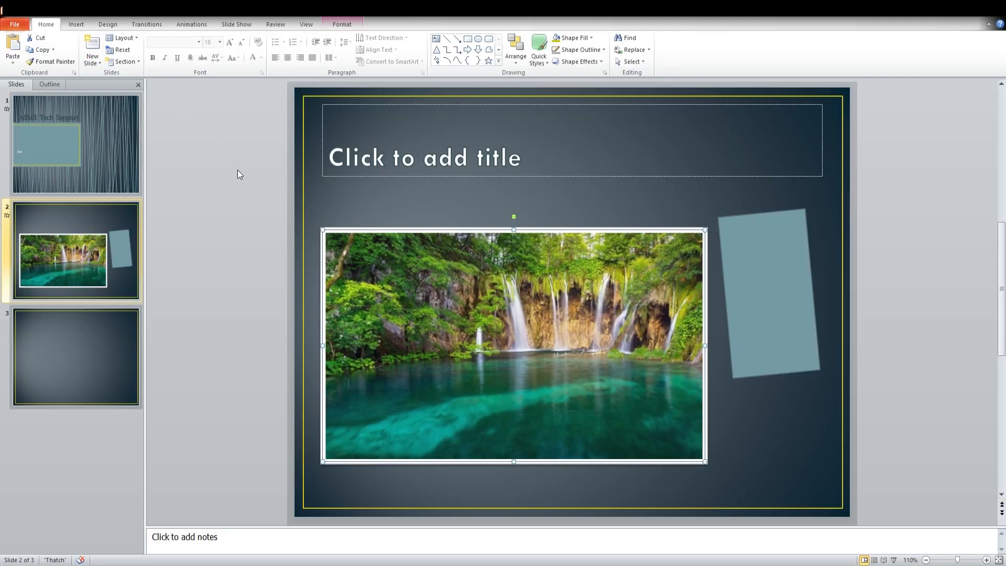
mouse_move(410, 315)
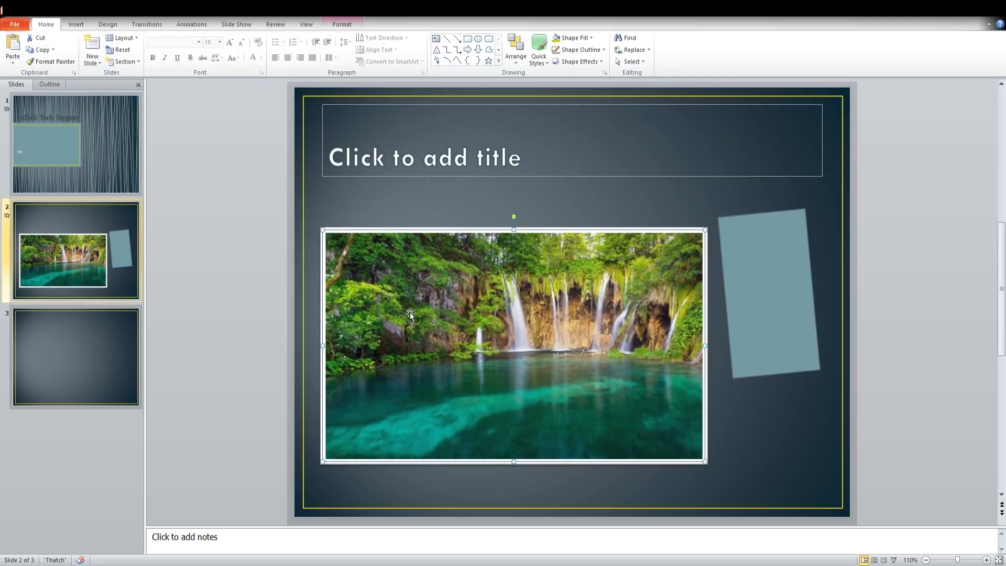